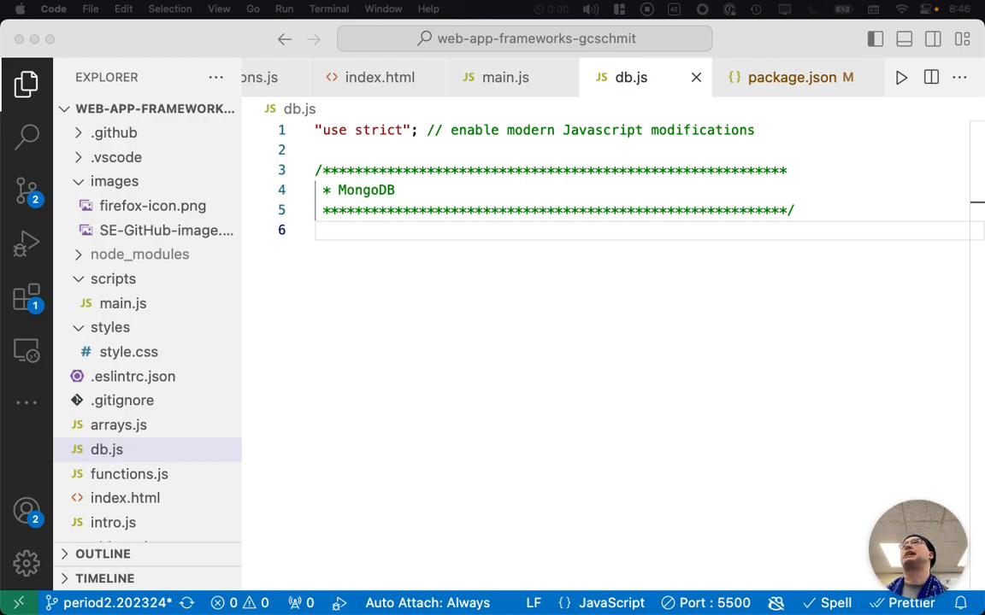
{"action": "mouse_move", "coordinate": [284, 540]}
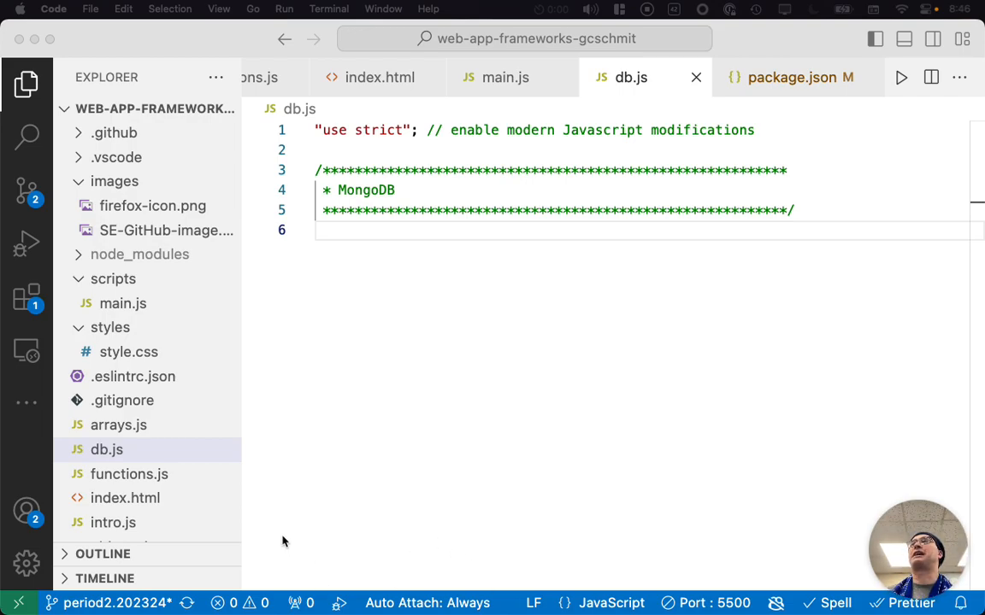
- Open package.json from the Explorer after scrolling to it
{"action": "scroll", "scroll_direction": "down", "scroll_amount": 3}
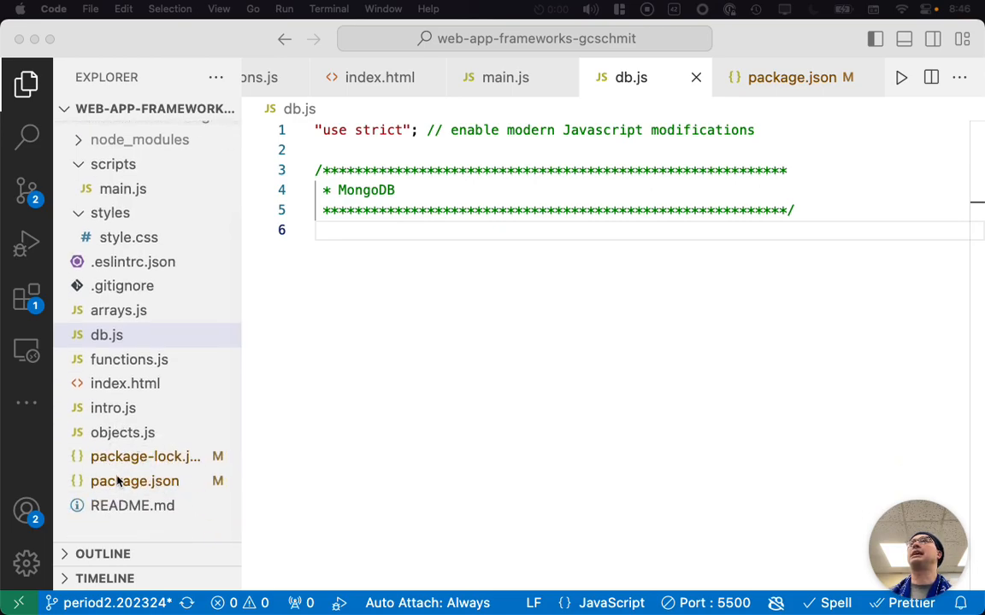
{"action": "left_click", "coordinate": [133, 482]}
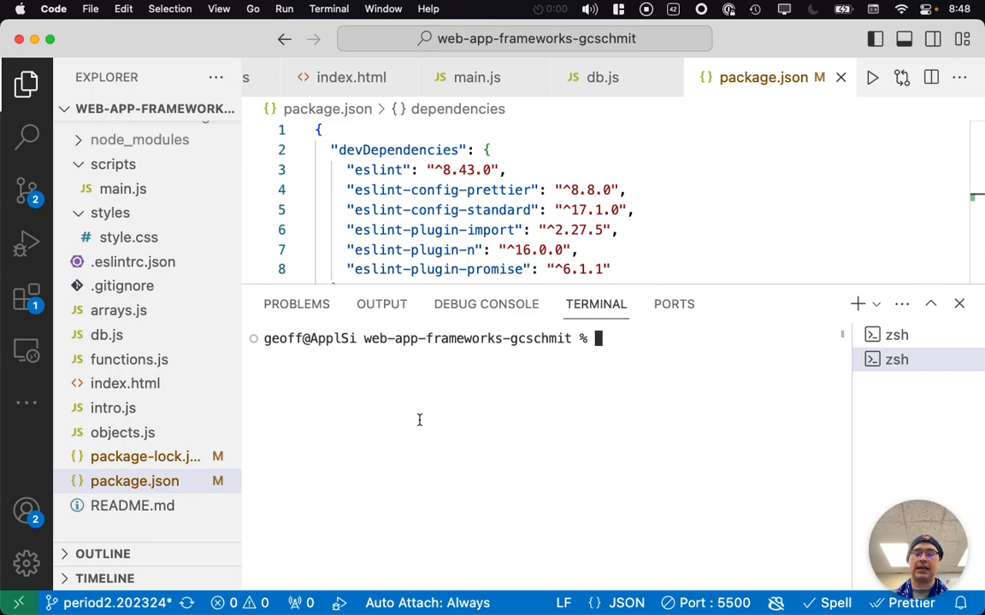
- Run npm install and then npm i in the terminal to install dotenv and mongodb
{"action": "type", "text": "npm"}
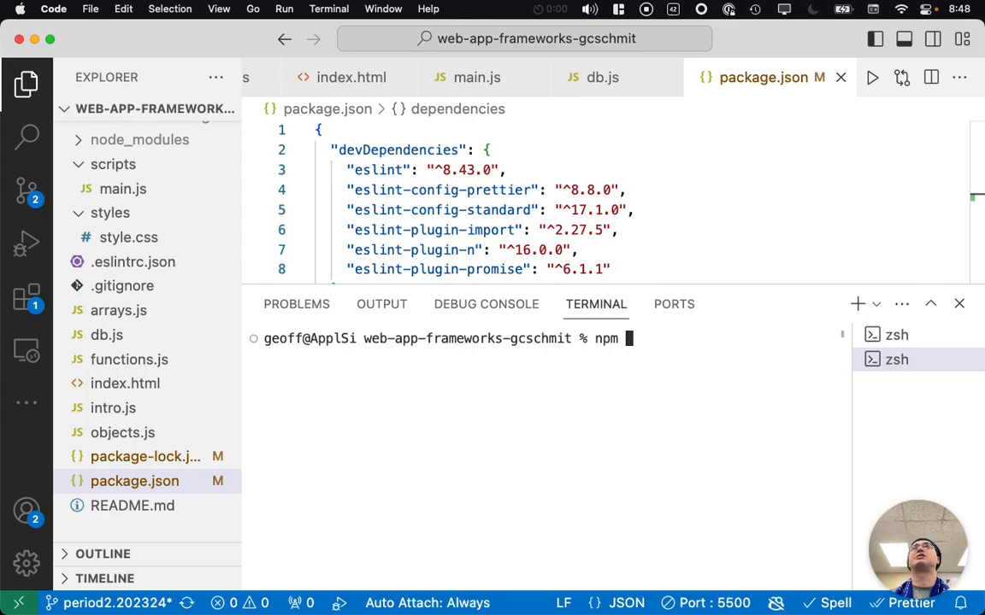
{"action": "type", "text": "install"}
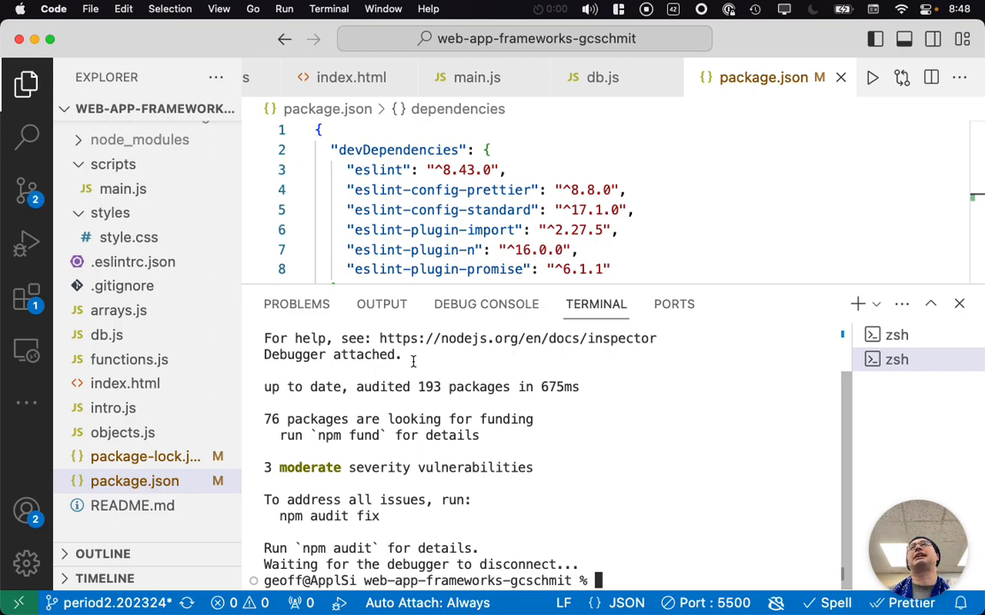
{"action": "mouse_move", "coordinate": [634, 500]}
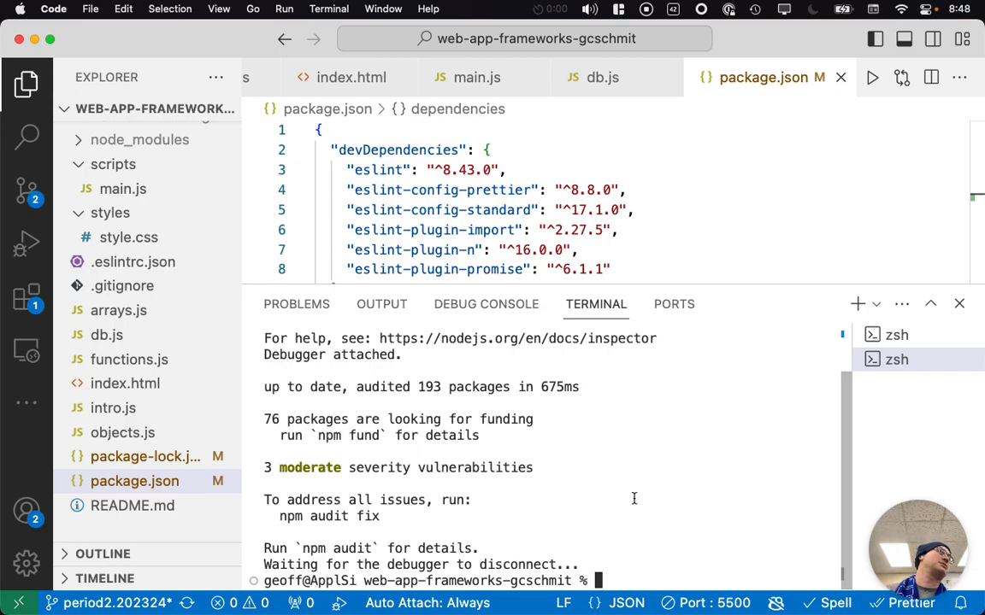
{"action": "type", "text": "n"}
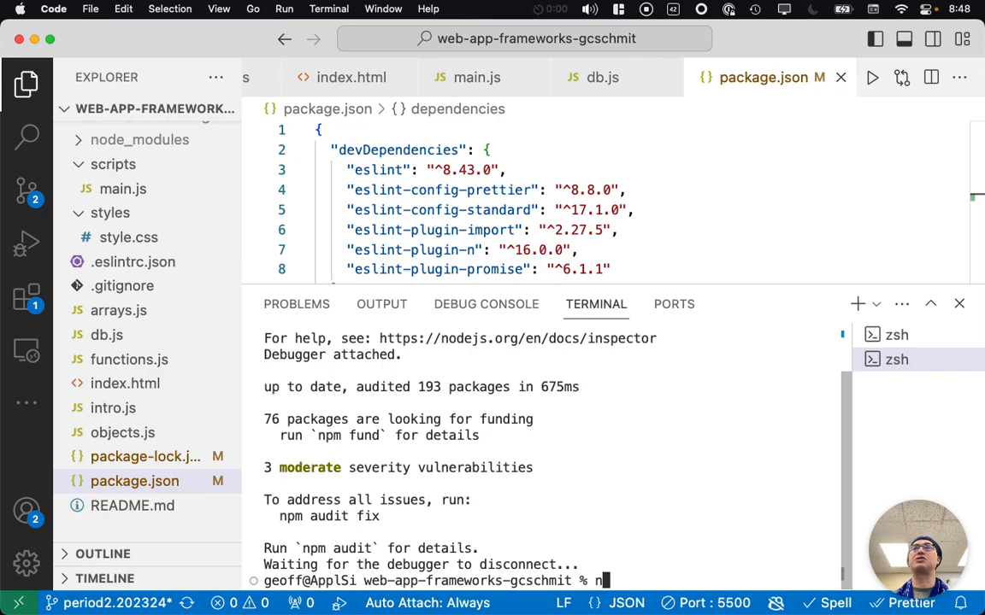
{"action": "type", "text": "pm i"}
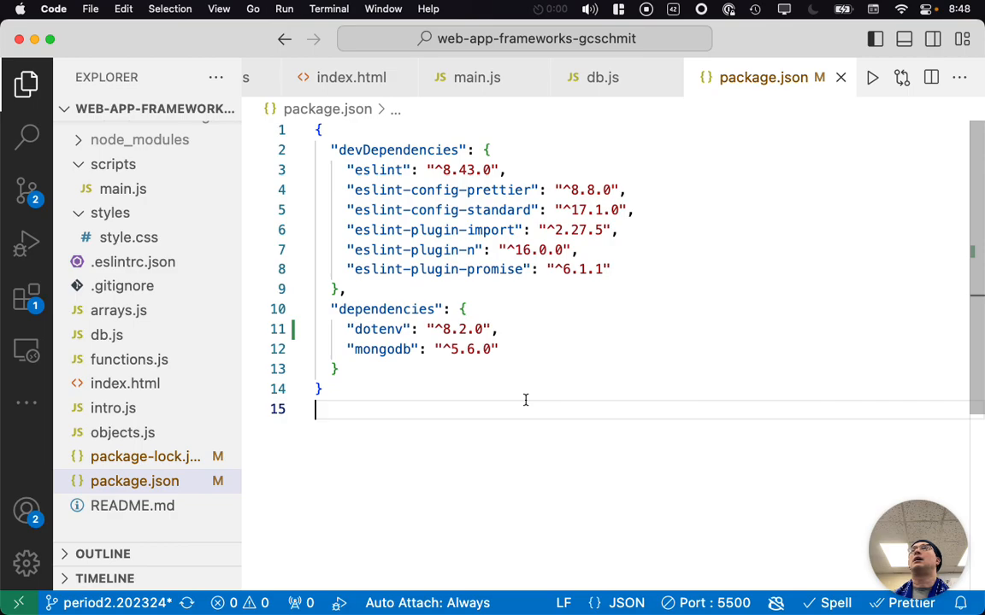
{"action": "mouse_move", "coordinate": [202, 396]}
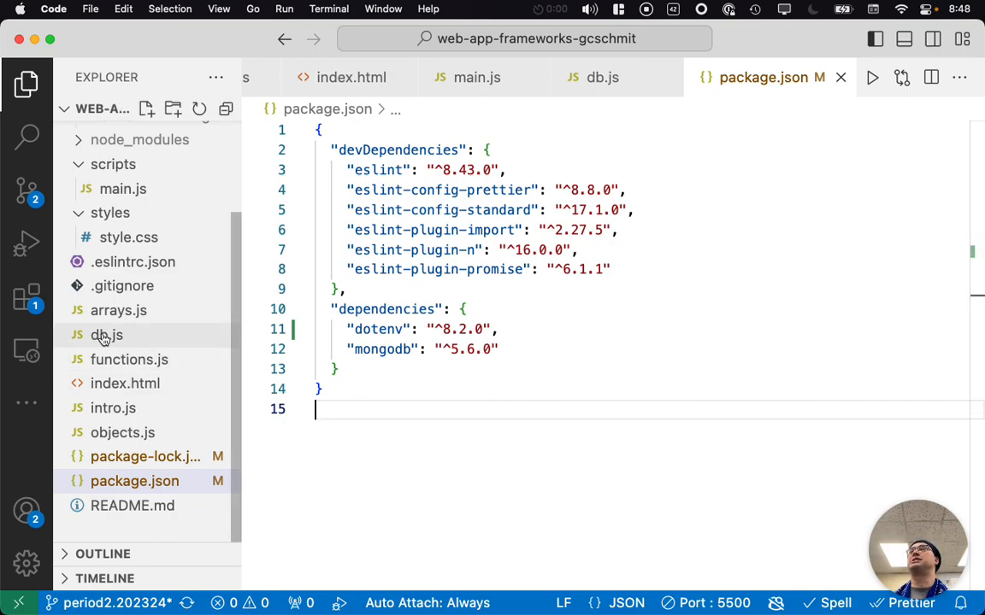
- In db.js, begin the line const { MongoClient } = require("mongodb");
{"action": "left_click", "coordinate": [106, 334]}
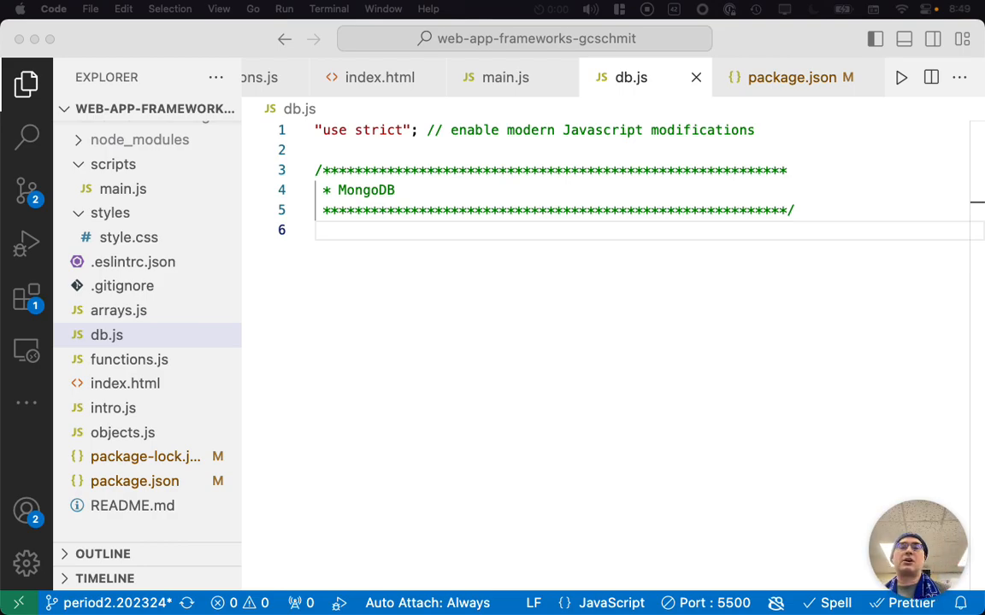
{"action": "mouse_move", "coordinate": [930, 290]}
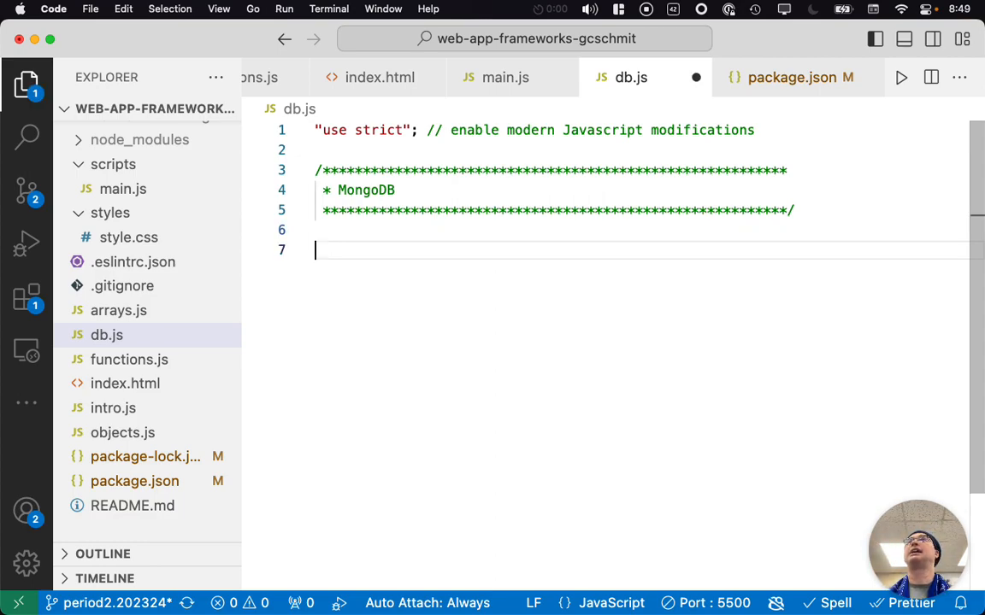
{"action": "type", "text": "const"}
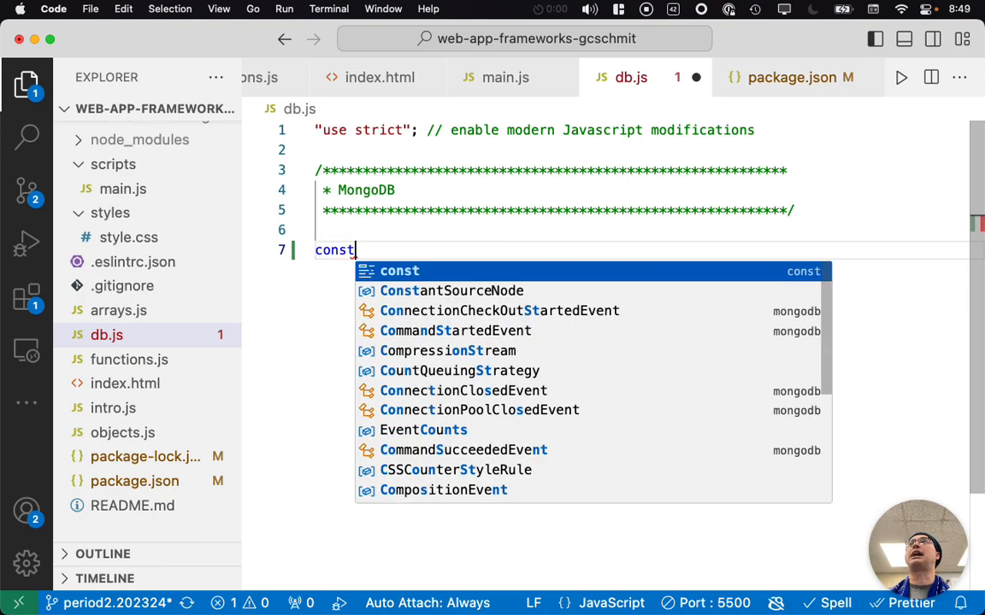
{"action": "type", "text": "{}"}
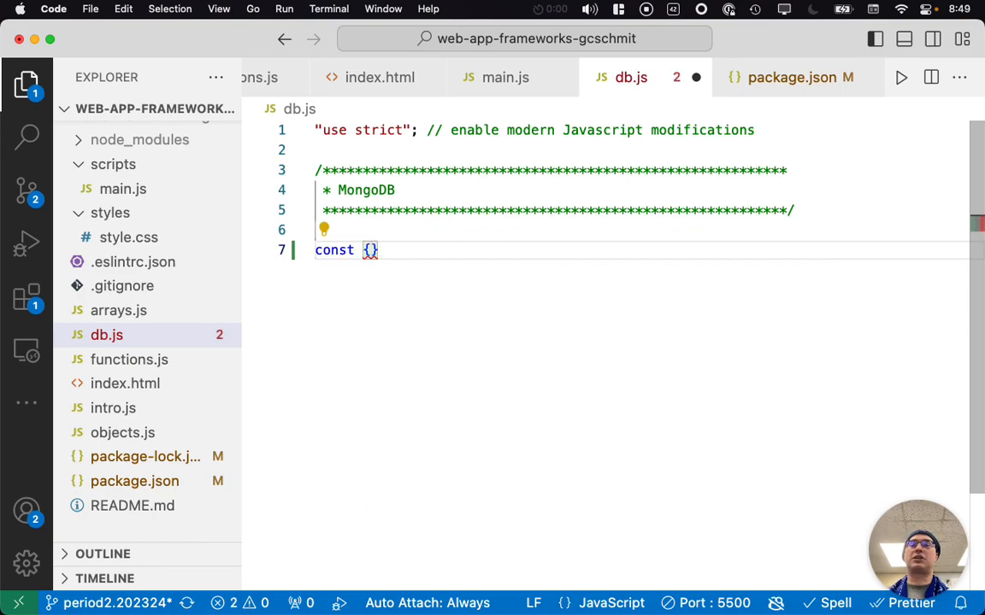
{"action": "type", "text": "MongoClient"}
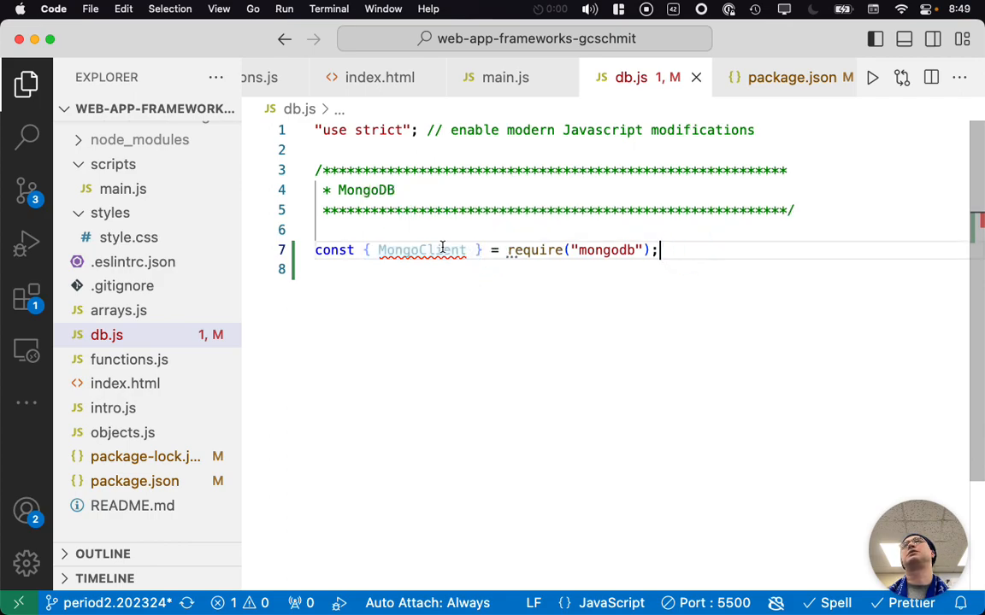
{"action": "mouse_move", "coordinate": [532, 250]}
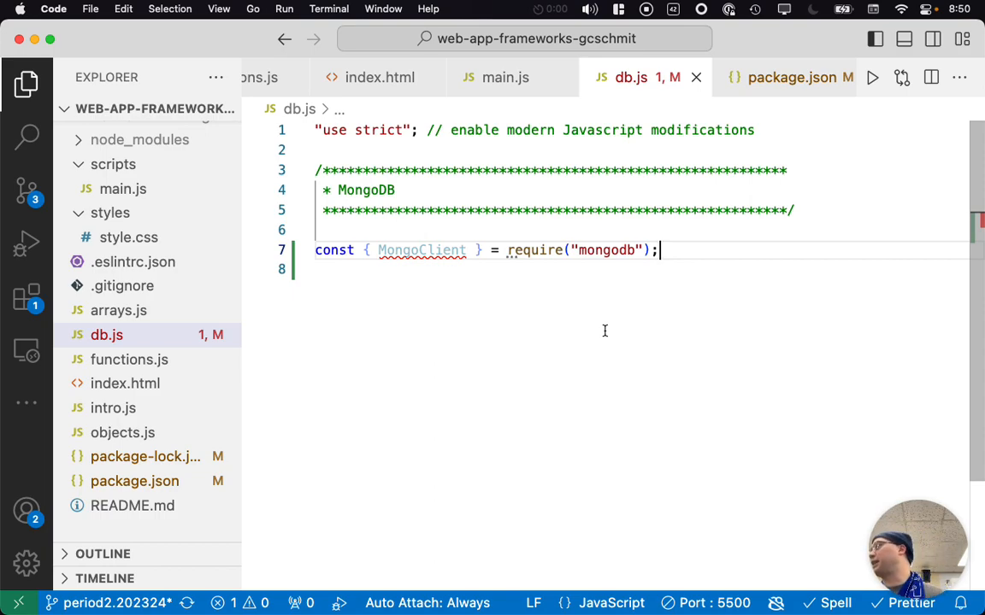
{"action": "mouse_move", "coordinate": [641, 307]}
{"action": "type", "text": "const ["}
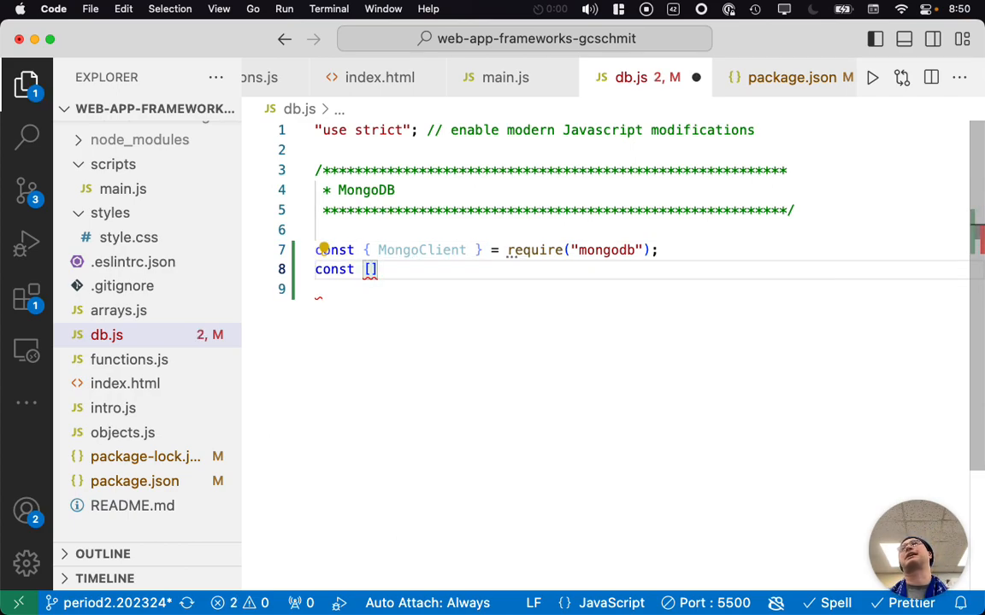
{"action": "type", "text": "one, two, three"}
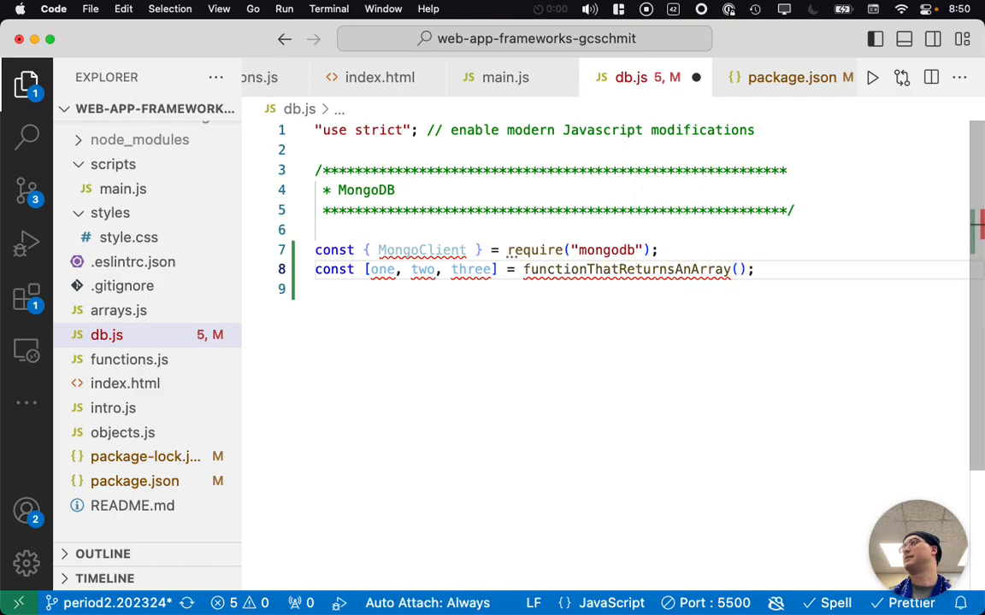
{"action": "mouse_move", "coordinate": [590, 212]}
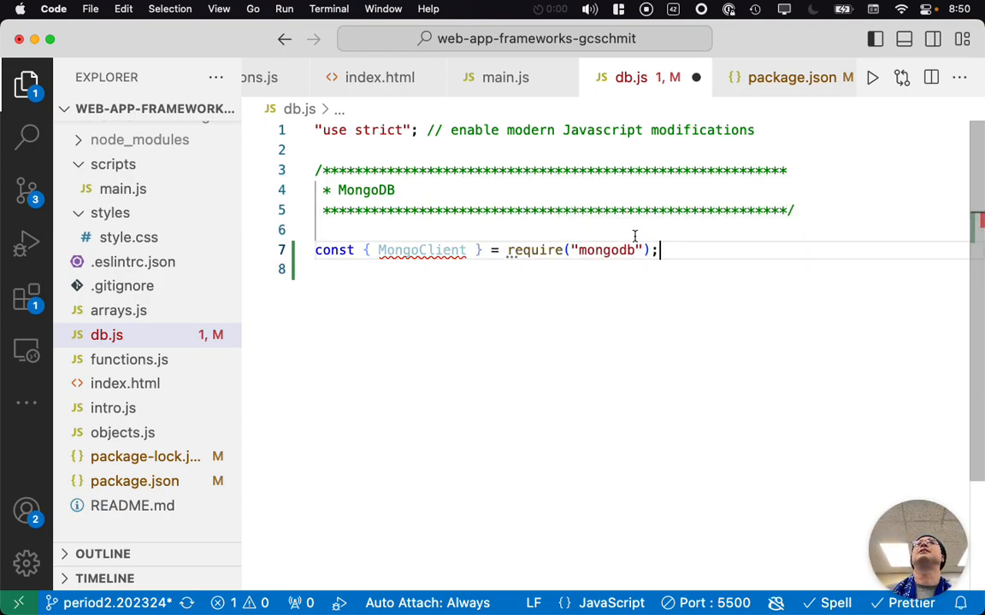
{"action": "mouse_move", "coordinate": [533, 250]}
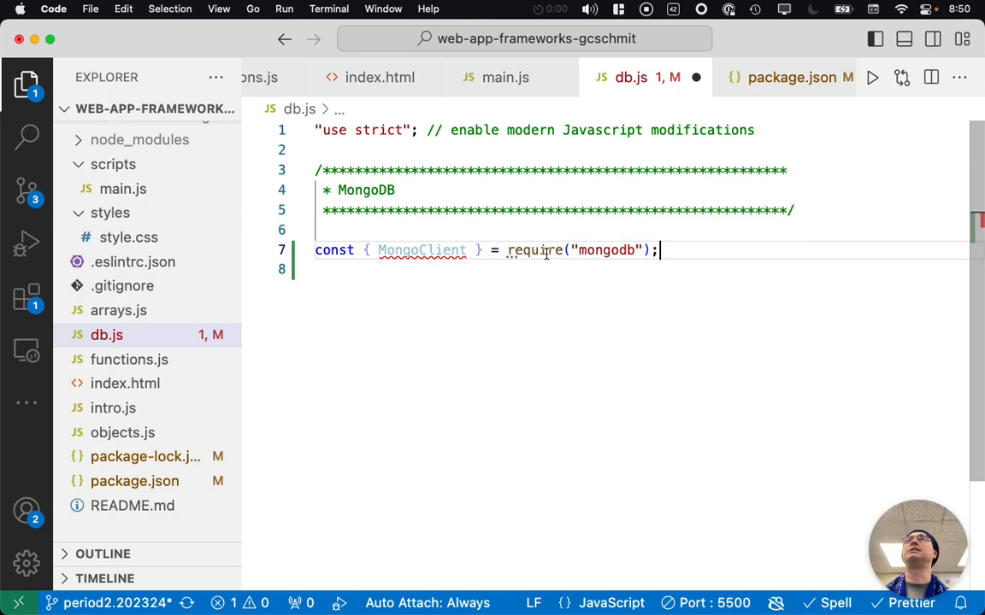
{"action": "mouse_move", "coordinate": [704, 308]}
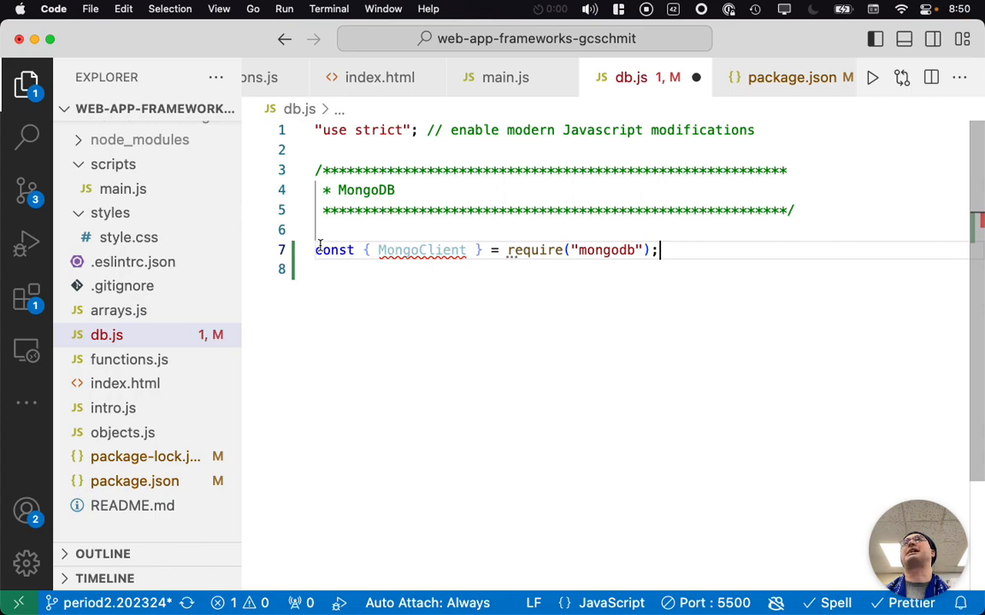
{"action": "mouse_move", "coordinate": [509, 431]}
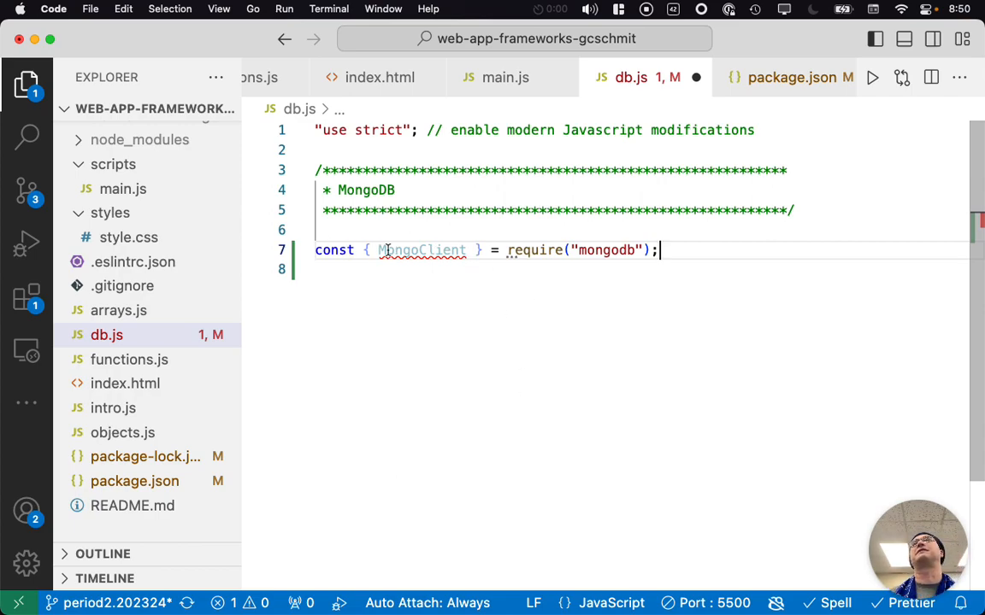
{"action": "mouse_move", "coordinate": [709, 242]}
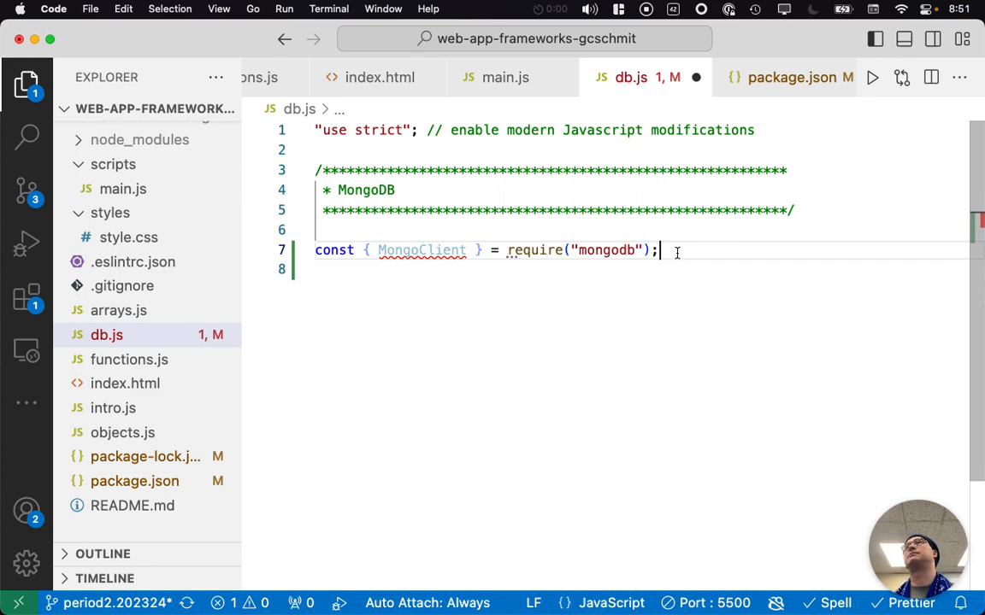
{"action": "mouse_move", "coordinate": [523, 250]}
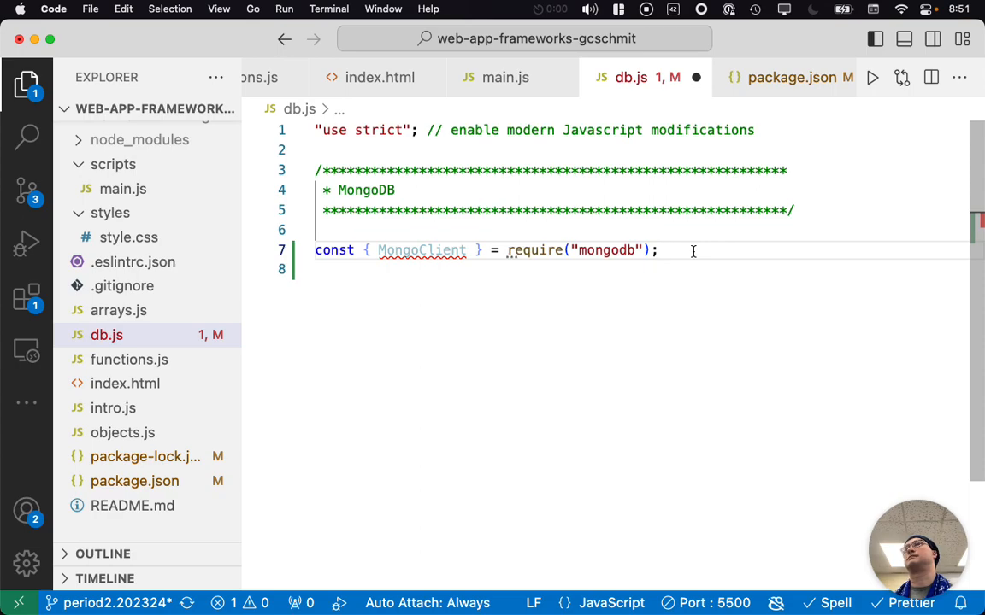
{"action": "mouse_move", "coordinate": [421, 250]}
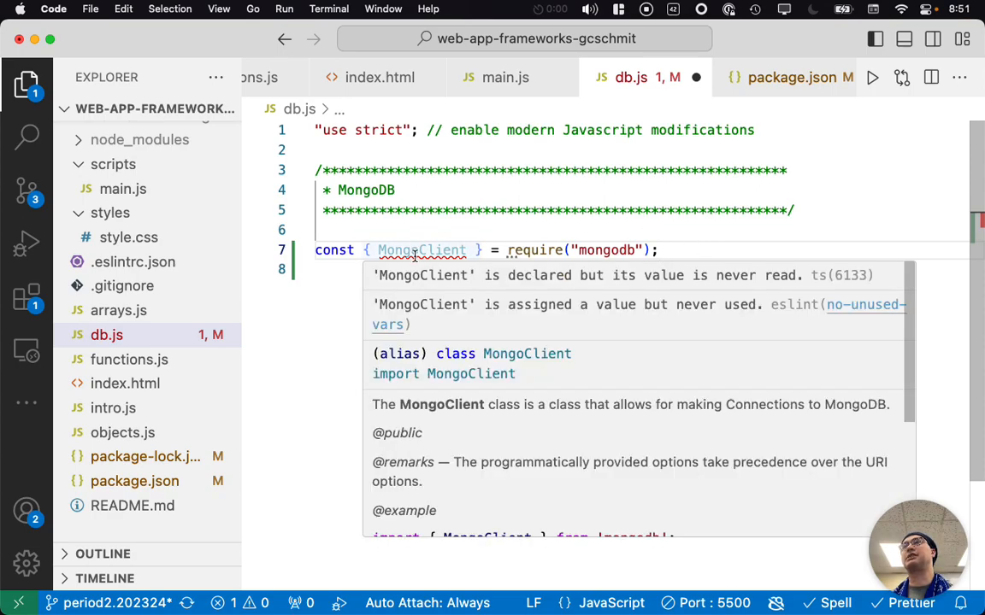
{"action": "left_click", "coordinate": [687, 250]}
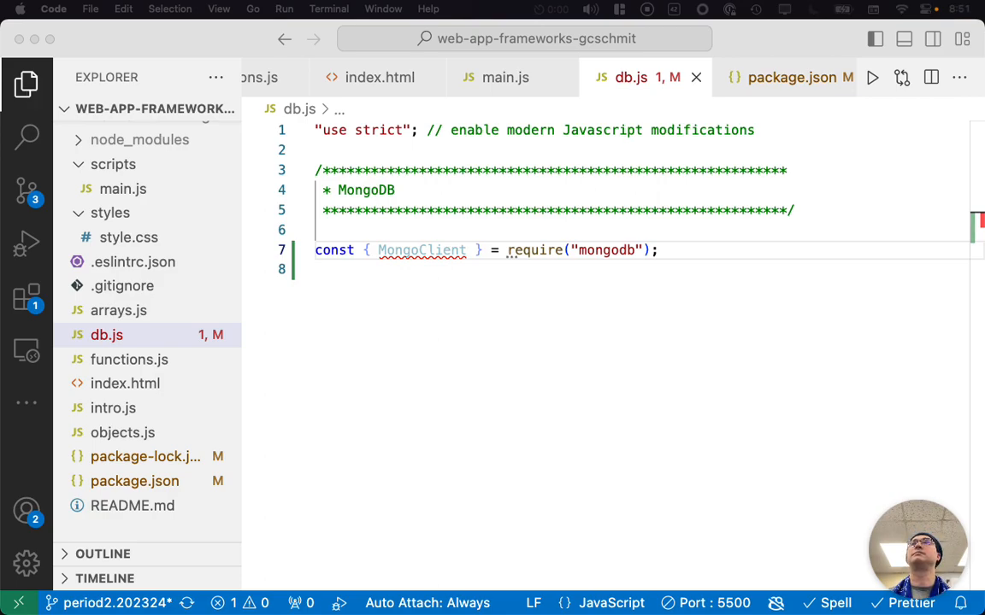
{"action": "mouse_move", "coordinate": [755, 273]}
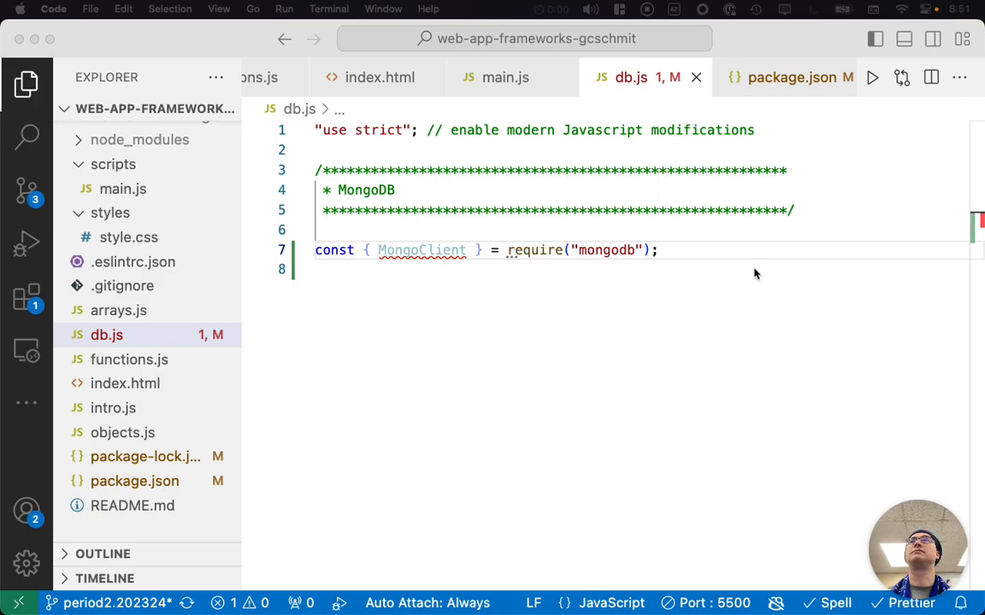
{"action": "key", "text": "Enter"}
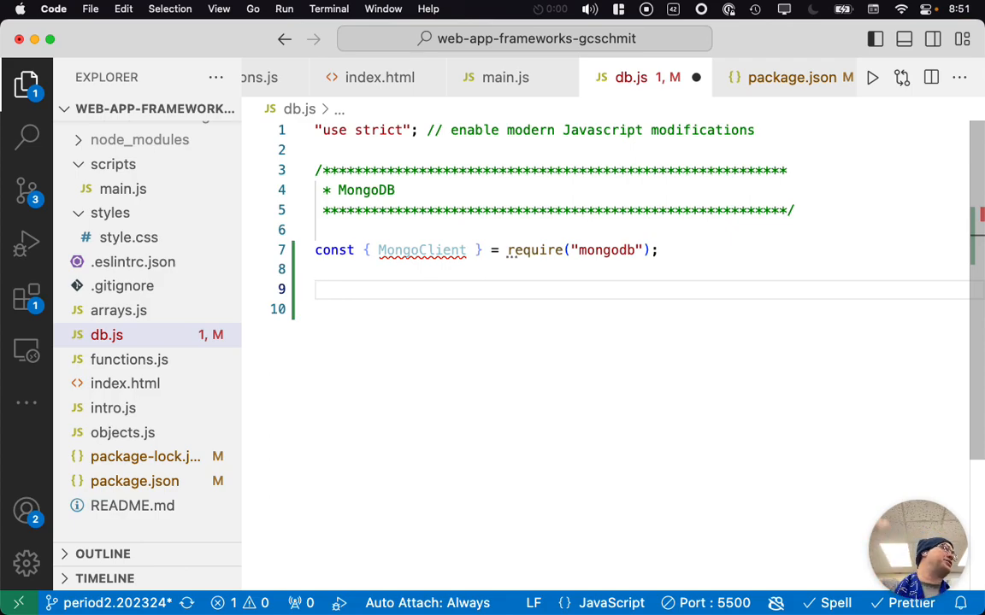
- Add const client = new MongoClient(); with a blank line below the require statement
{"action": "type", "text": "const"}
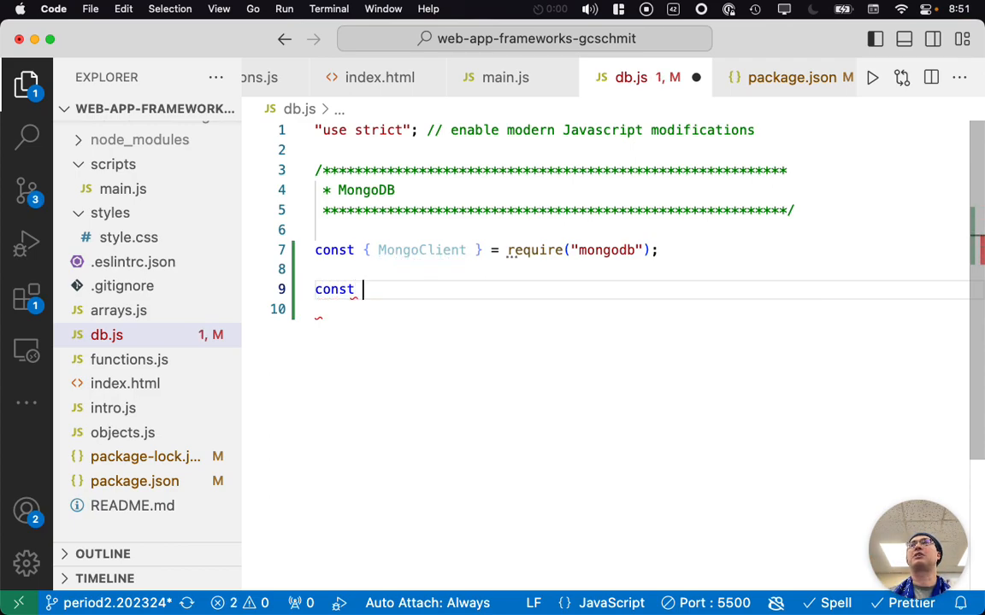
{"action": "type", "text": "client = new"}
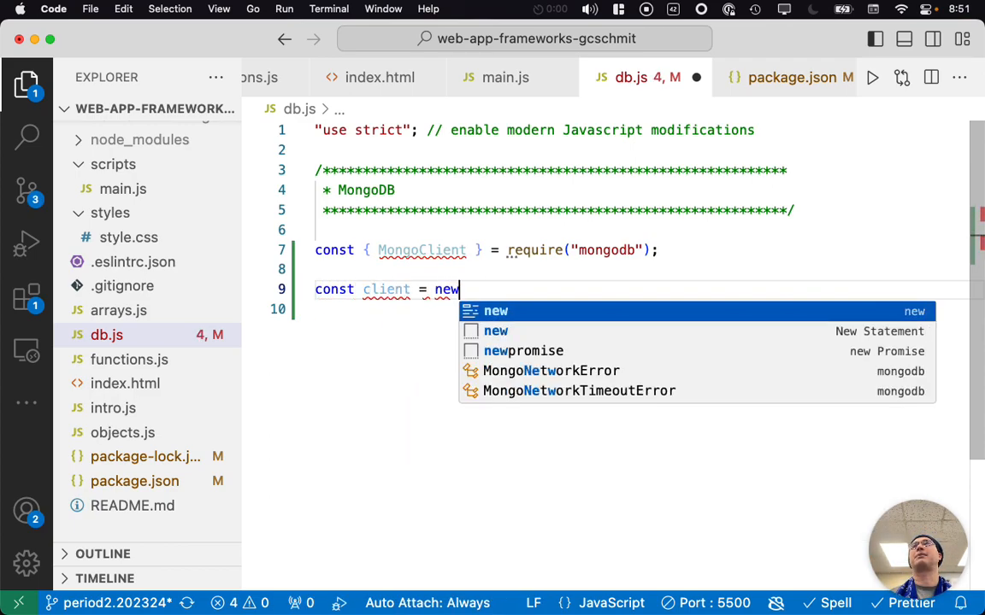
{"action": "type", "text": "MongoClient();"}
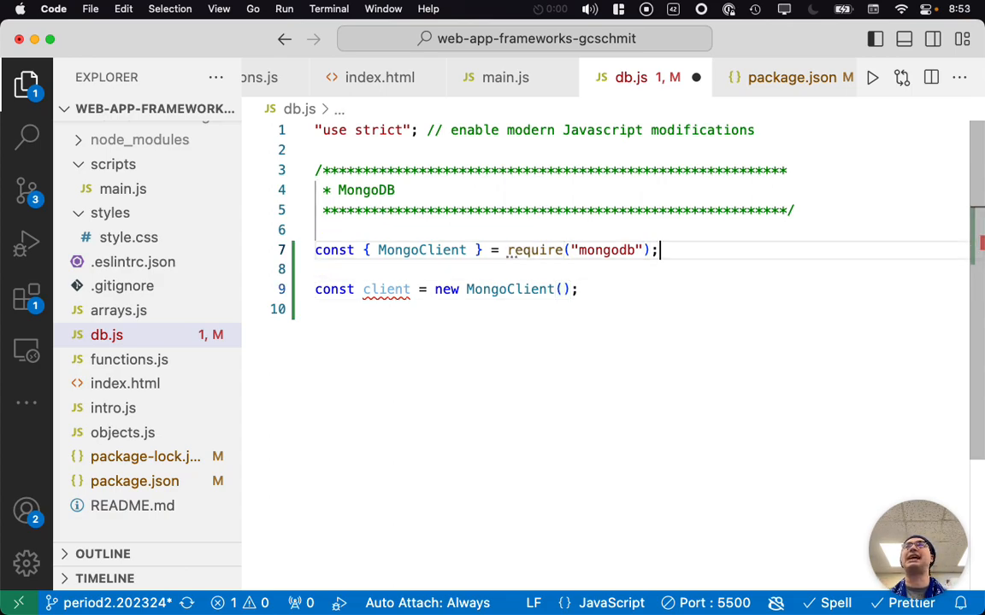
{"action": "key", "text": "Enter"}
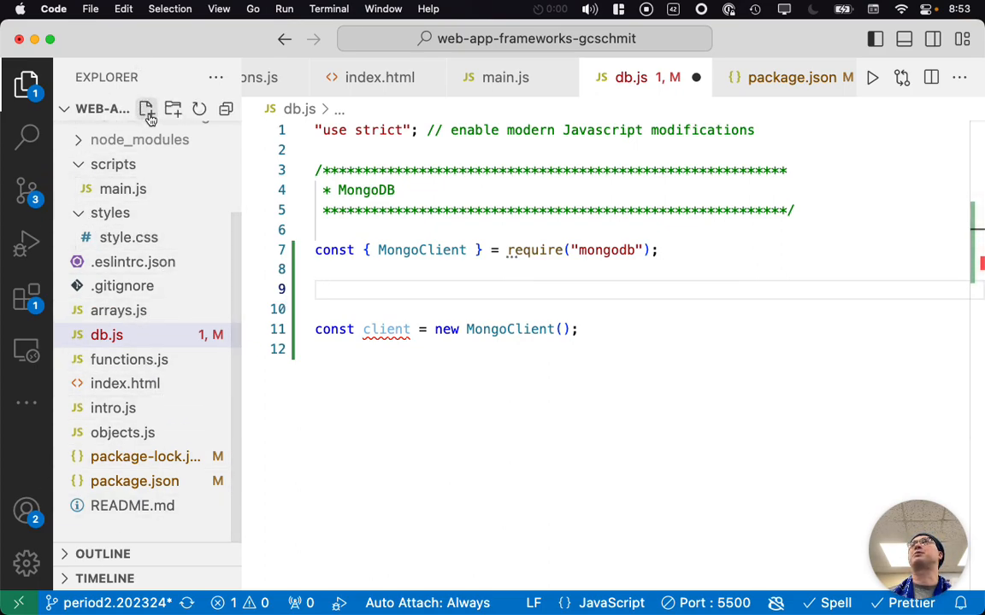
- Create a new file named .env in the project root
{"action": "left_click", "coordinate": [147, 110]}
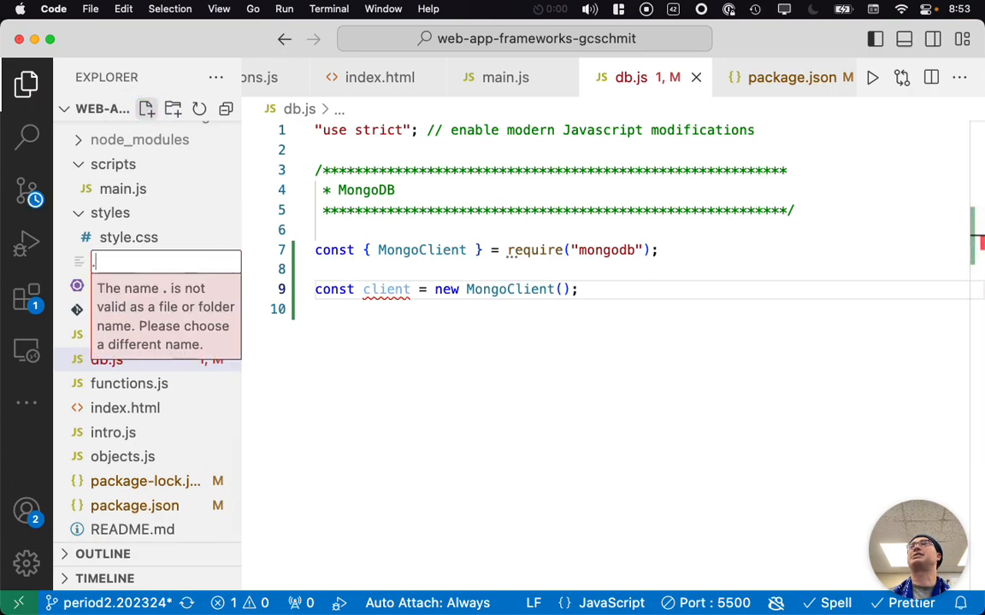
{"action": "type", "text": "env"}
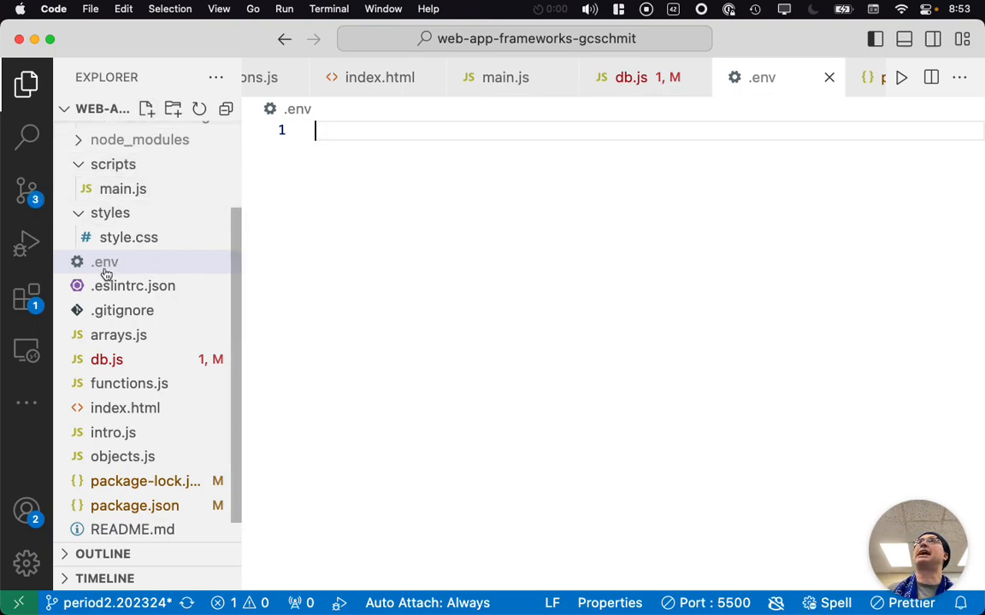
{"action": "mouse_move", "coordinate": [99, 285]}
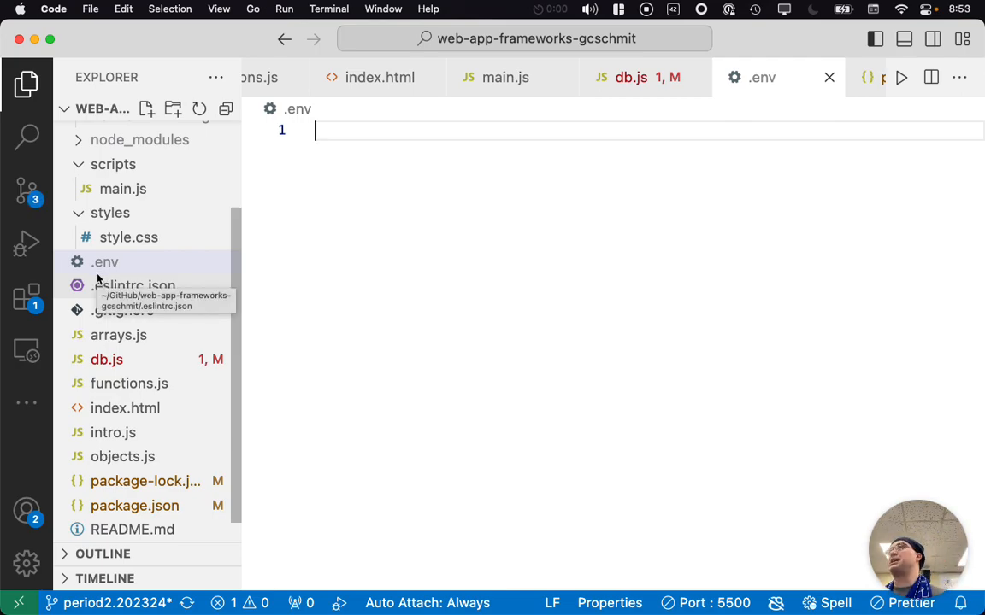
{"action": "mouse_move", "coordinate": [27, 190]}
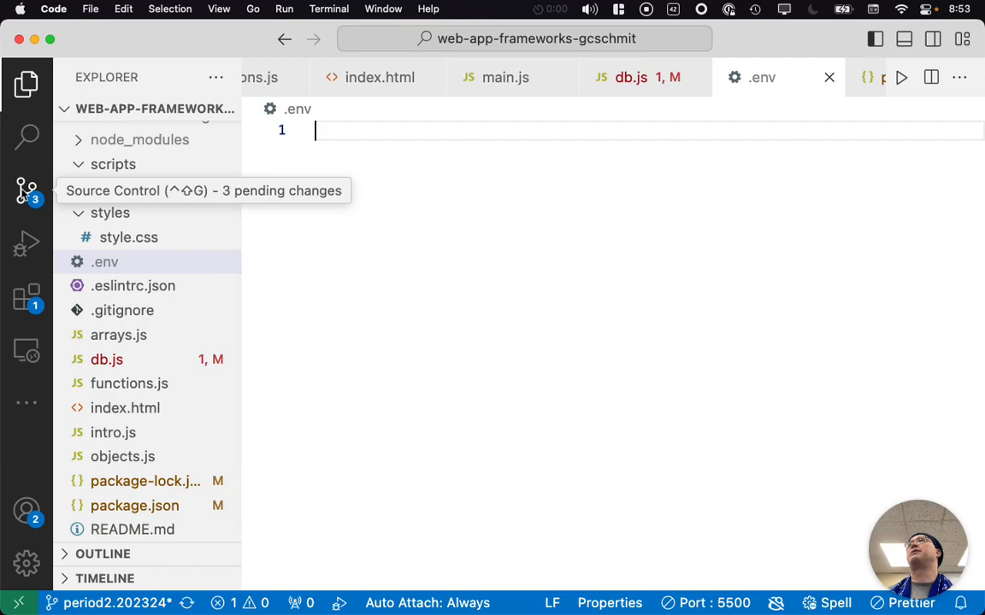
{"action": "left_click", "coordinate": [28, 191]}
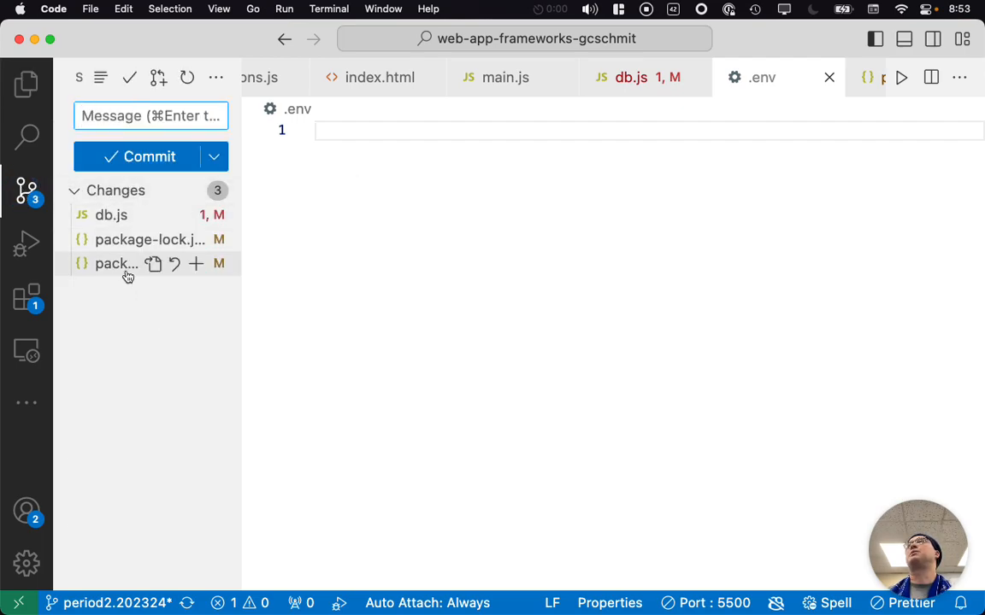
{"action": "mouse_move", "coordinate": [154, 381]}
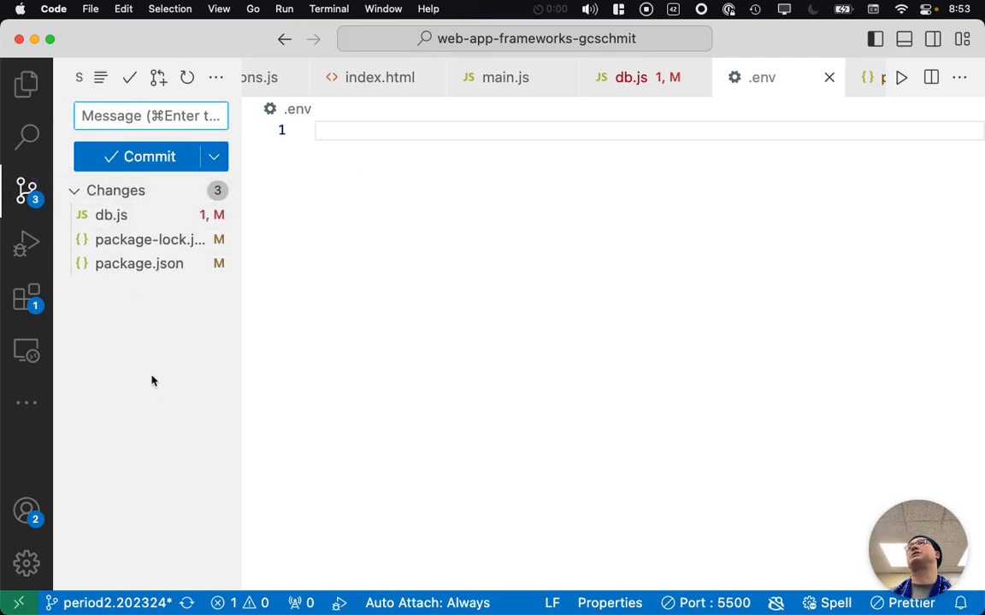
{"action": "mouse_move", "coordinate": [167, 294]}
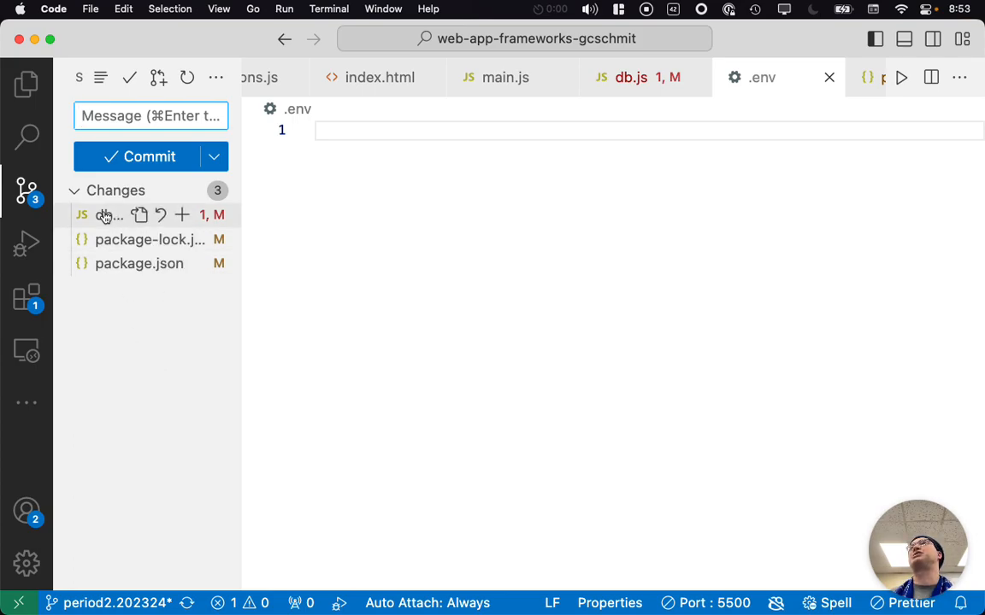
{"action": "mouse_move", "coordinate": [129, 316]}
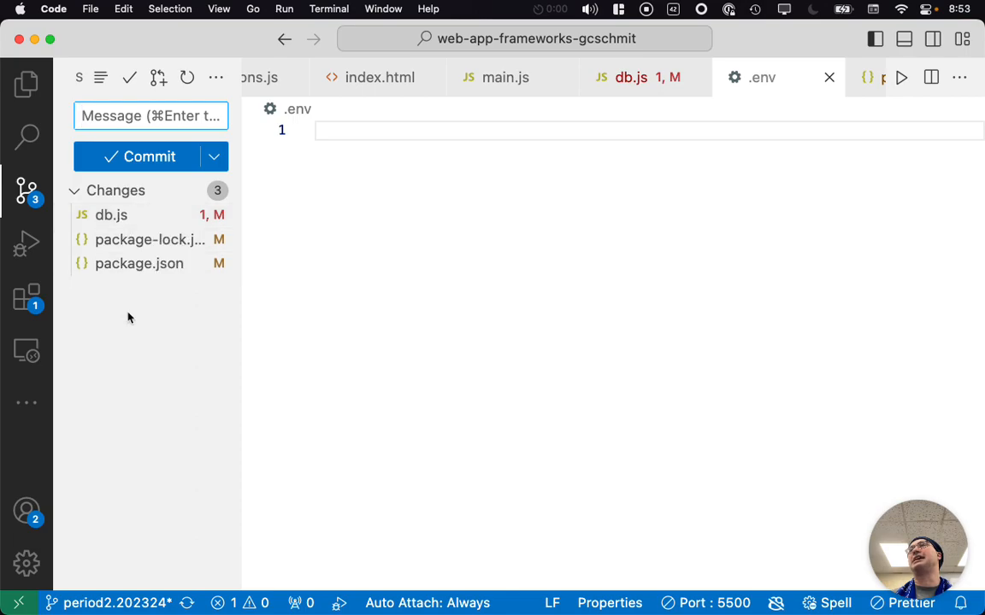
{"action": "mouse_move", "coordinate": [25, 83]}
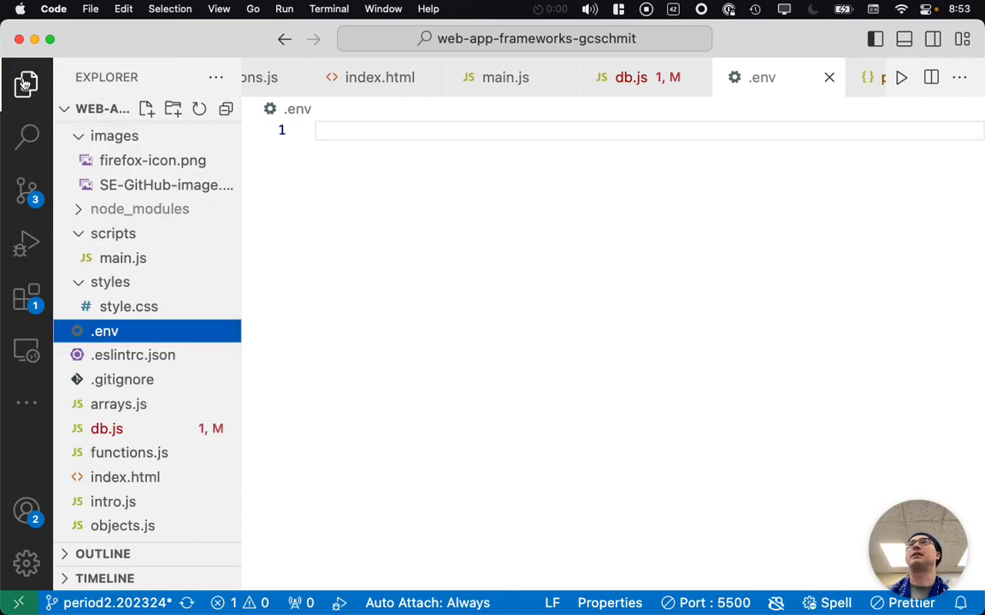
{"action": "left_click", "coordinate": [361, 130]}
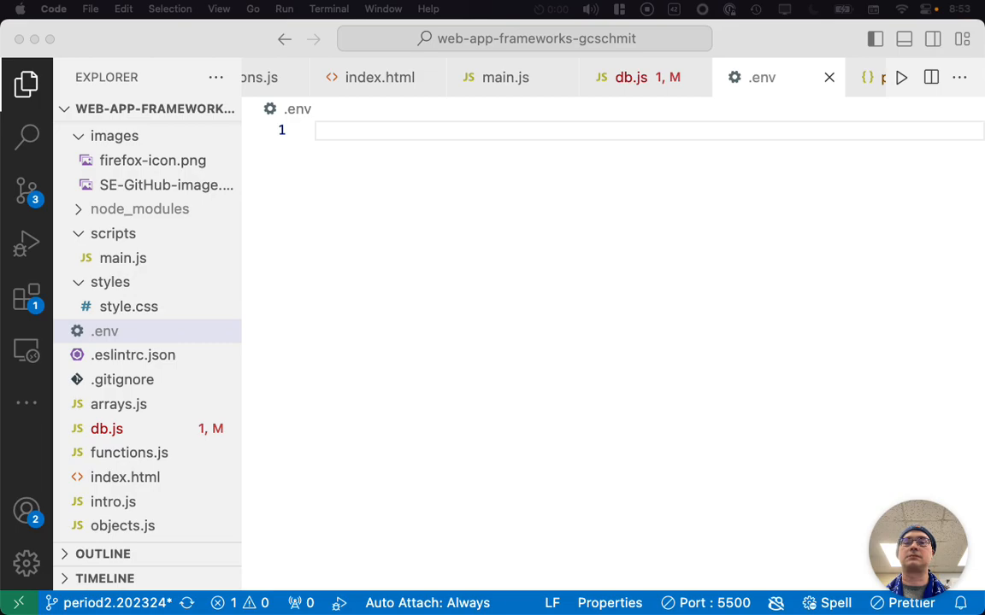
{"action": "mouse_move", "coordinate": [511, 272]}
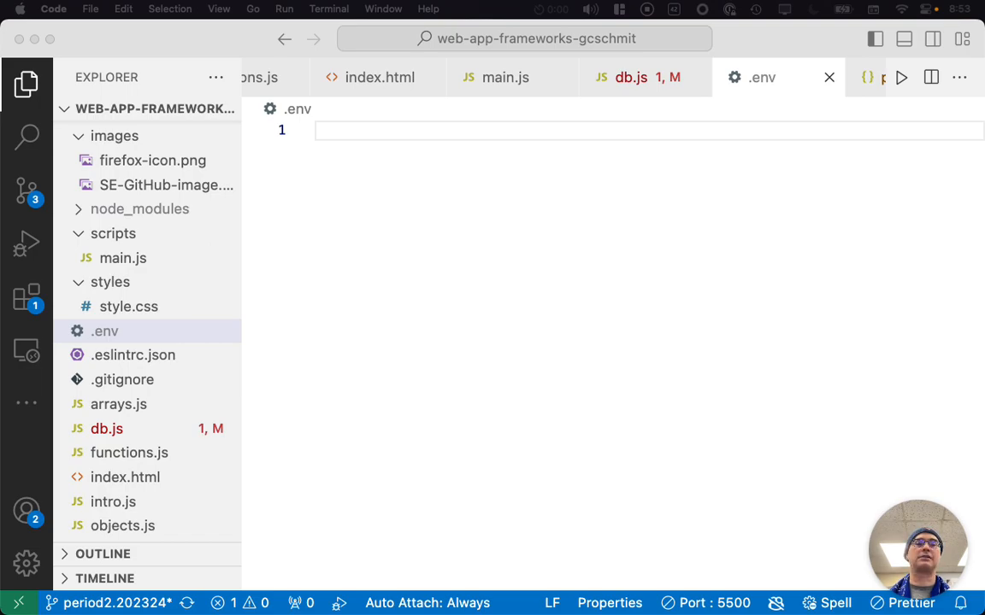
{"action": "left_click", "coordinate": [630, 77]}
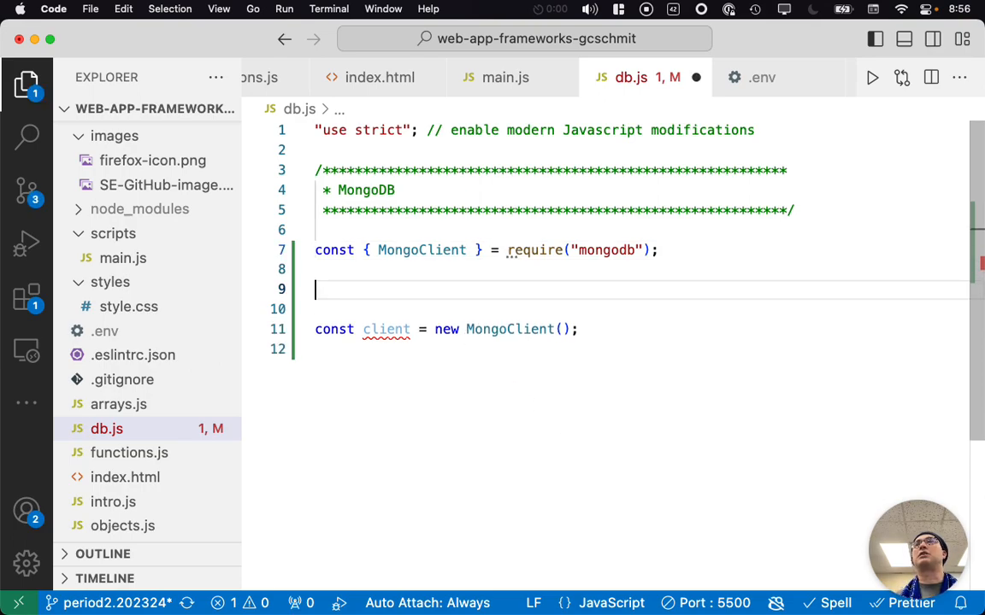
- Write a comment about loading environment variables from a .env file into process.env
{"action": "type", "text": "// lo"}
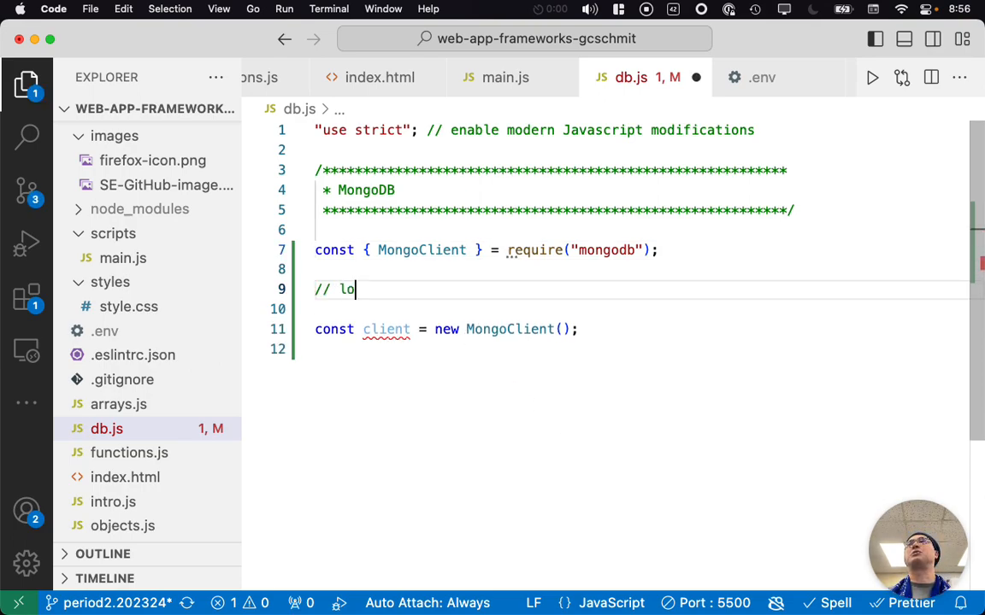
{"action": "type", "text": "ad env"}
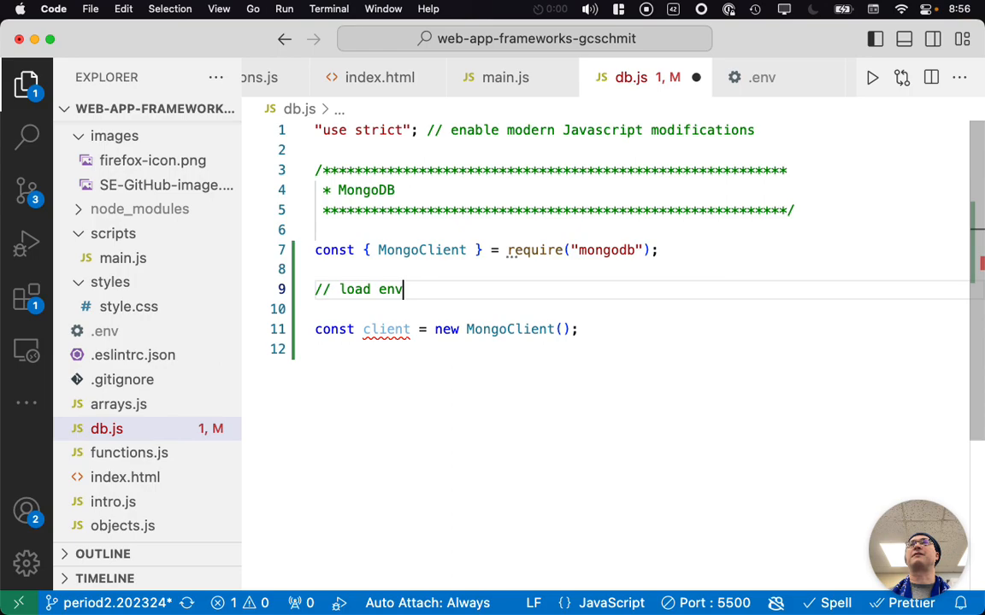
{"action": "type", "text": "ironment v"}
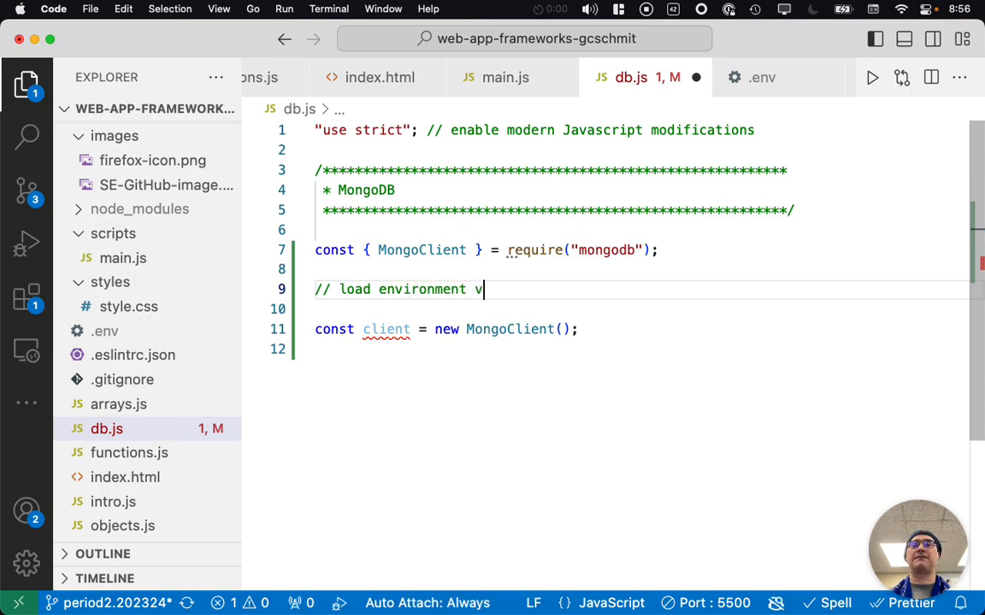
{"action": "type", "text": "ariables fr"}
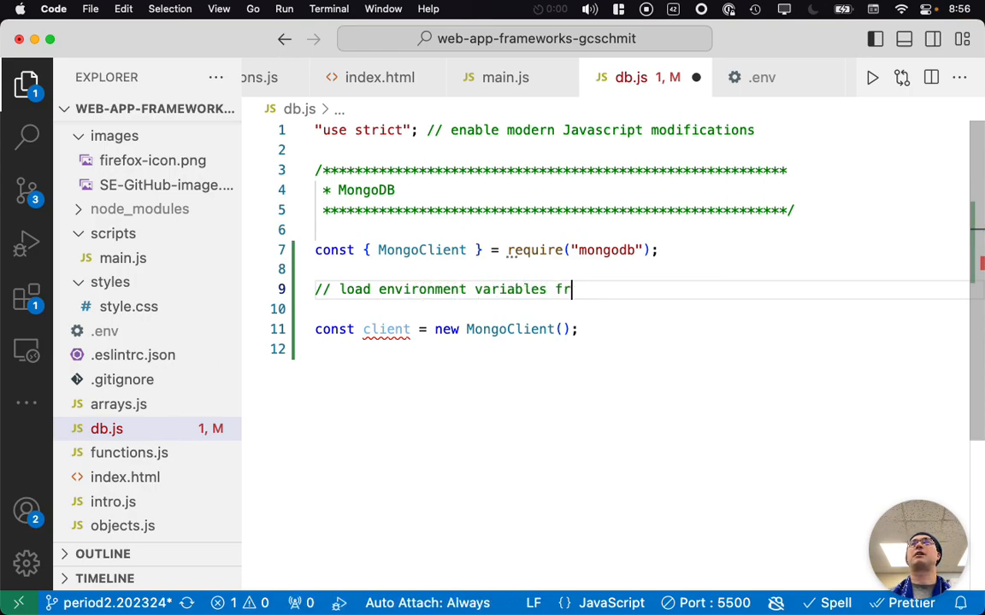
{"action": "type", "text": "om a .env file into"}
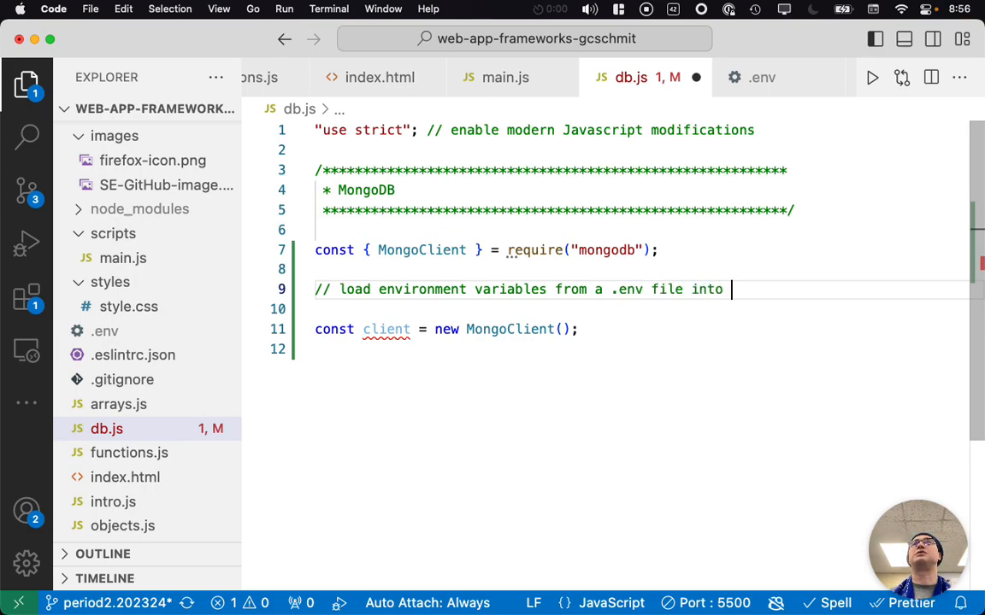
{"action": "type", "text": "process.env"}
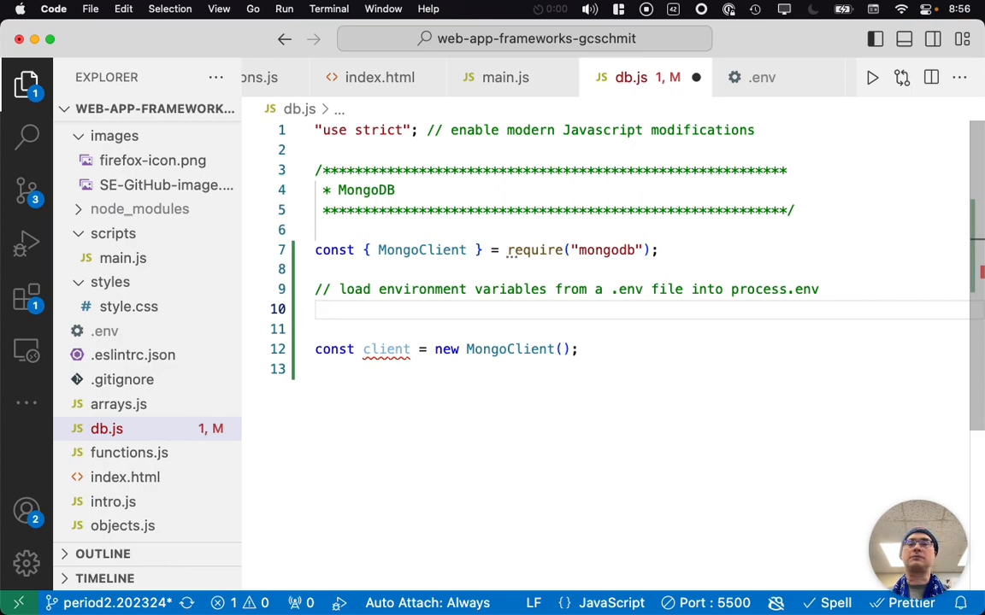
- Add const dotenv = require("dotenv"); and dotenv.config({ path: ".env" });
{"action": "type", "text": "const"}
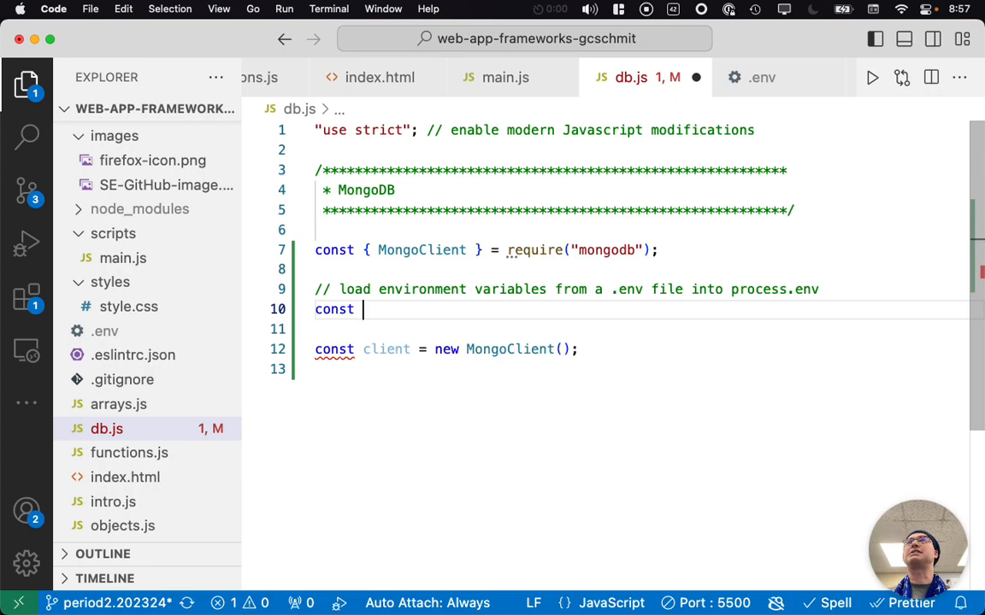
{"action": "type", "text": "dotenv ="}
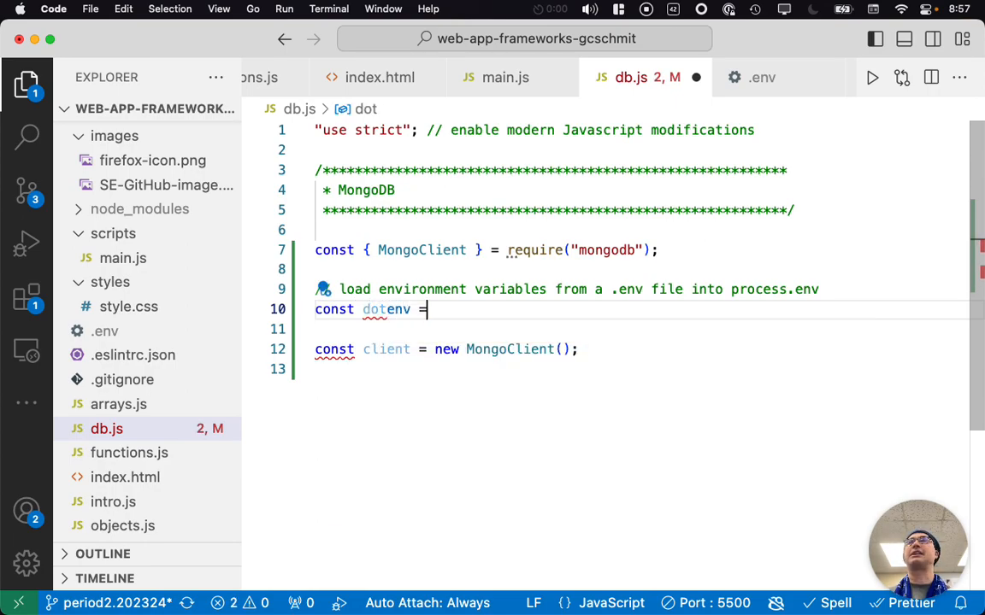
{"action": "type", "text": "require(\"dotenv\");"}
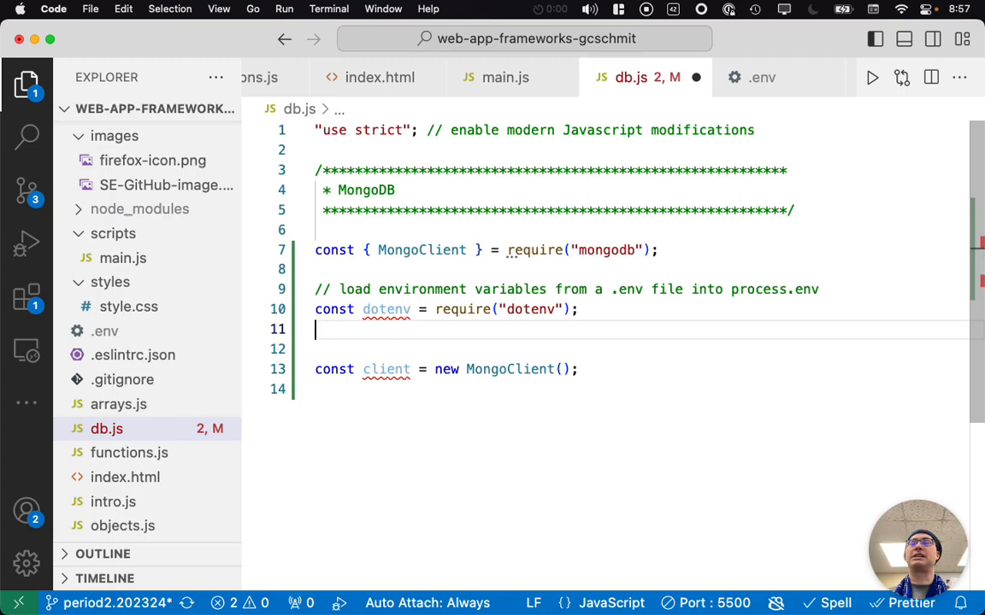
{"action": "type", "text": "dotenv."}
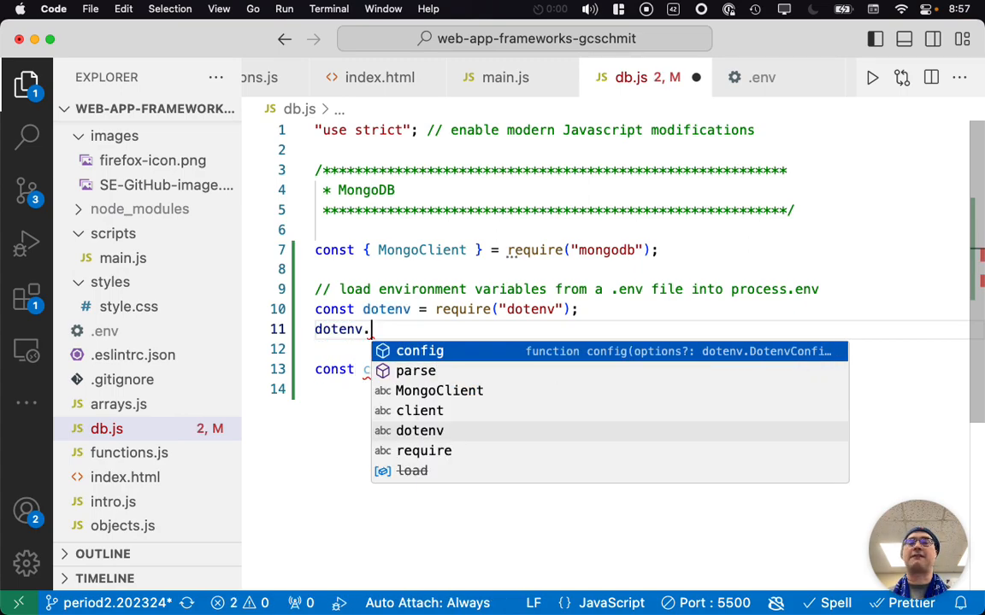
{"action": "left_click", "coordinate": [419, 350]}
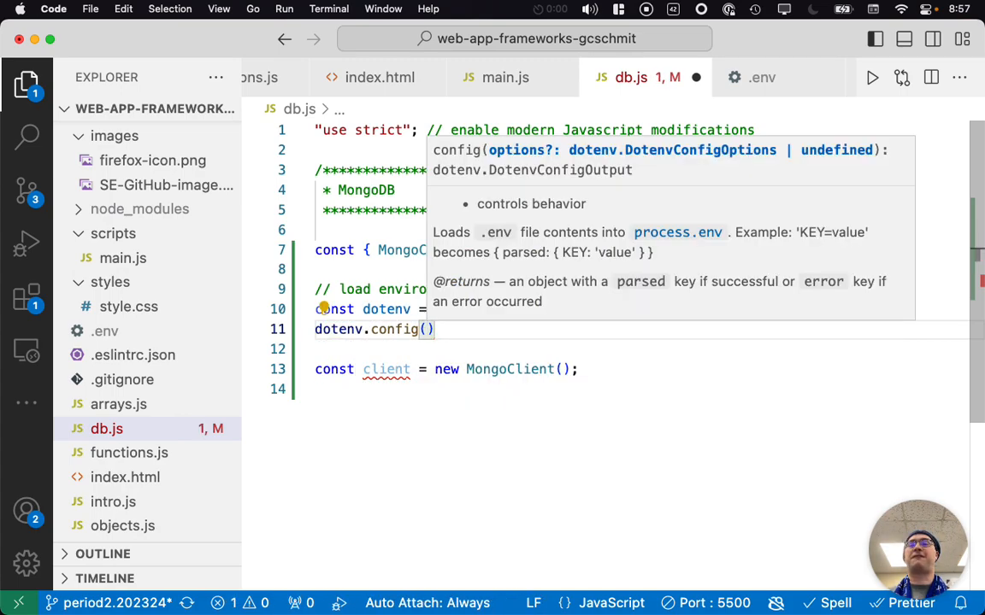
{"action": "type", "text": "{"}
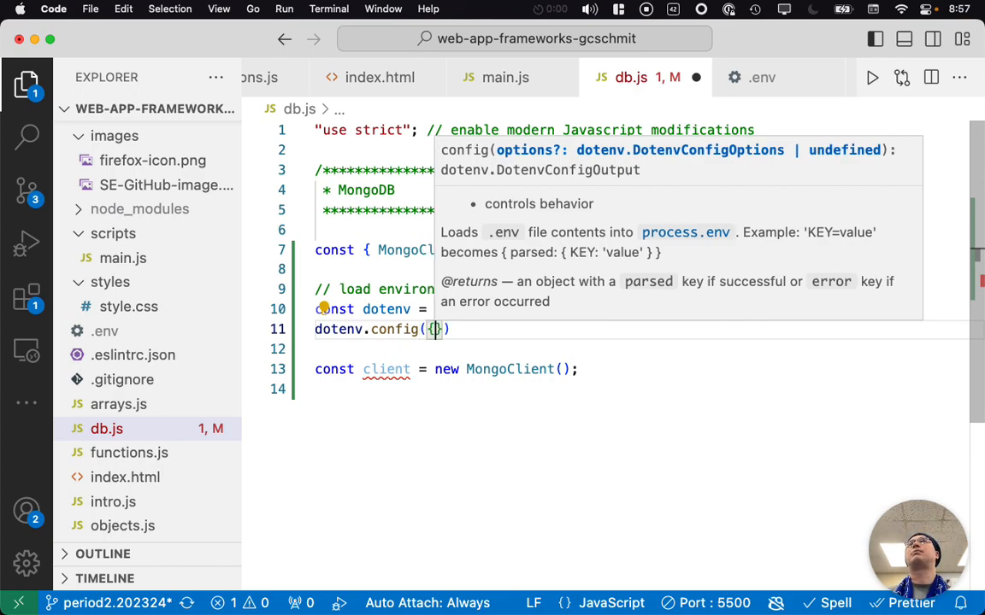
{"action": "type", "text": "path:"}
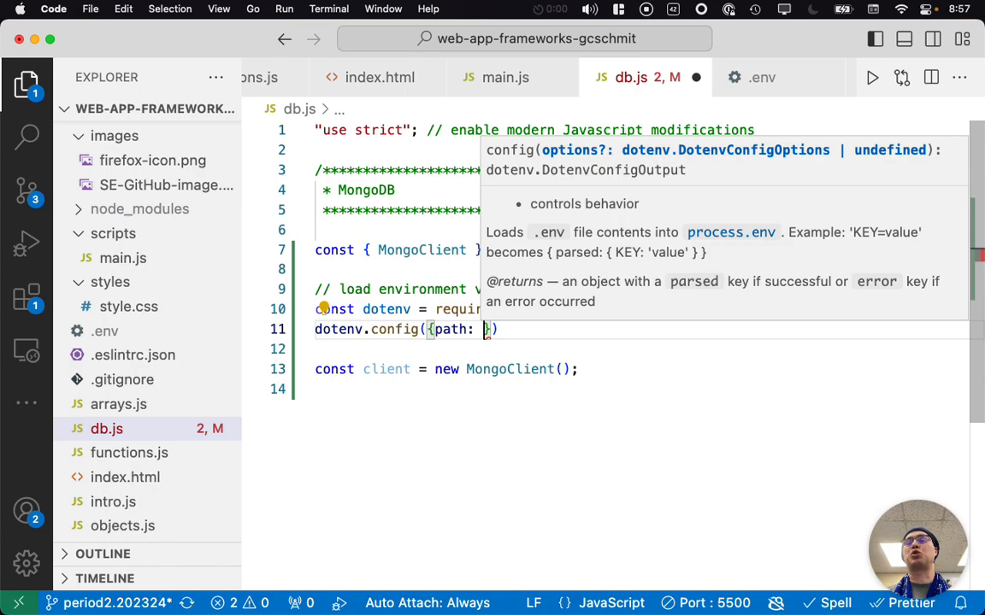
{"action": "type", "text": "\".\""}
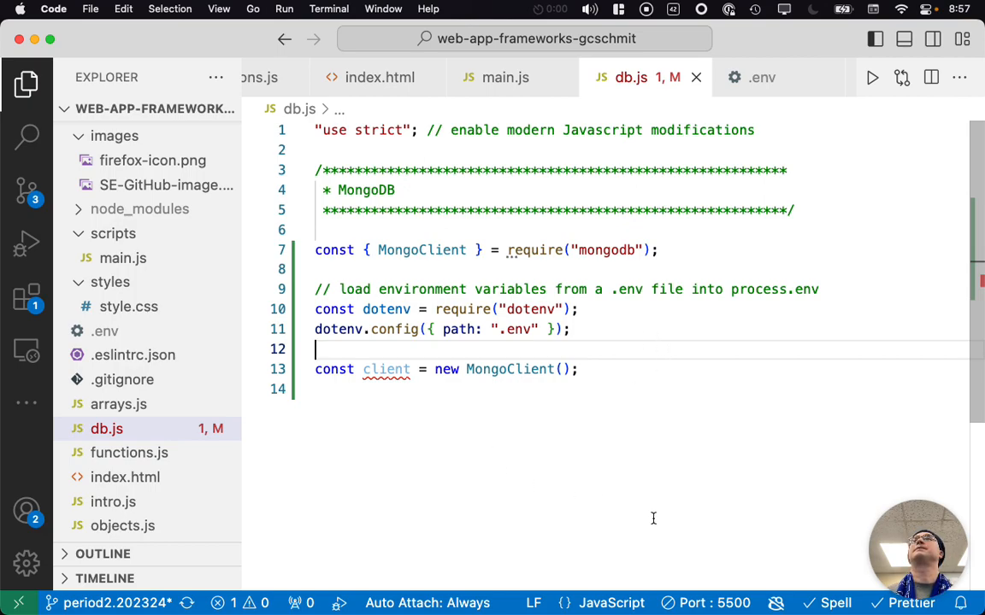
{"action": "mouse_move", "coordinate": [458, 309]}
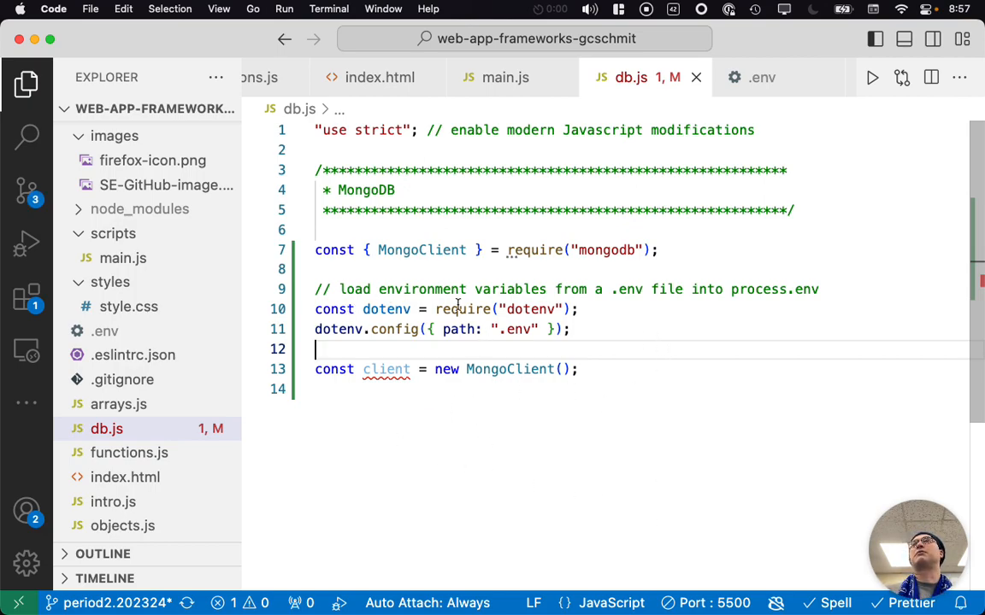
{"action": "left_click", "coordinate": [397, 328]}
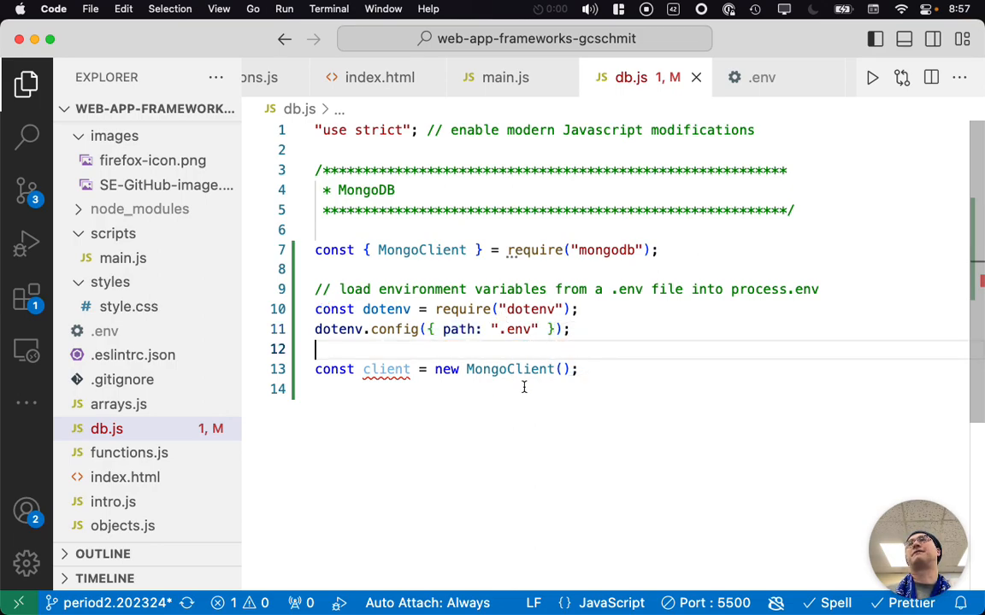
{"action": "mouse_move", "coordinate": [513, 403]}
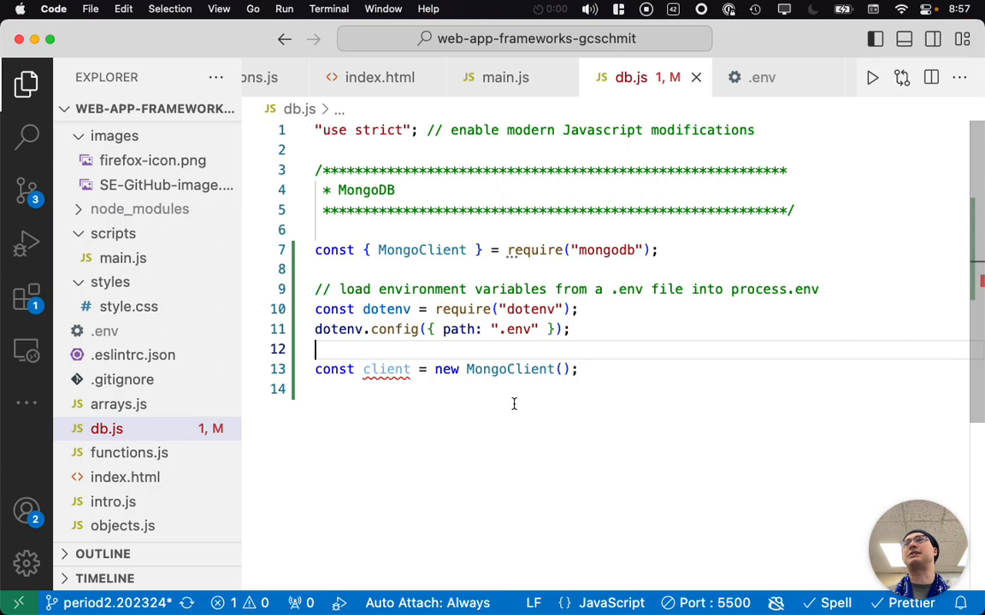
- Pass process.env.MONGODB_URI to the MongoClient constructor
{"action": "left_click", "coordinate": [561, 369]}
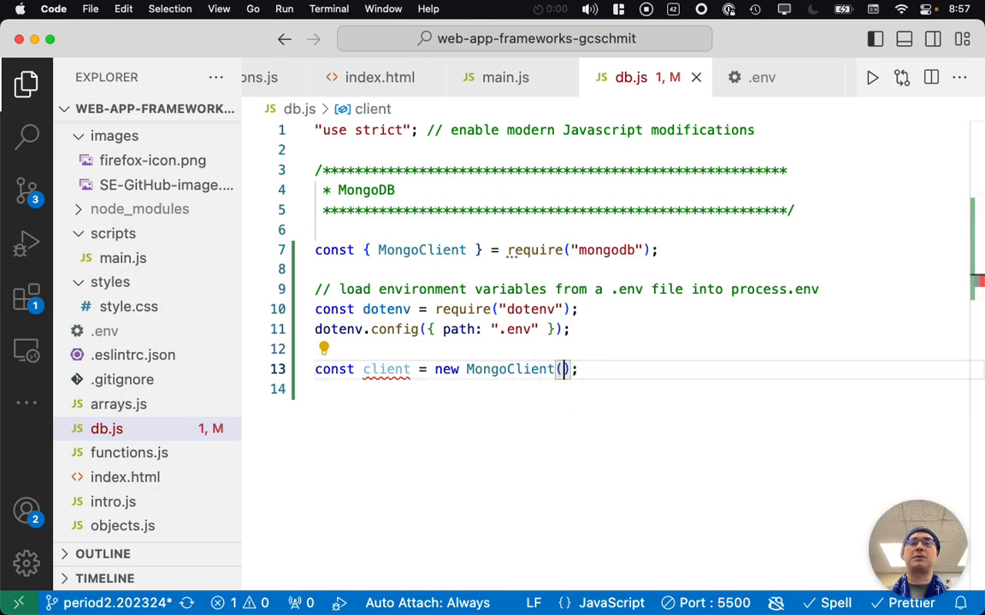
{"action": "type", "text": "process.env"}
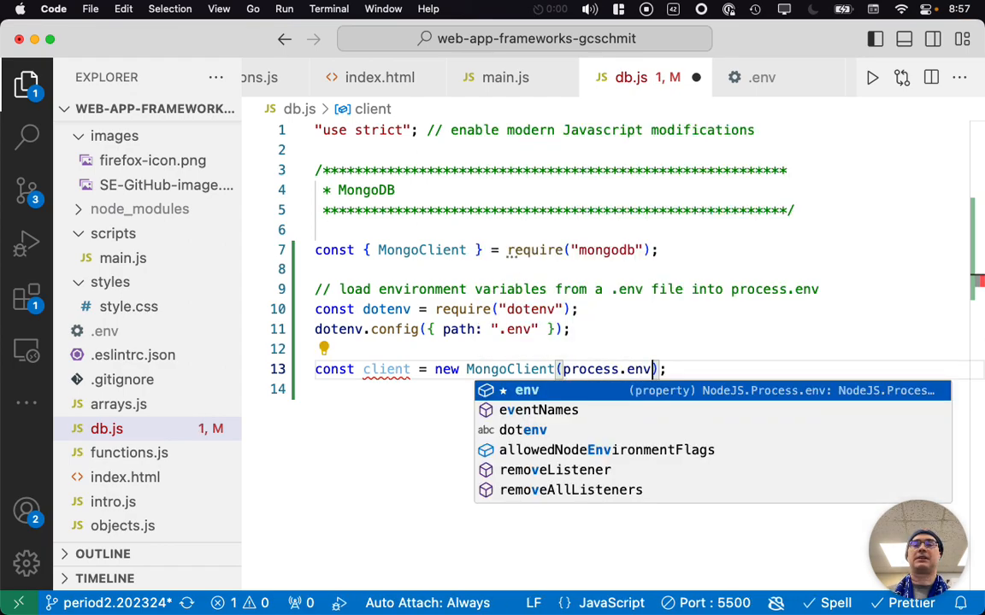
{"action": "type", "text": "MONGODB_URI"}
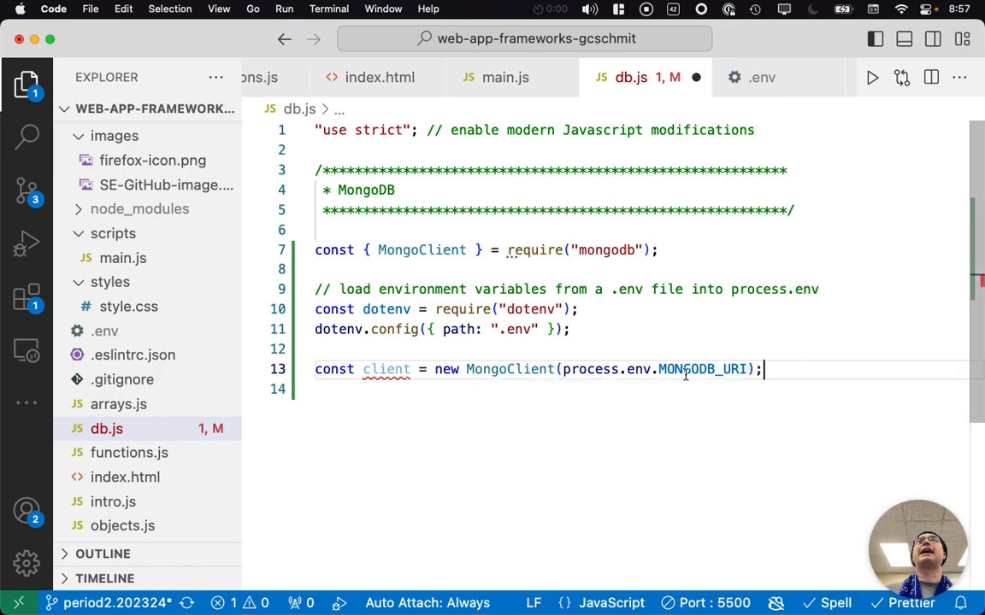
{"action": "mouse_move", "coordinate": [642, 440]}
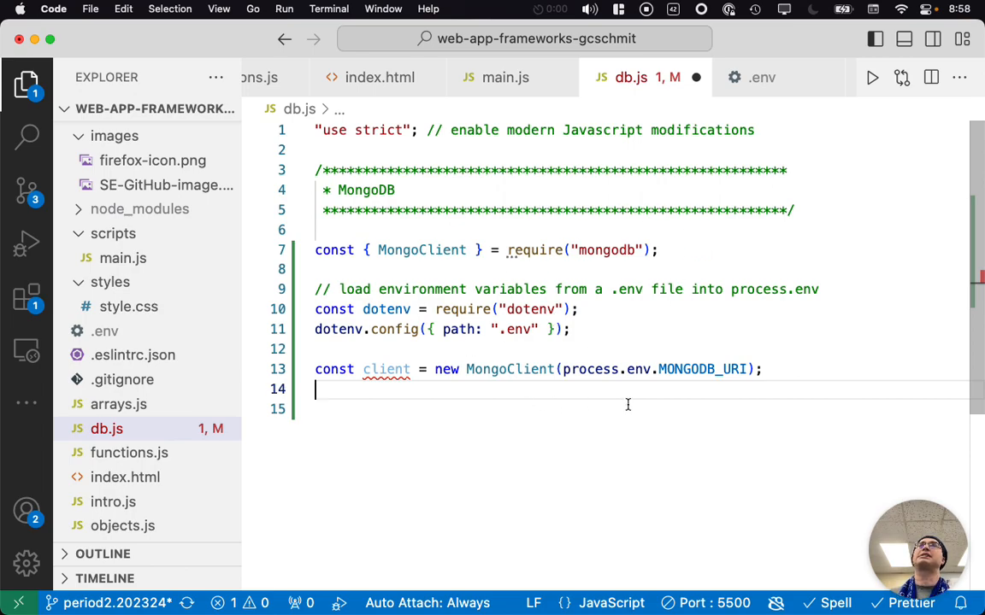
{"action": "mouse_move", "coordinate": [756, 341]}
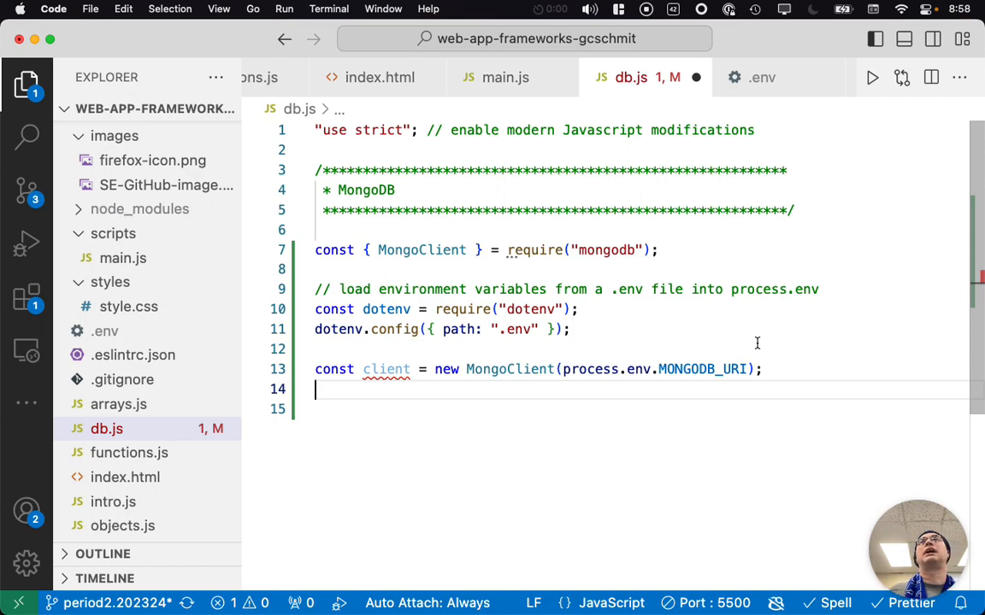
{"action": "mouse_move", "coordinate": [735, 391]}
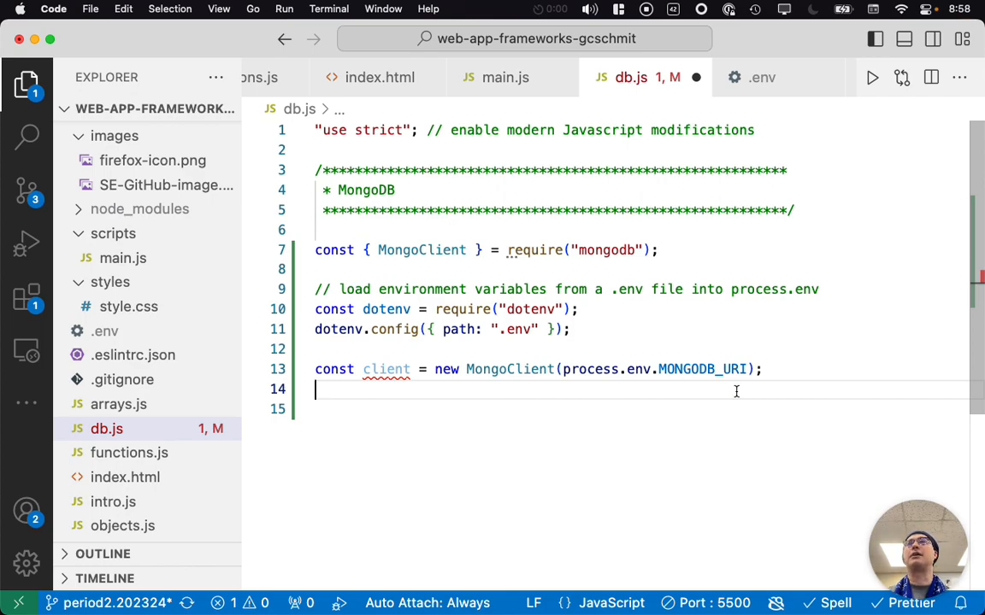
{"action": "mouse_move", "coordinate": [739, 415]}
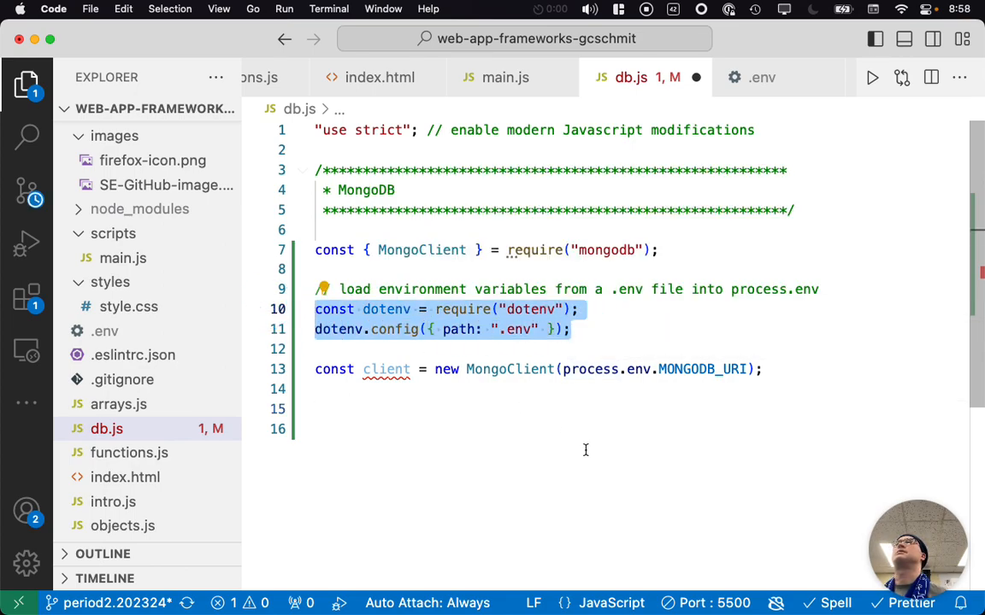
{"action": "mouse_move", "coordinate": [590, 369]}
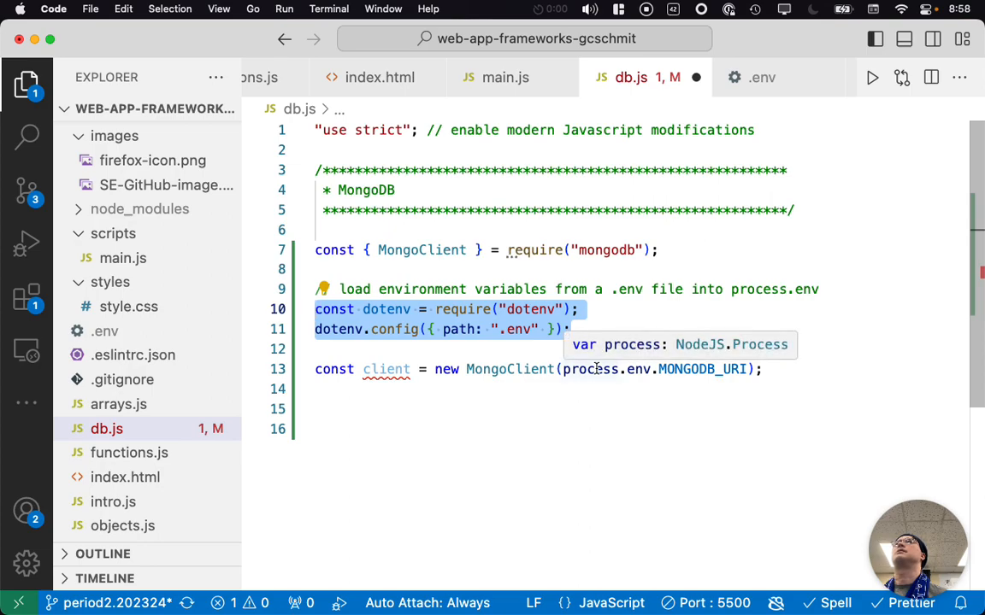
{"action": "mouse_move", "coordinate": [735, 362]}
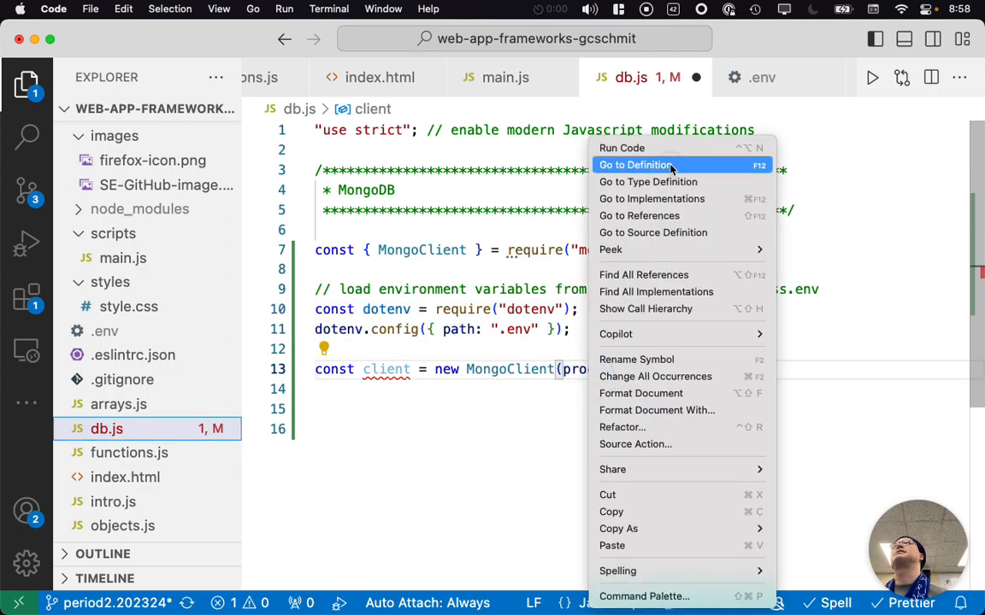
{"action": "left_click", "coordinate": [634, 165]}
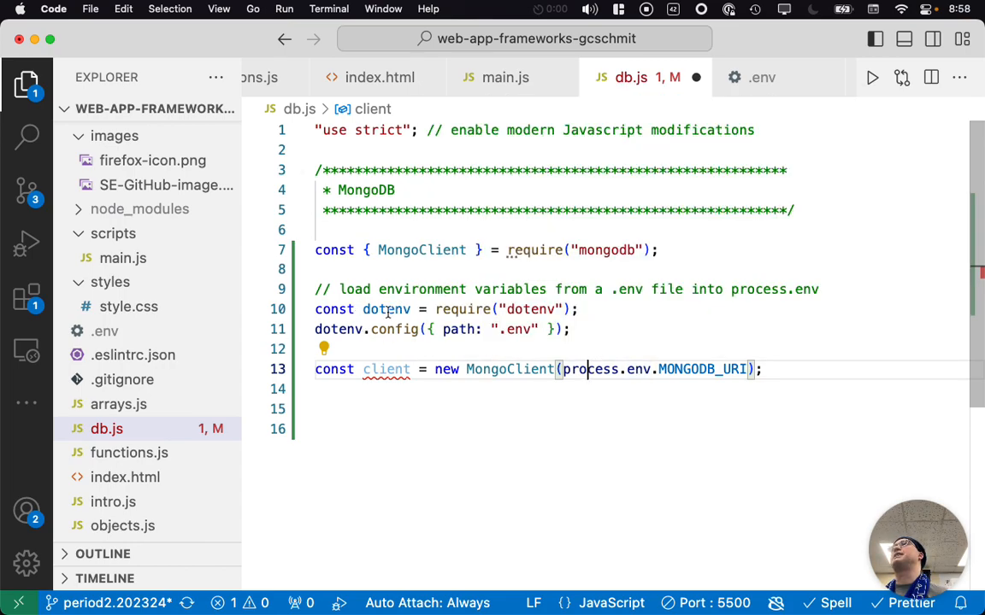
{"action": "mouse_move", "coordinate": [387, 307]}
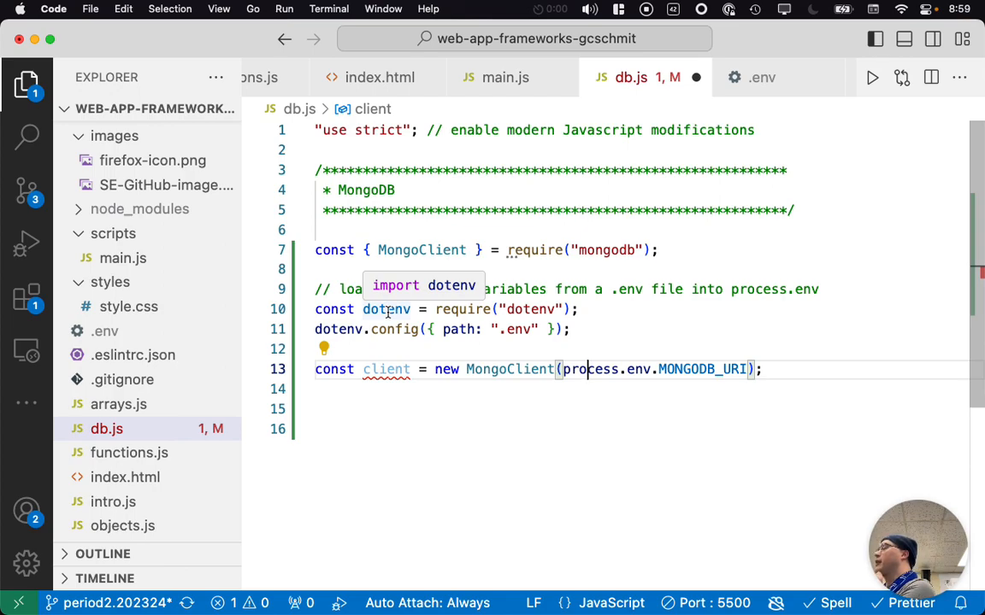
{"action": "mouse_move", "coordinate": [465, 416]}
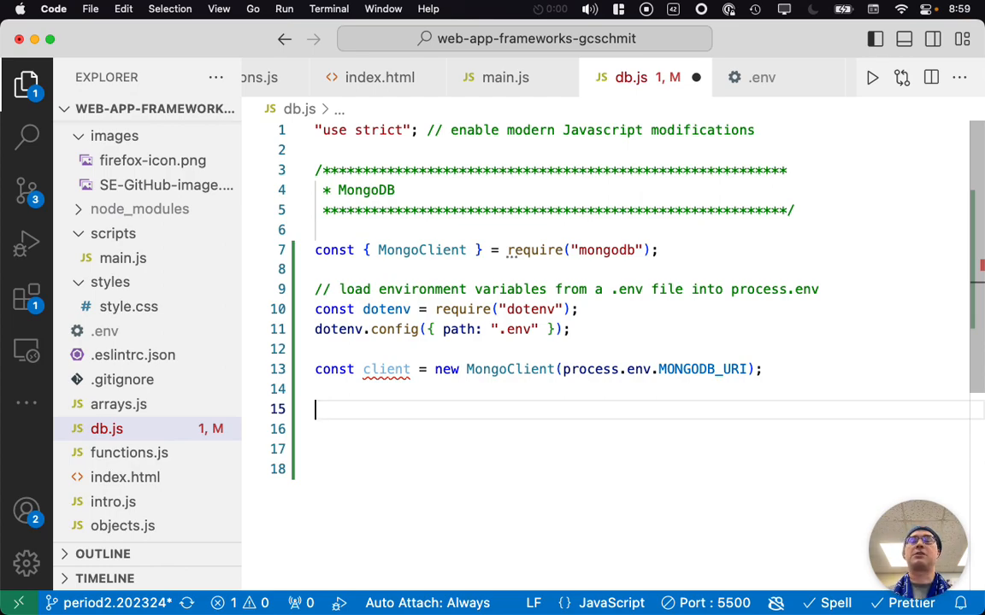
- Write async function run() with a try block awaiting client.connect()
{"action": "type", "text": "async"}
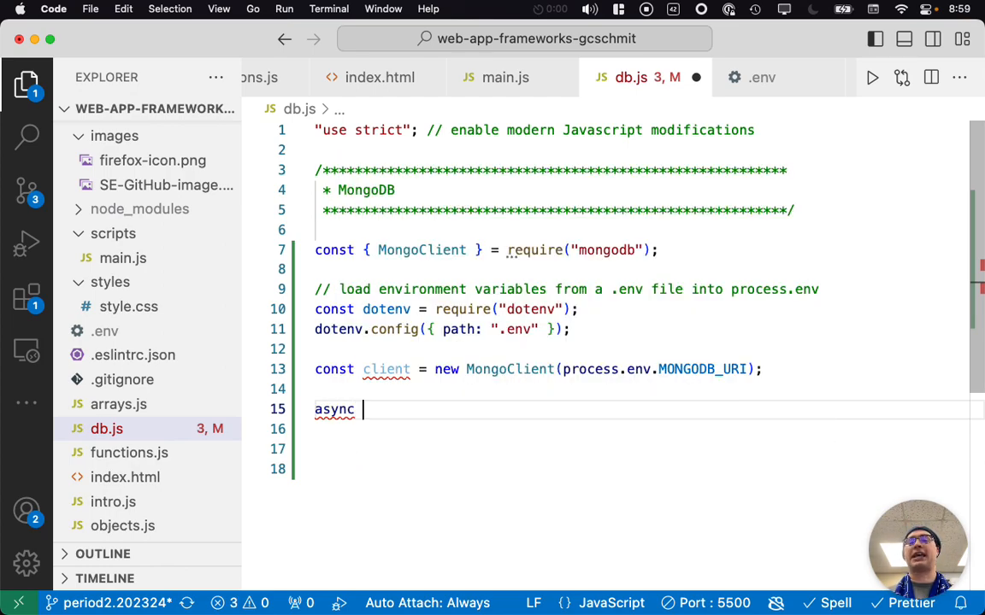
{"action": "type", "text": "function run() {"}
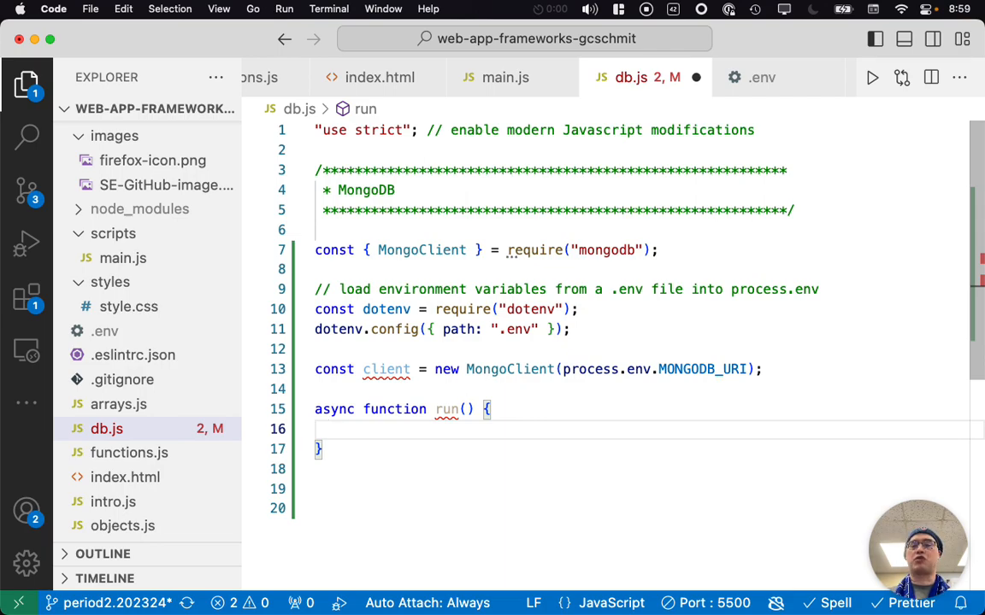
{"action": "type", "text": "try {"}
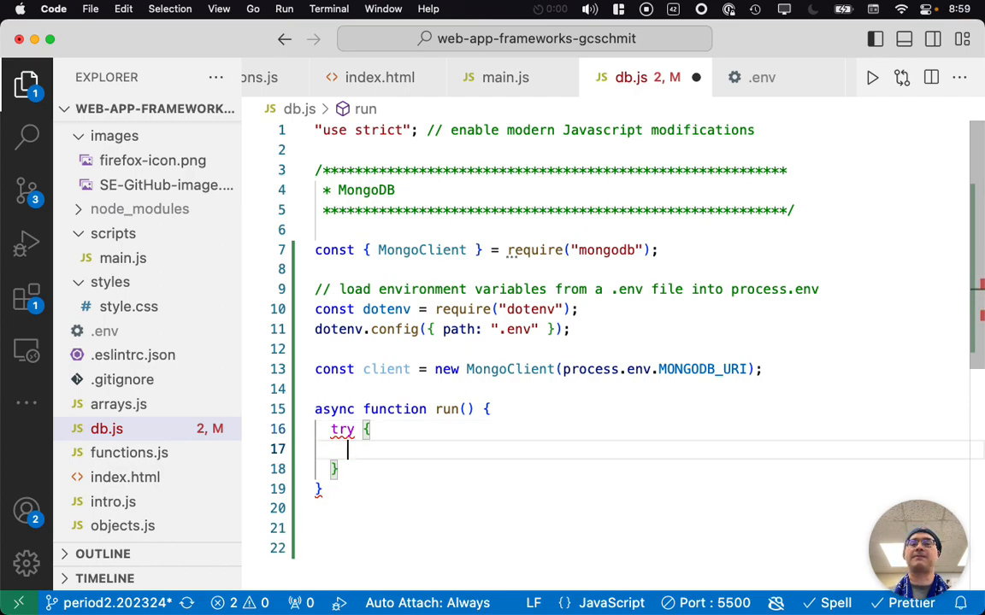
{"action": "mouse_move", "coordinate": [441, 455]}
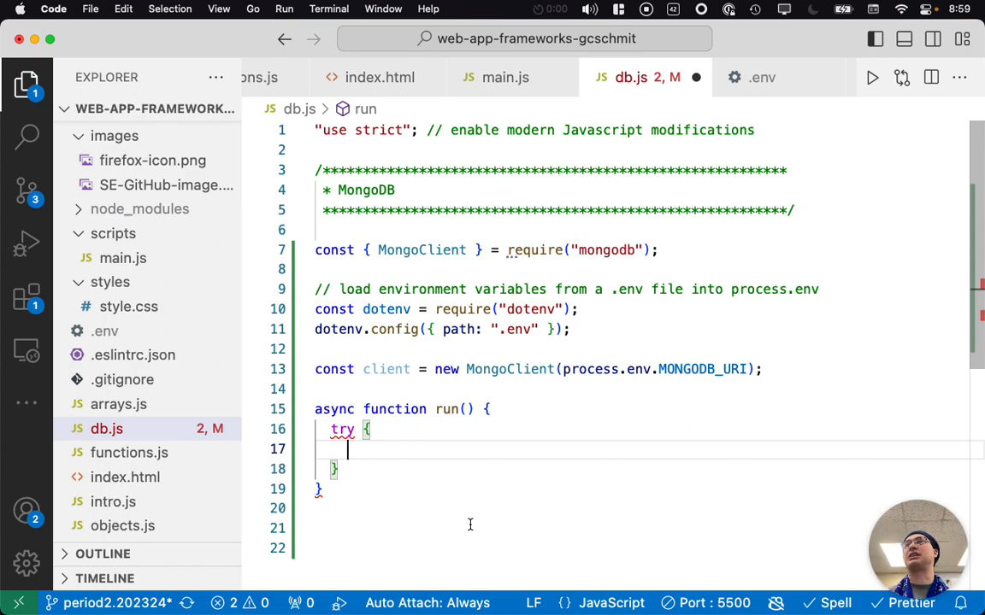
{"action": "type", "text": "await"}
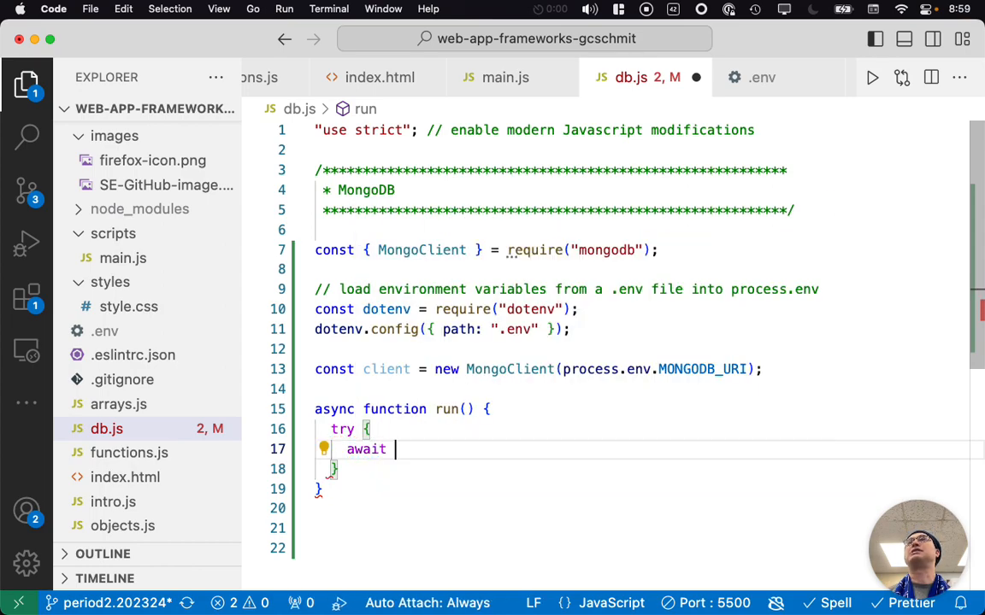
{"action": "type", "text": "c"}
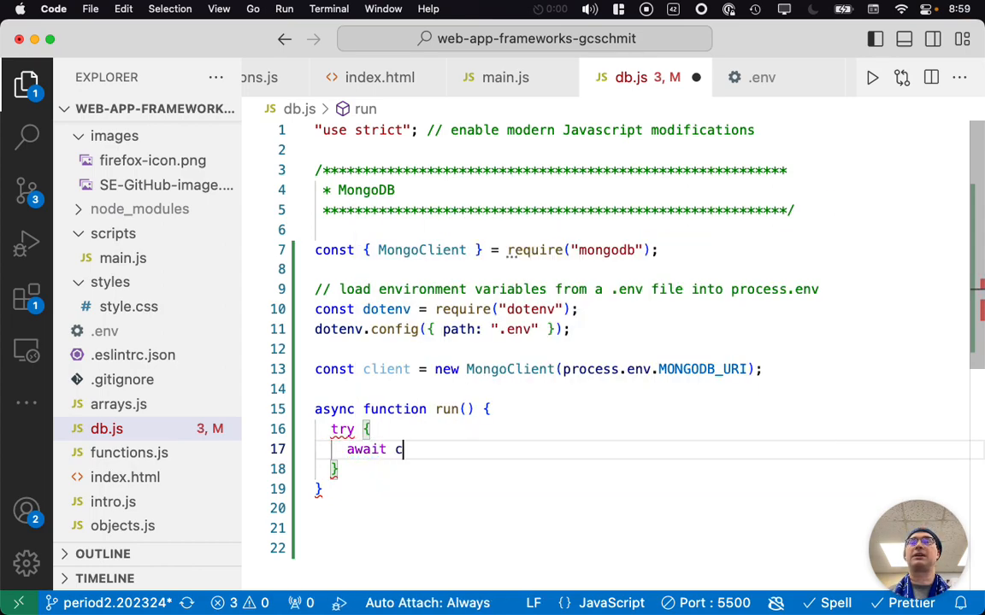
{"action": "type", "text": "lient.connect();"}
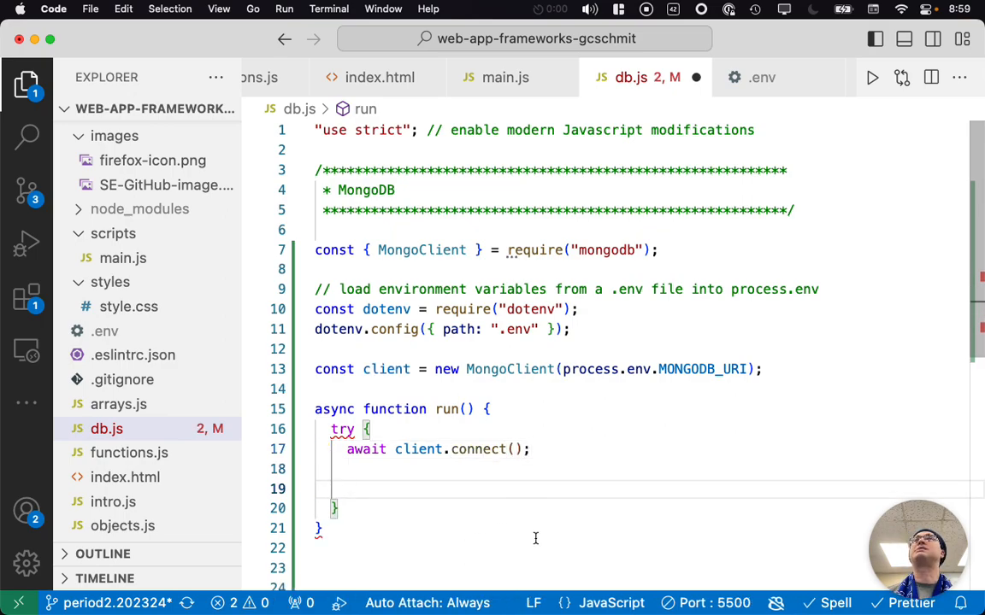
{"action": "mouse_move", "coordinate": [537, 492]}
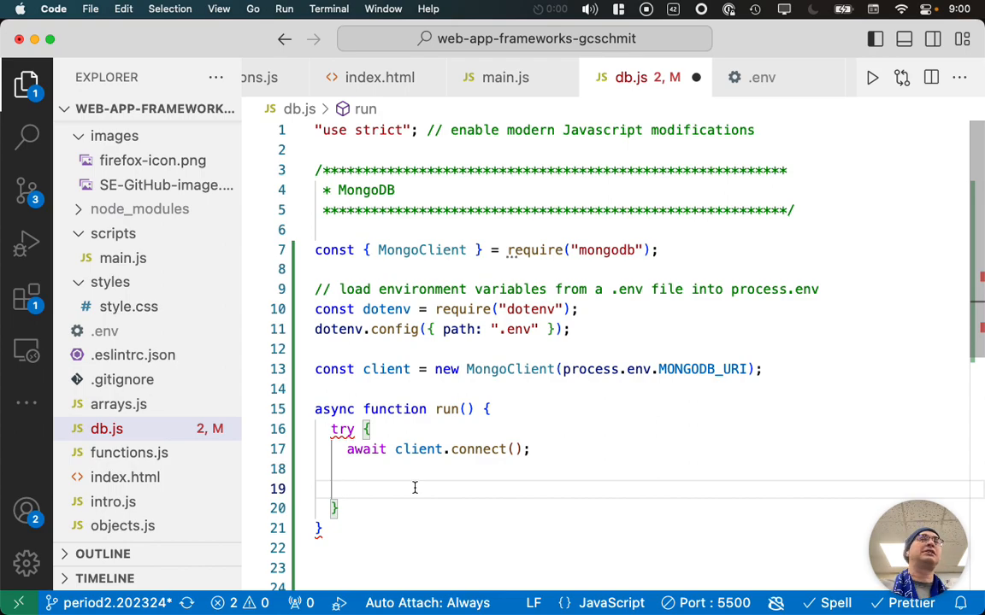
{"action": "mouse_move", "coordinate": [326, 465]}
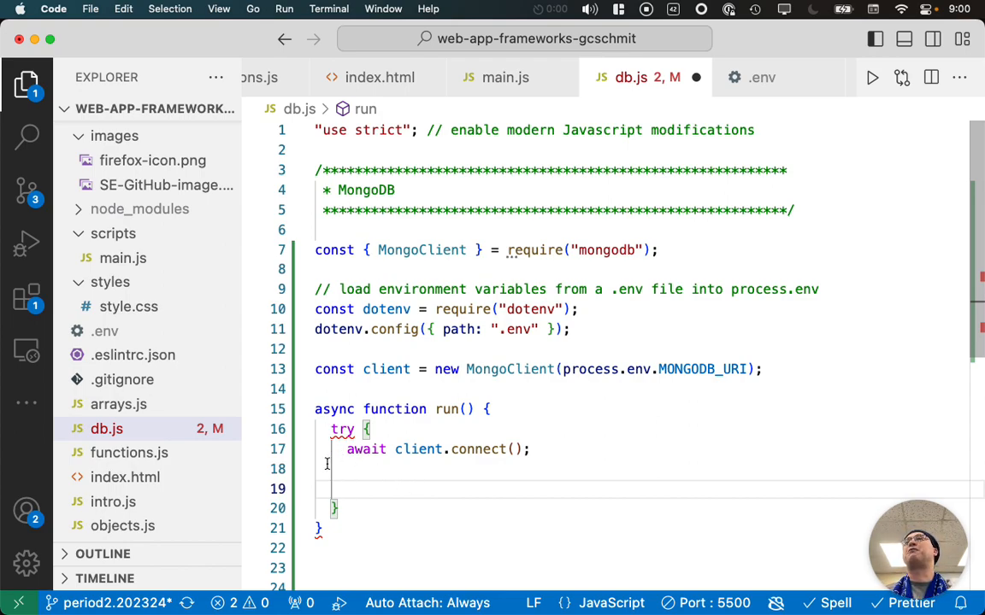
{"action": "mouse_move", "coordinate": [403, 512]}
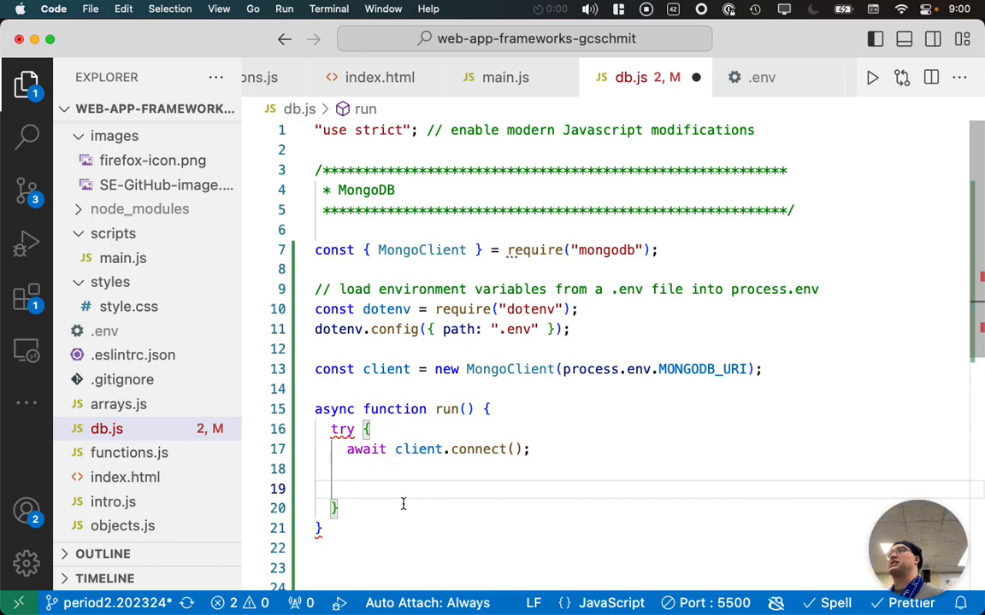
{"action": "mouse_move", "coordinate": [422, 519]}
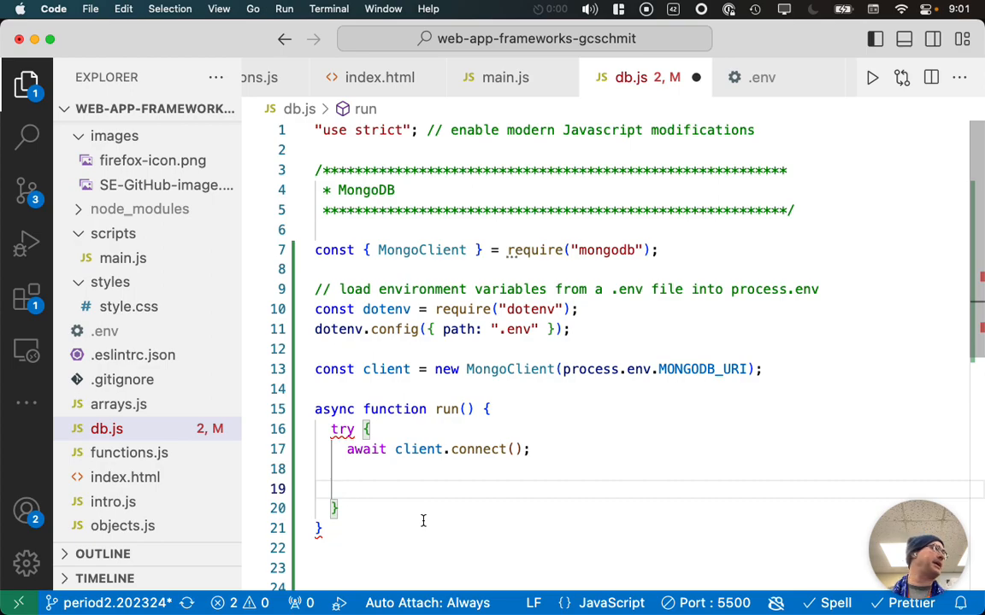
- Under a 'database and collection code goes here' comment, add const db = client.db("sample_guides")
{"action": "type", "text": "//"}
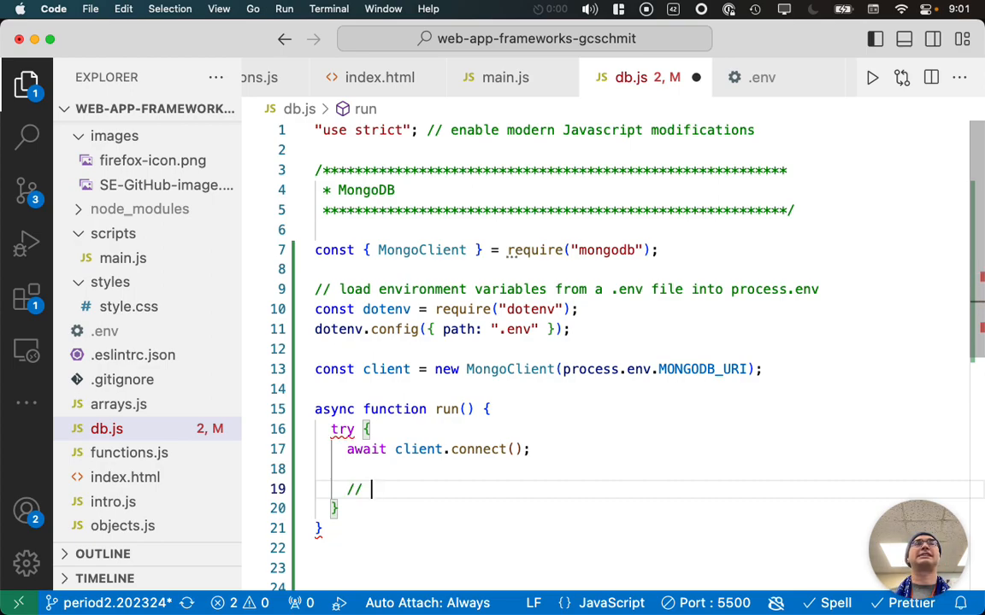
{"action": "type", "text": "da"}
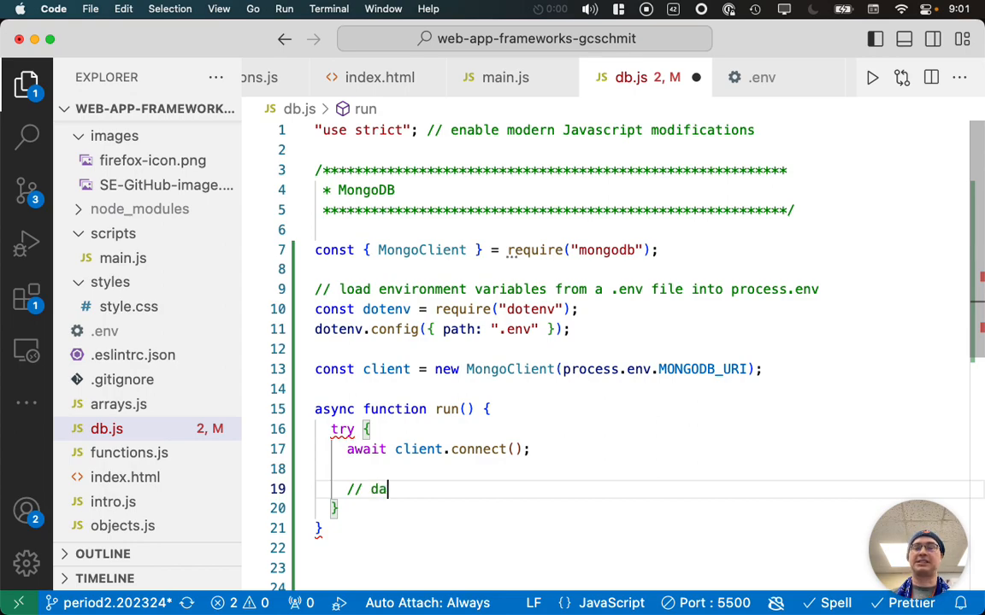
{"action": "type", "text": "tabase and coll"}
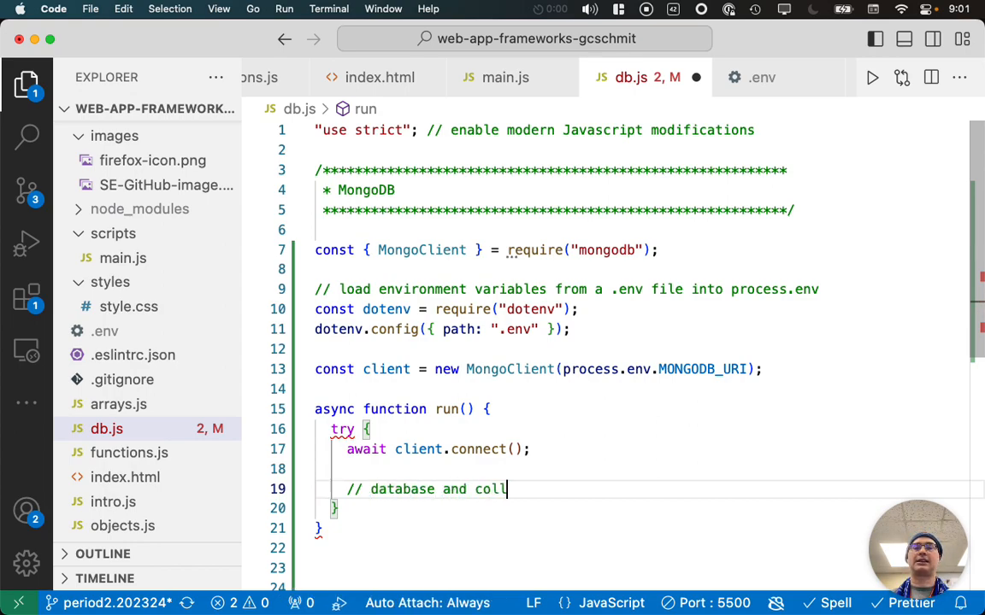
{"action": "type", "text": "ection code goes h"}
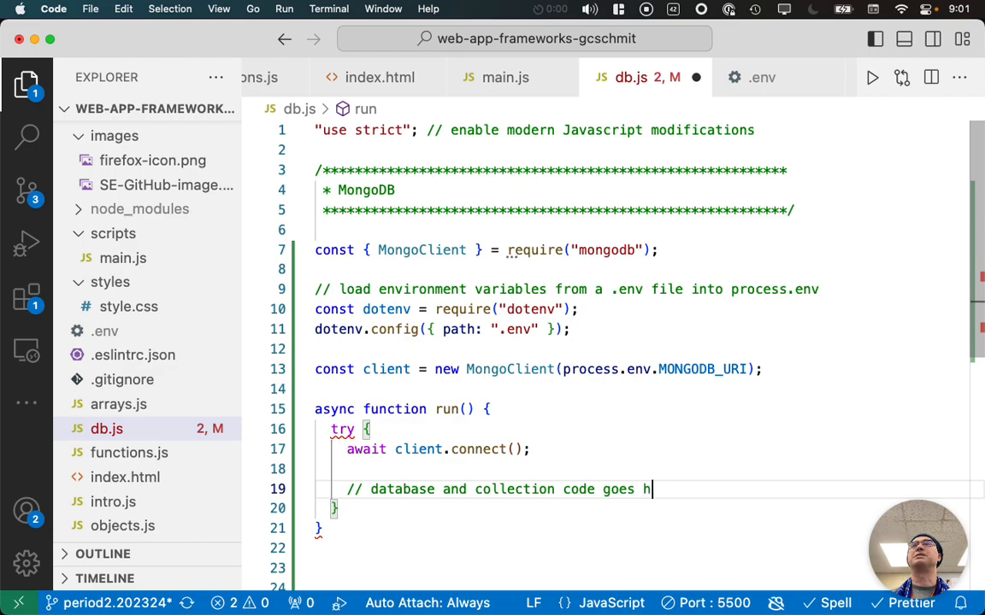
{"action": "type", "text": "ere"}
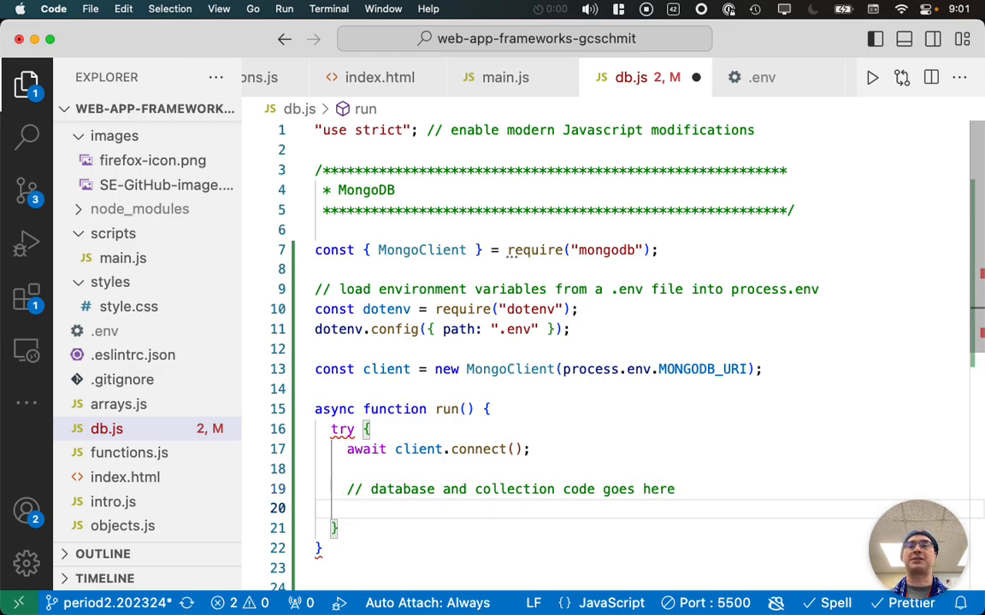
{"action": "type", "text": "const db"}
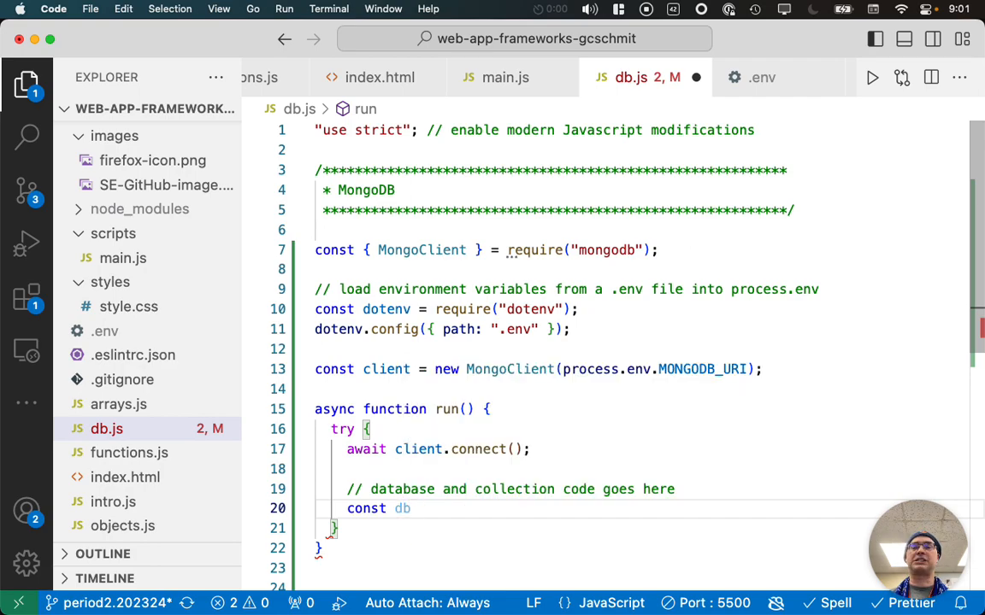
{"action": "type", "text": "= client.db"}
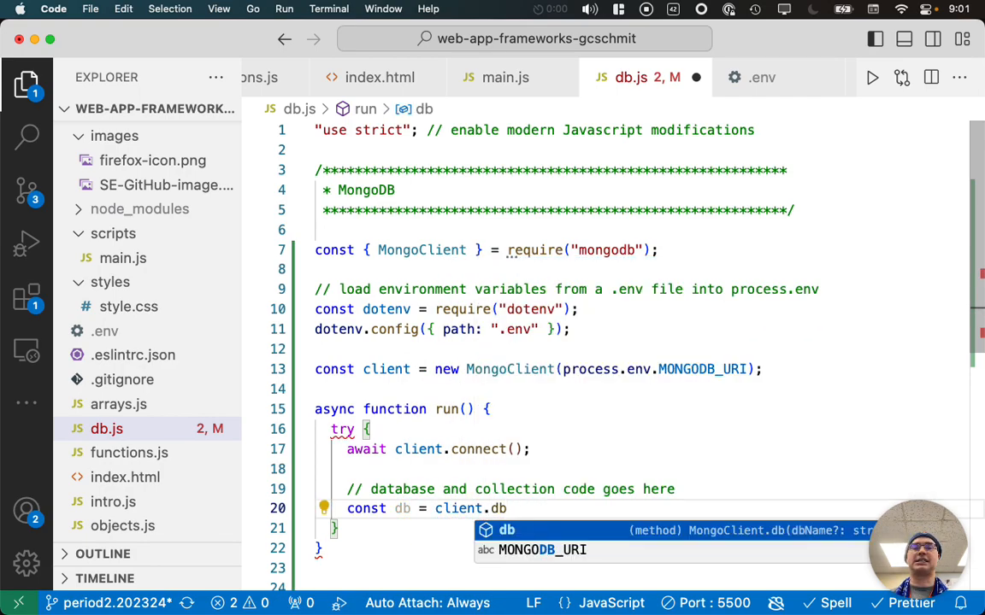
{"action": "type", "text": "(\"sample\")"}
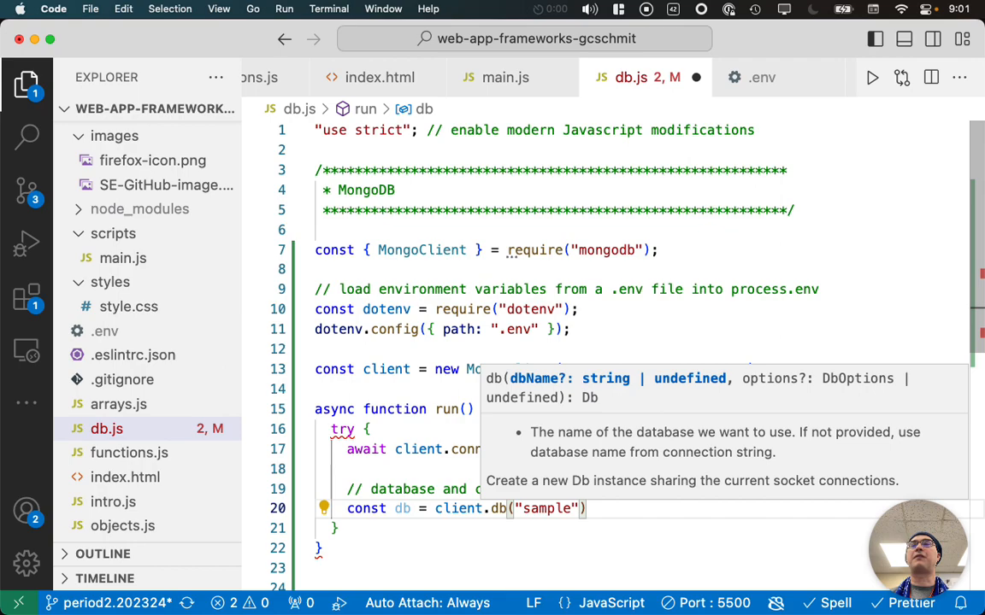
{"action": "type", "text": "_guides"}
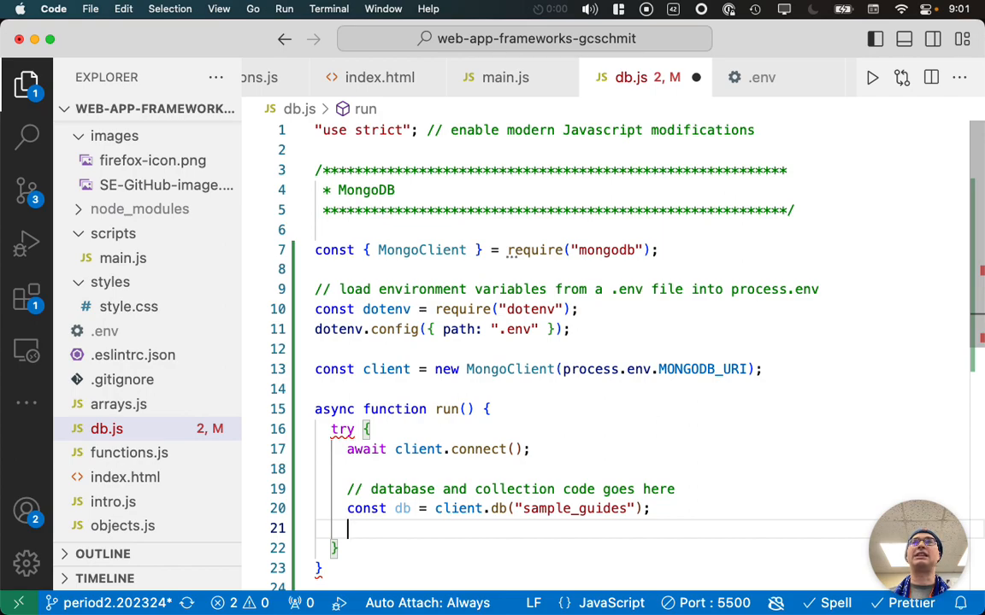
- Add const coll = db.collection("planets")
{"action": "type", "text": "const coll ="}
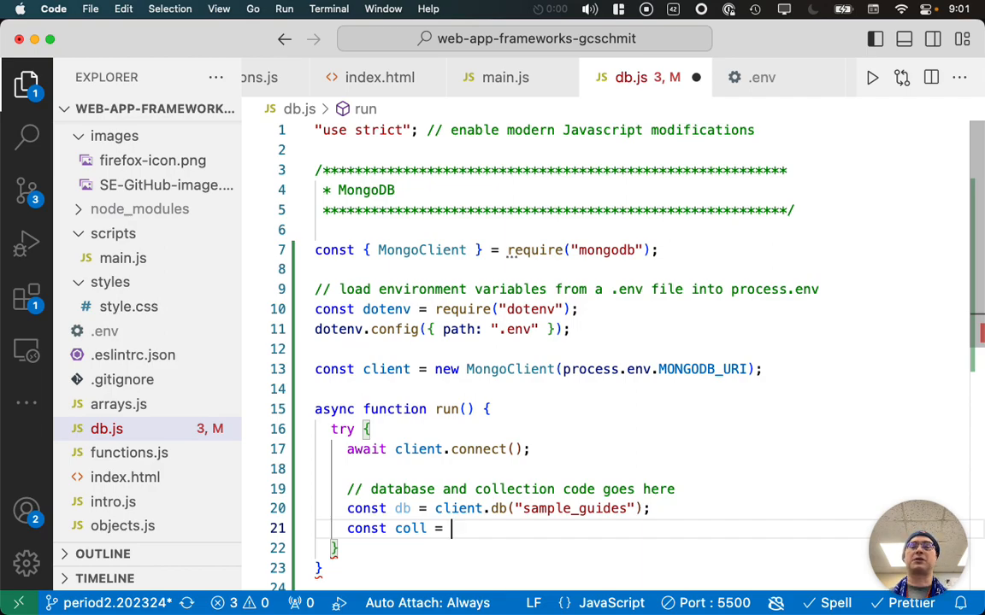
{"action": "type", "text": "db.colle"}
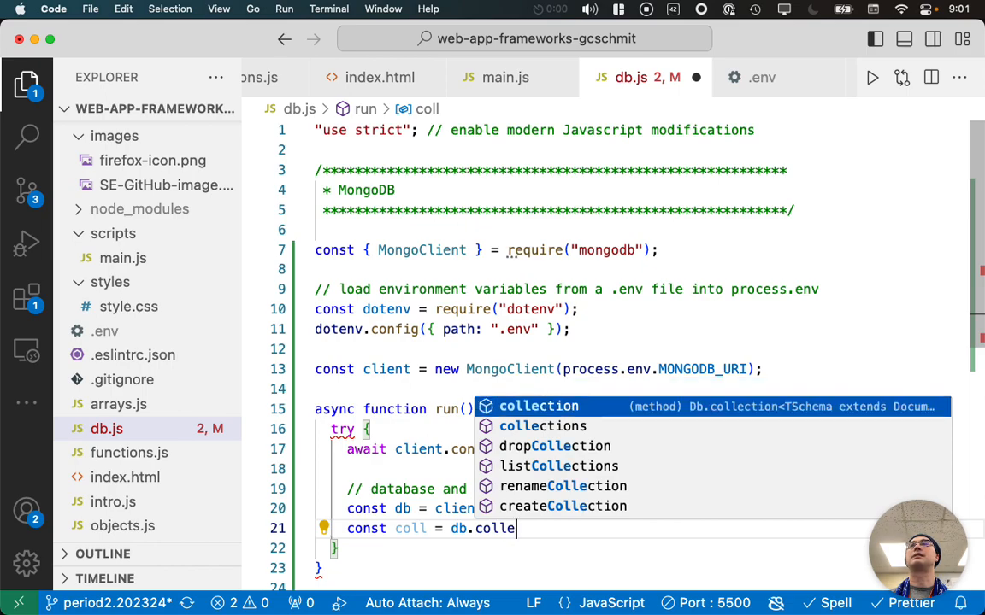
{"action": "left_click", "coordinate": [538, 406]}
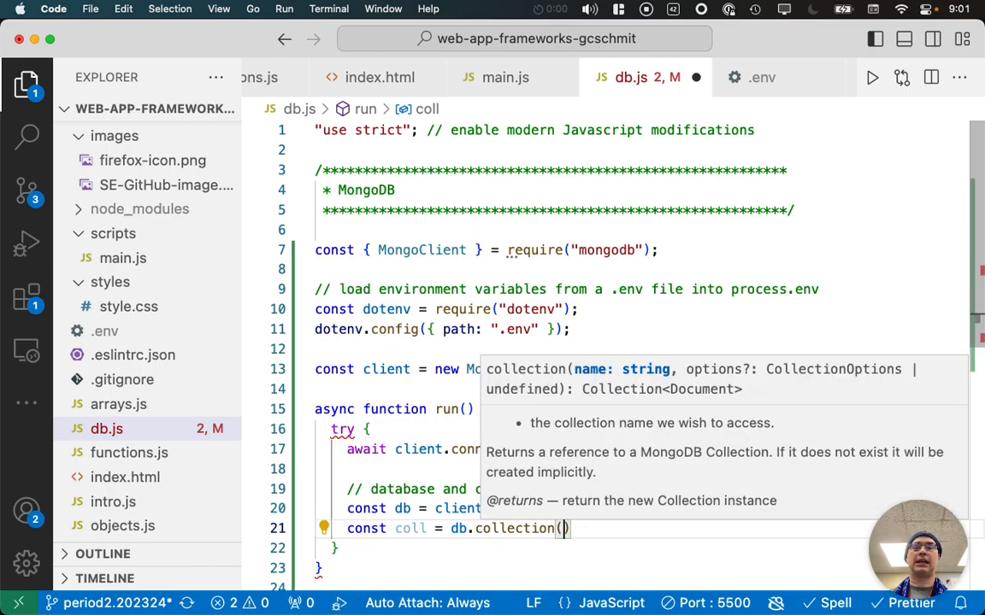
{"action": "type", "text": "\"planets\""}
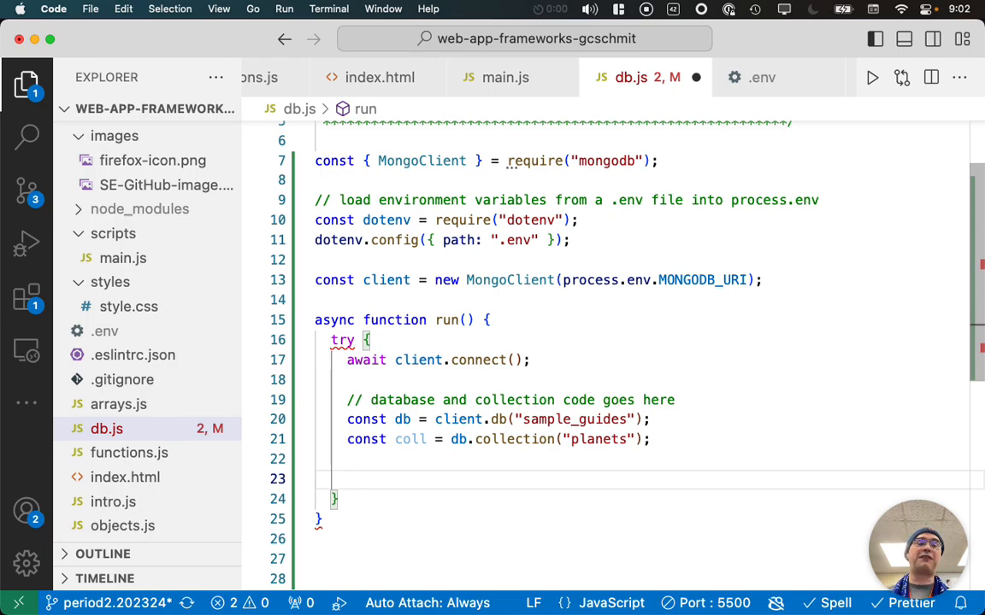
- Write a two-line comment that find without arguments returns a cursor (iterator) to all documents in the collection
{"action": "type", "text": "// find"}
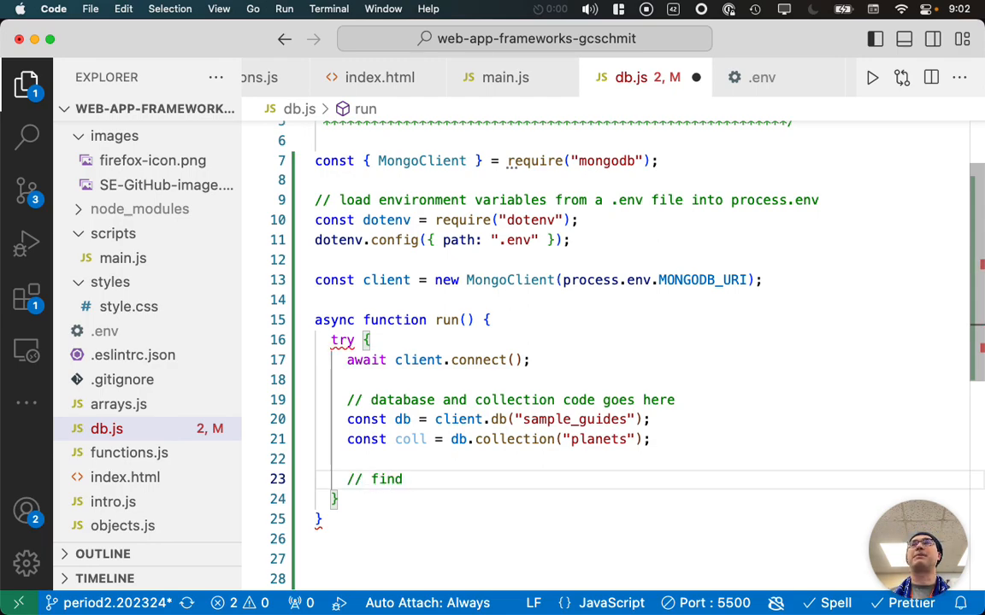
{"action": "type", "text": "wi"}
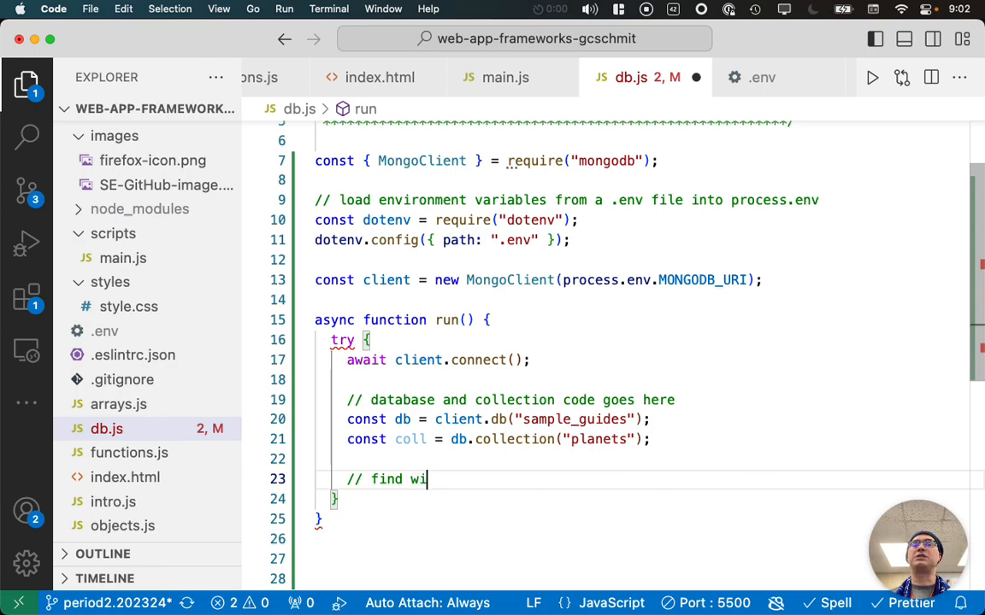
{"action": "type", "text": "thout arg"}
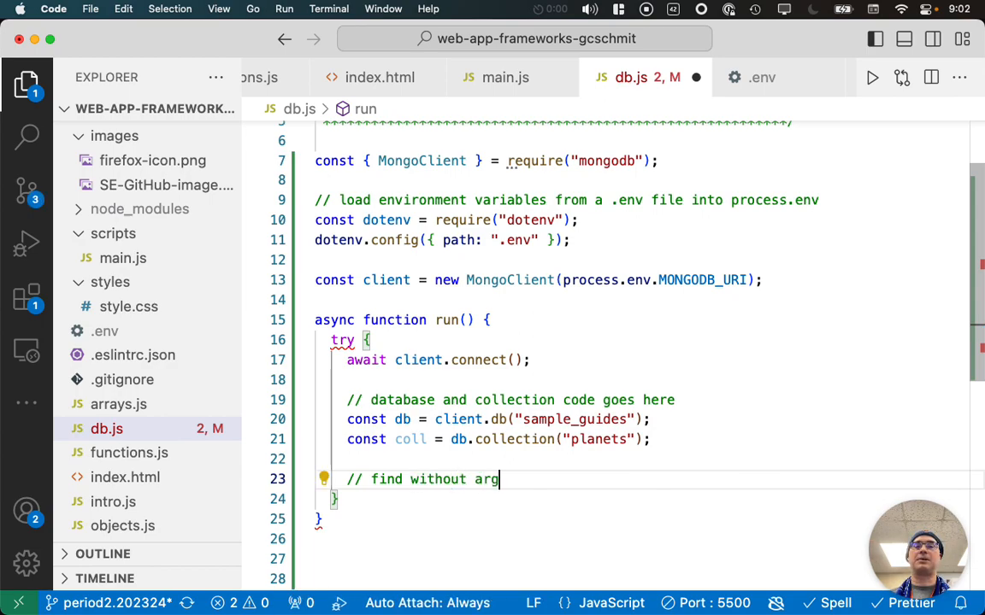
{"action": "type", "text": "uments will return"}
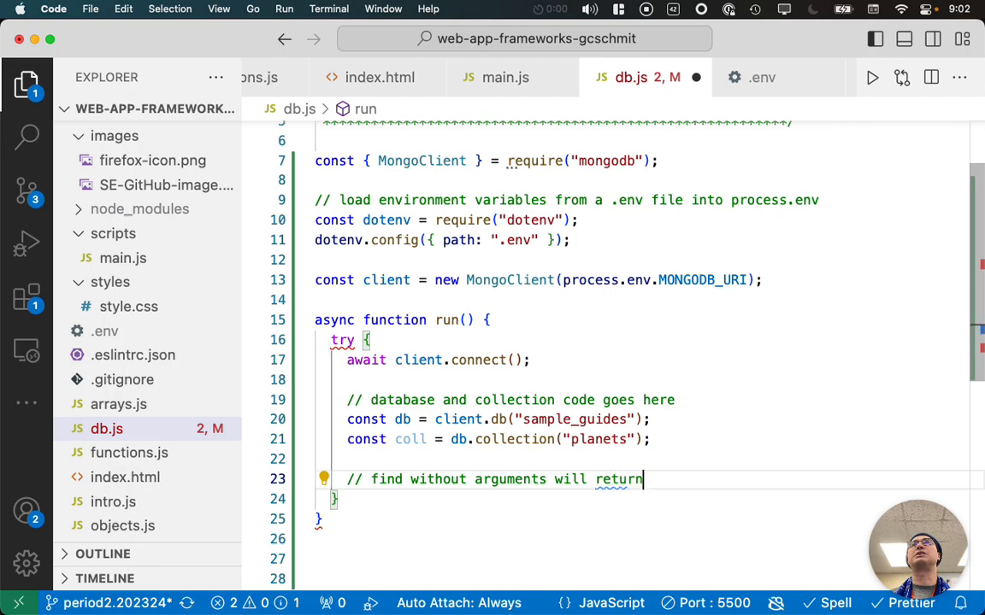
{"action": "type", "text": "a cursor"}
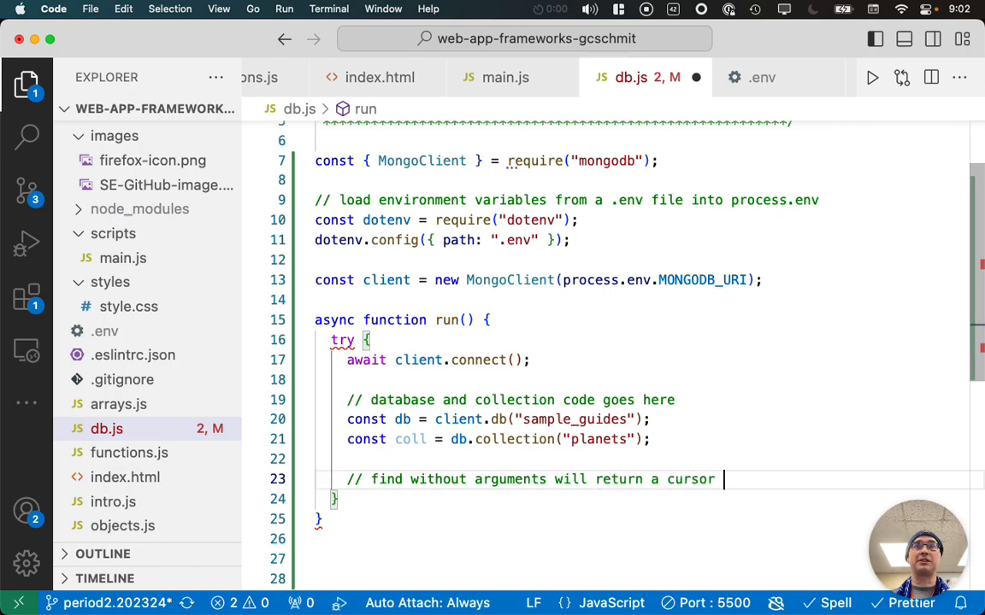
{"action": "type", "text": "(ie"}
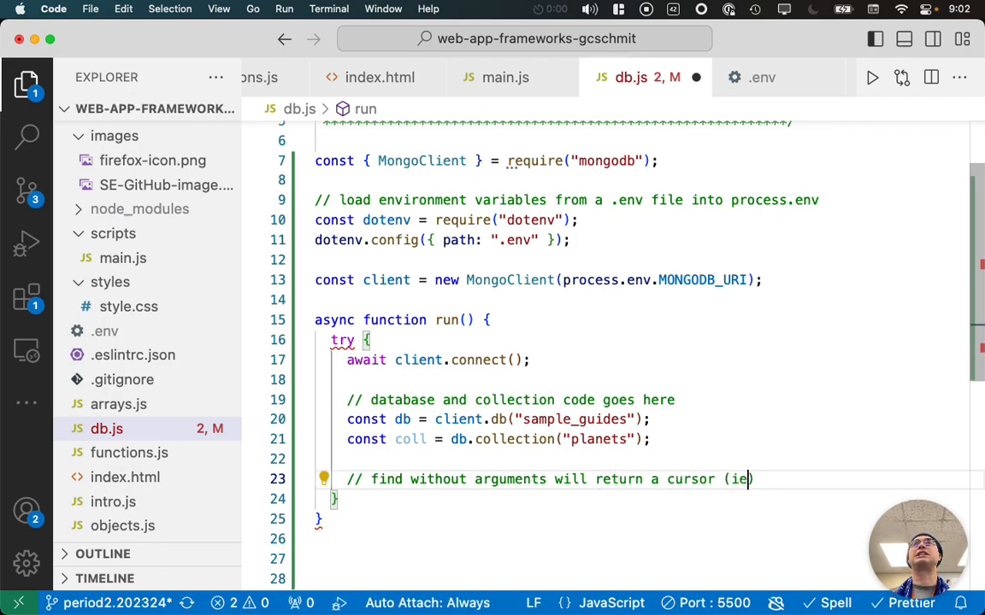
{"action": "type", "text": ".e.,"}
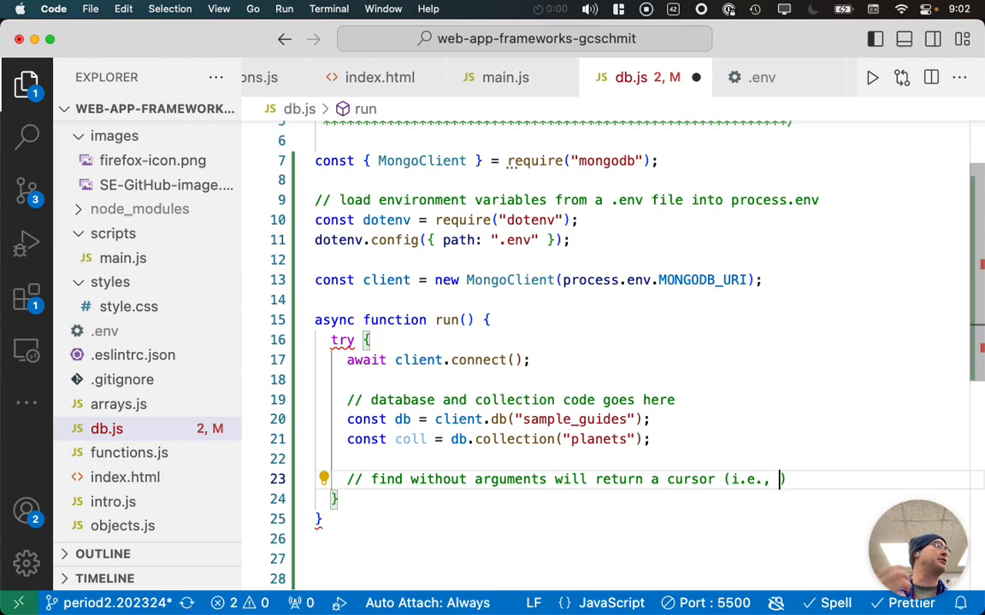
{"action": "type", "text": "iterator"}
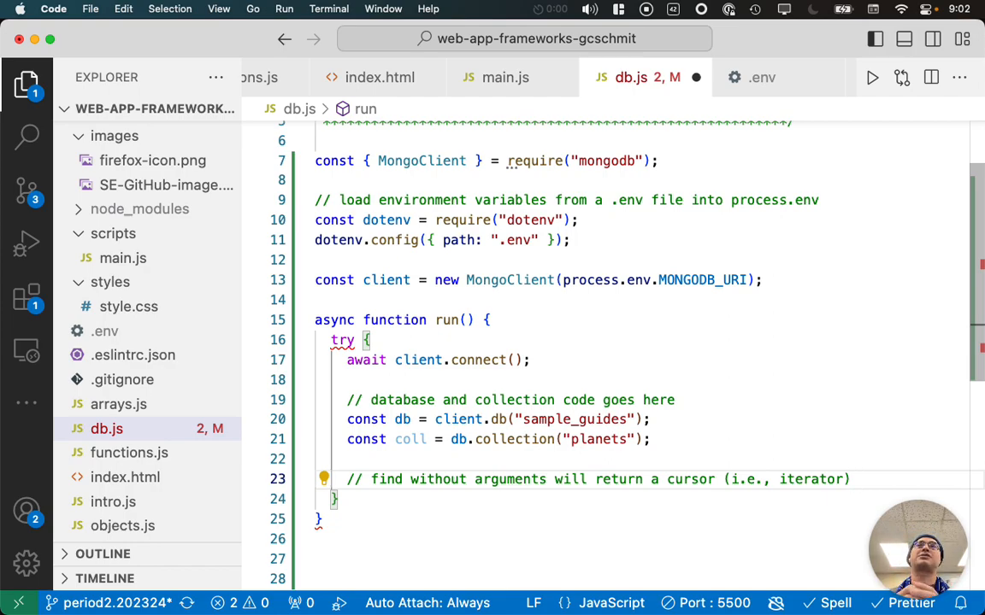
{"action": "type", "text": "//"}
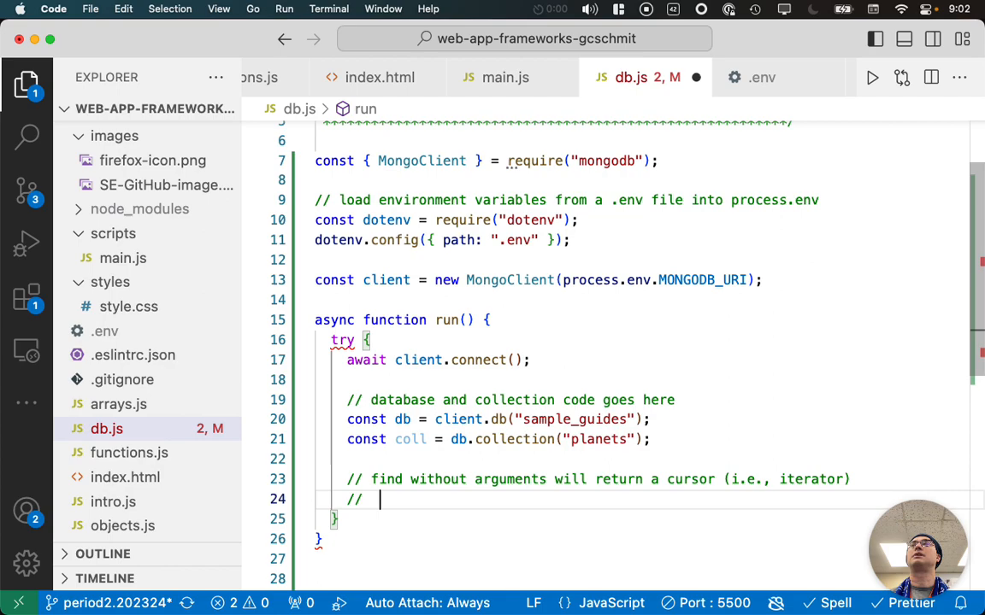
{"action": "type", "text": "to all"}
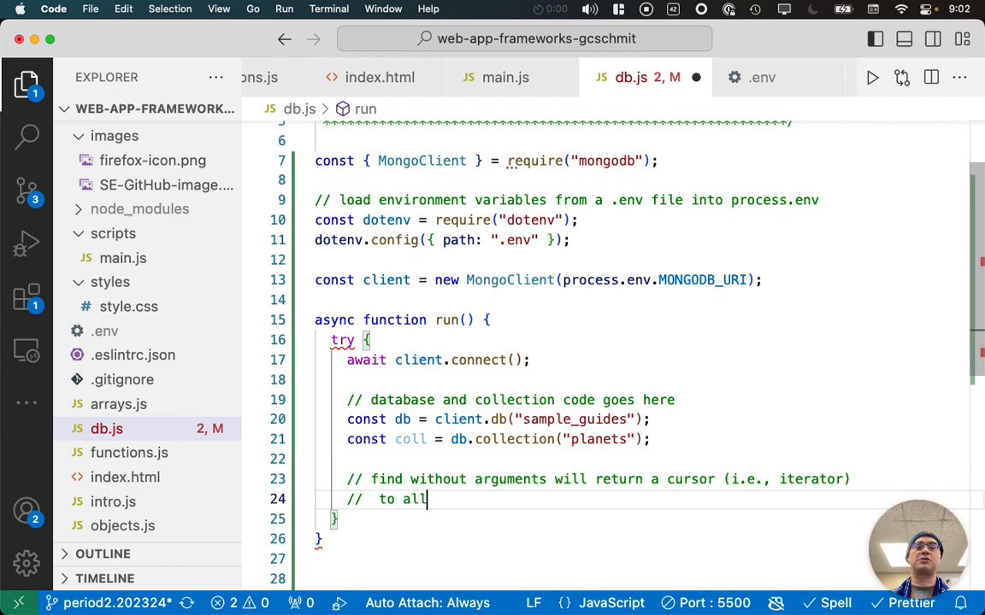
{"action": "type", "text": "documents in the co"}
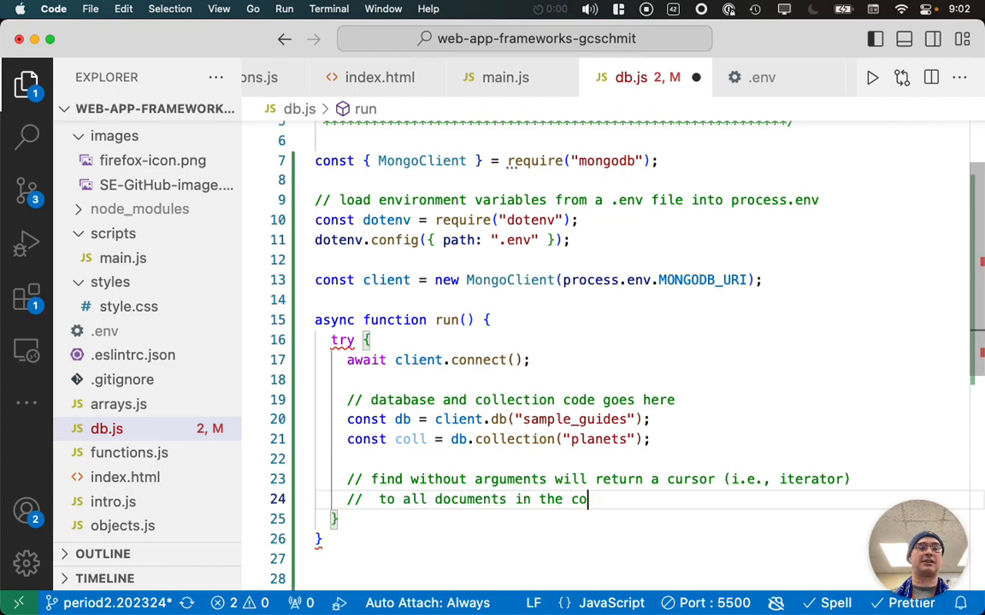
{"action": "type", "text": "llection"}
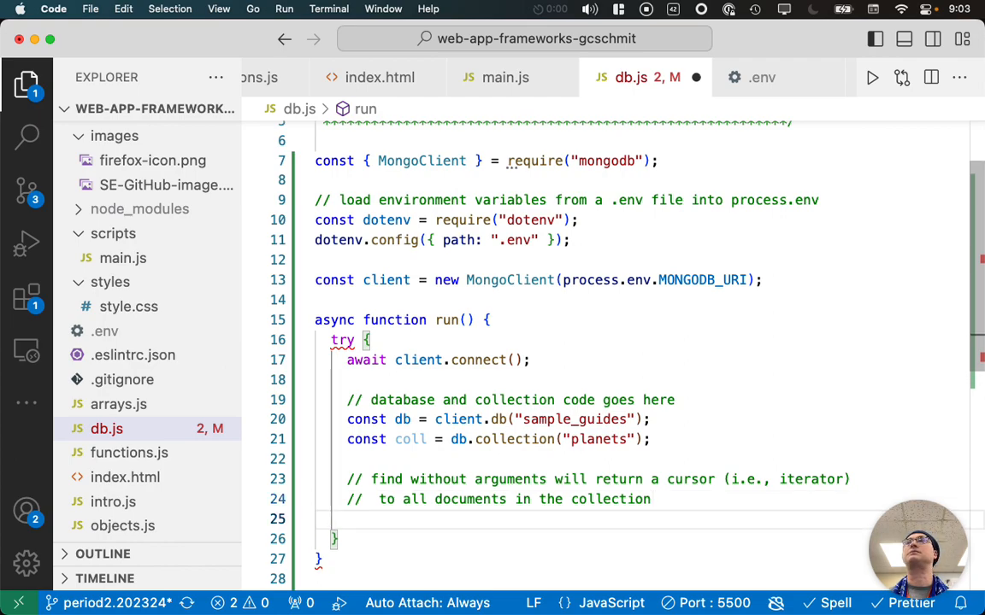
- Add let cursor = coll.find(); below the comment
{"action": "type", "text": "let cursor ="}
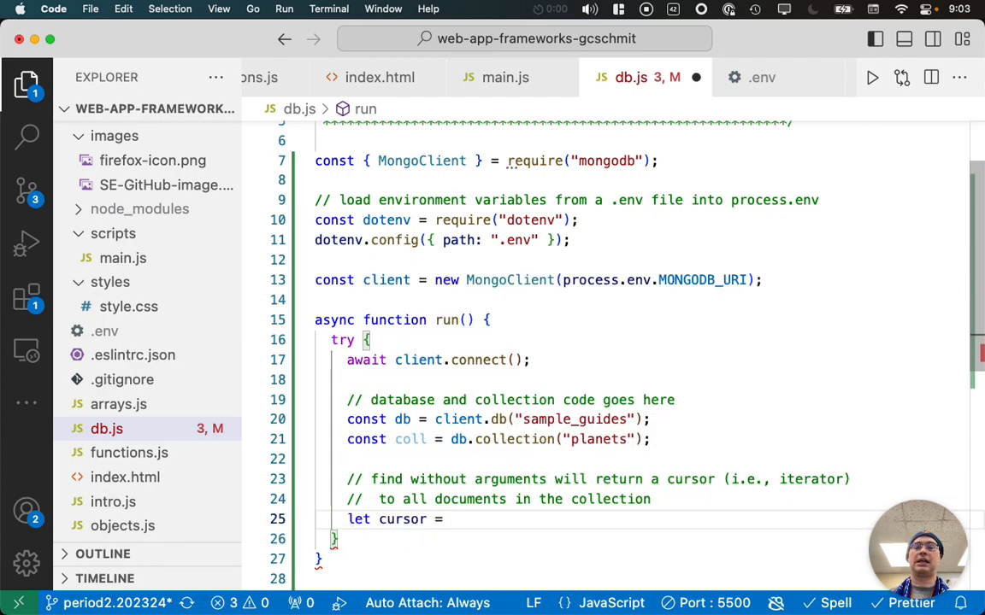
{"action": "type", "text": "coll.find();"}
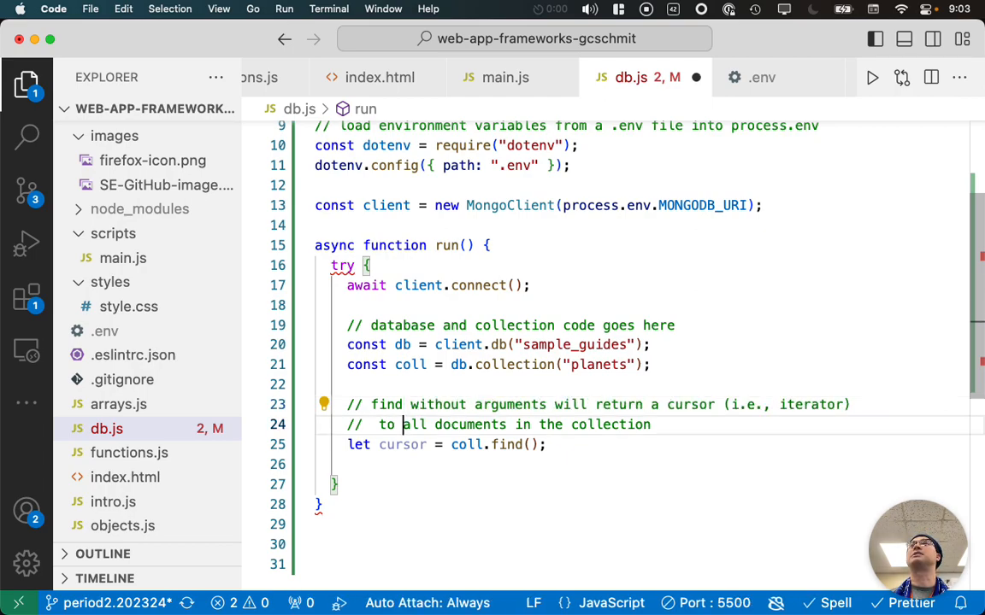
- Inside try, log "all planets:" and await printAll(cursor) after the find call
{"action": "left_click", "coordinate": [402, 465]}
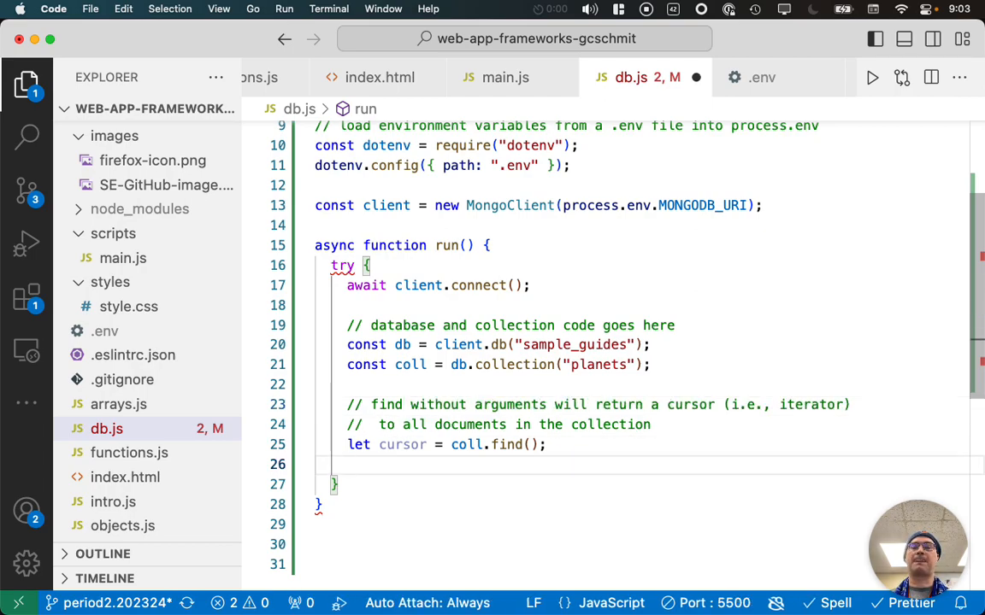
{"action": "type", "text": "console.log()"}
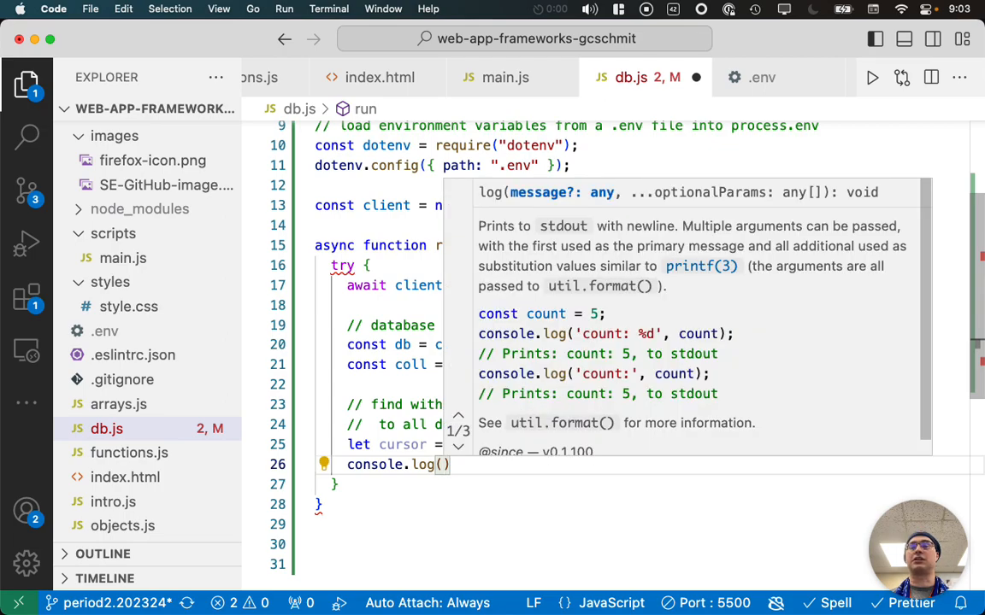
{"action": "type", "text": "all pl"}
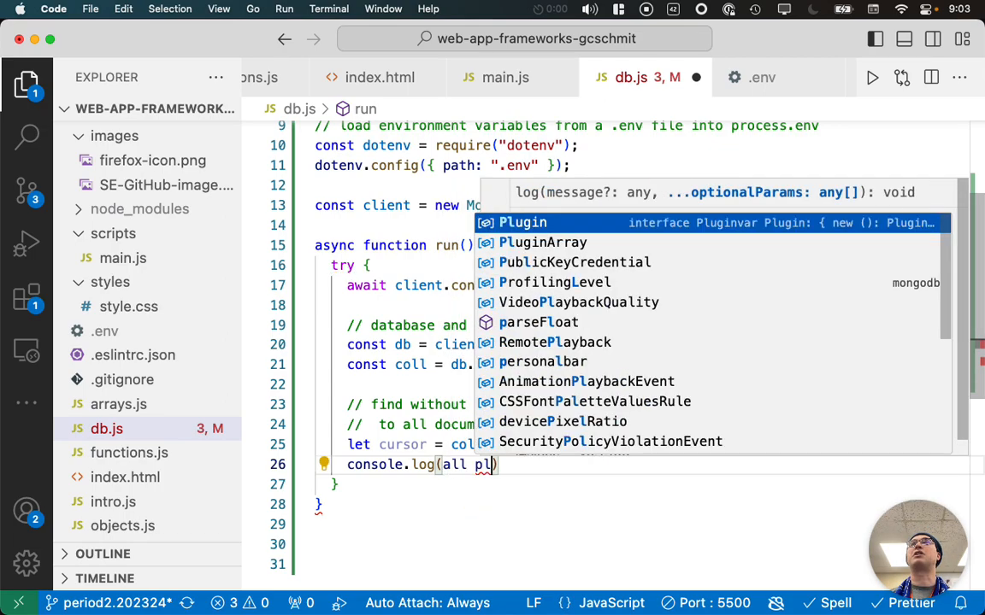
{"action": "type", "text": "anets:"}
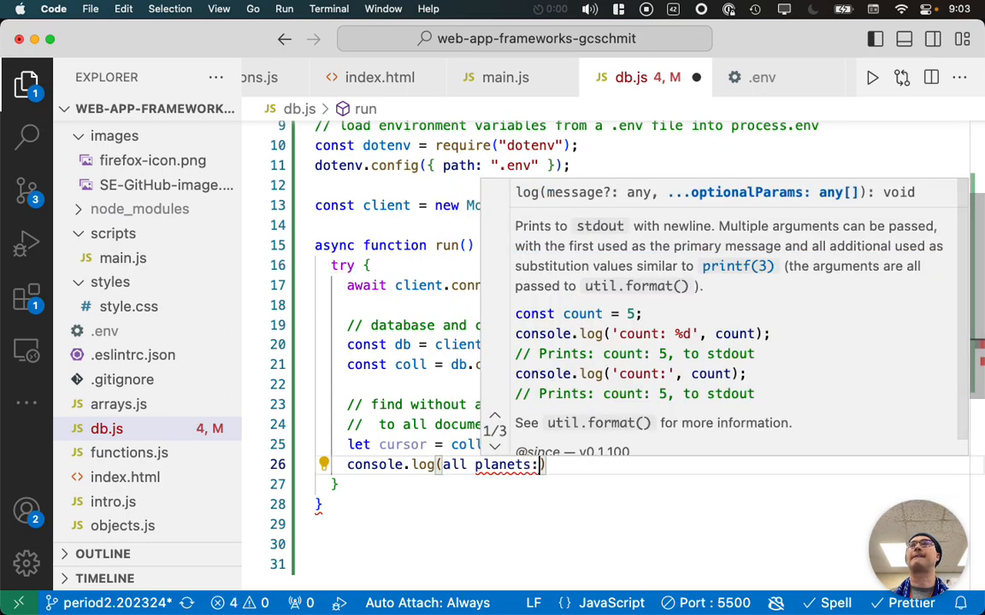
{"action": "type", "text": "\""}
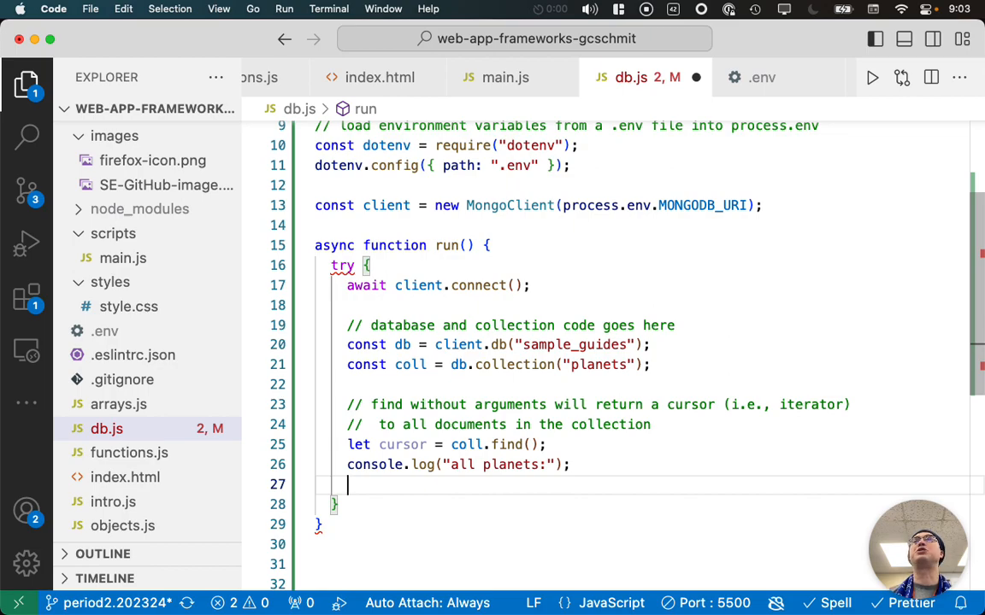
{"action": "type", "text": "await"}
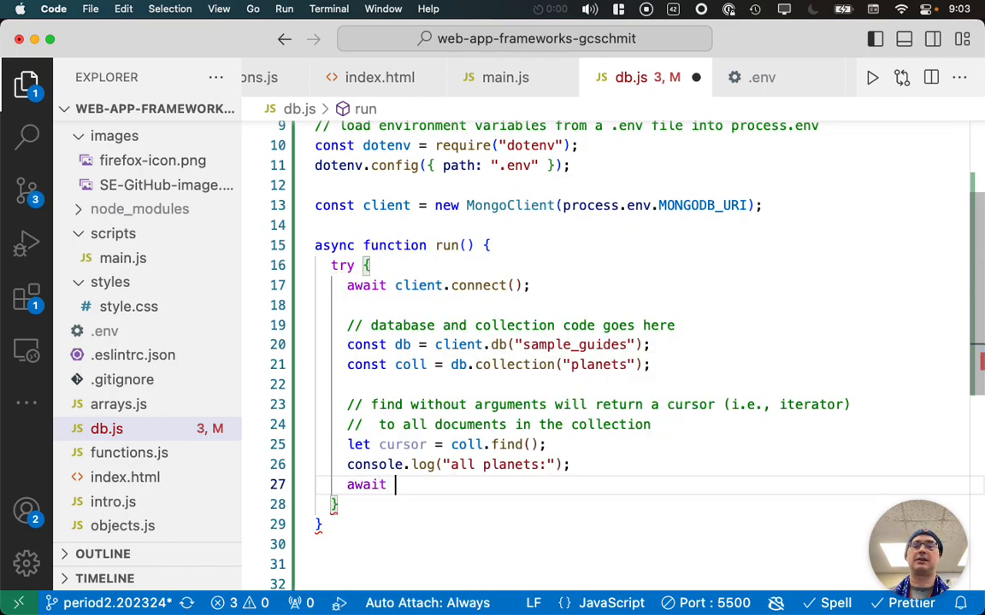
{"action": "type", "text": "printAll"}
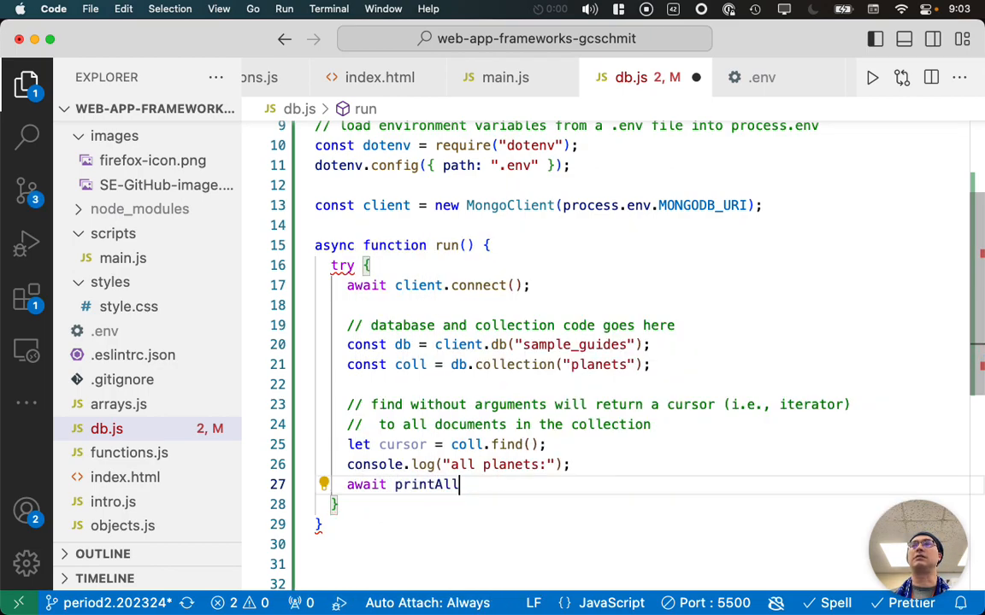
{"action": "type", "text": "(cursor);"}
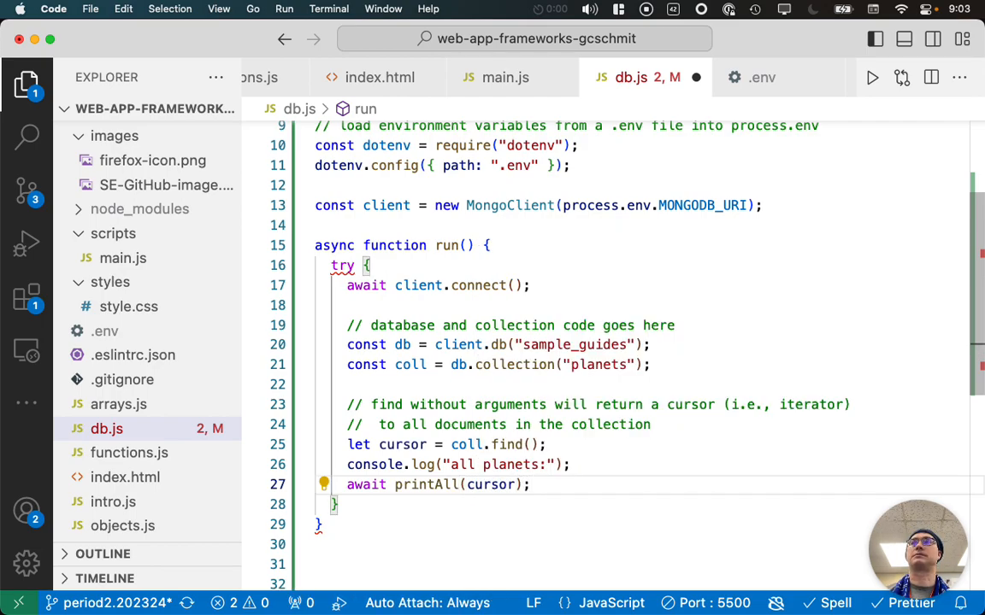
- Add a finally block with an explanatory comment that awaits client.close()
{"action": "double_click", "coordinate": [426, 485]}
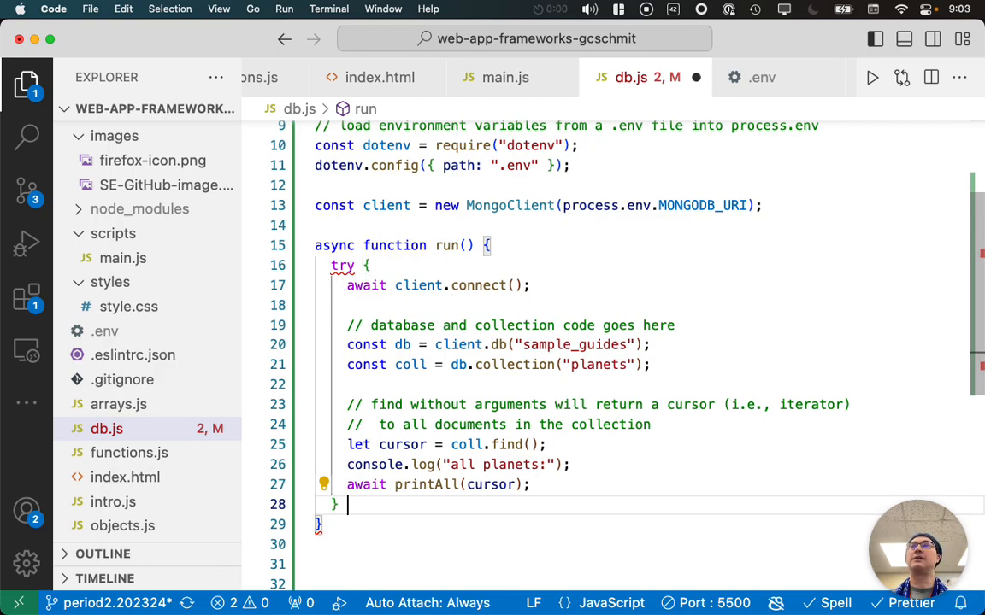
{"action": "type", "text": "finally {"}
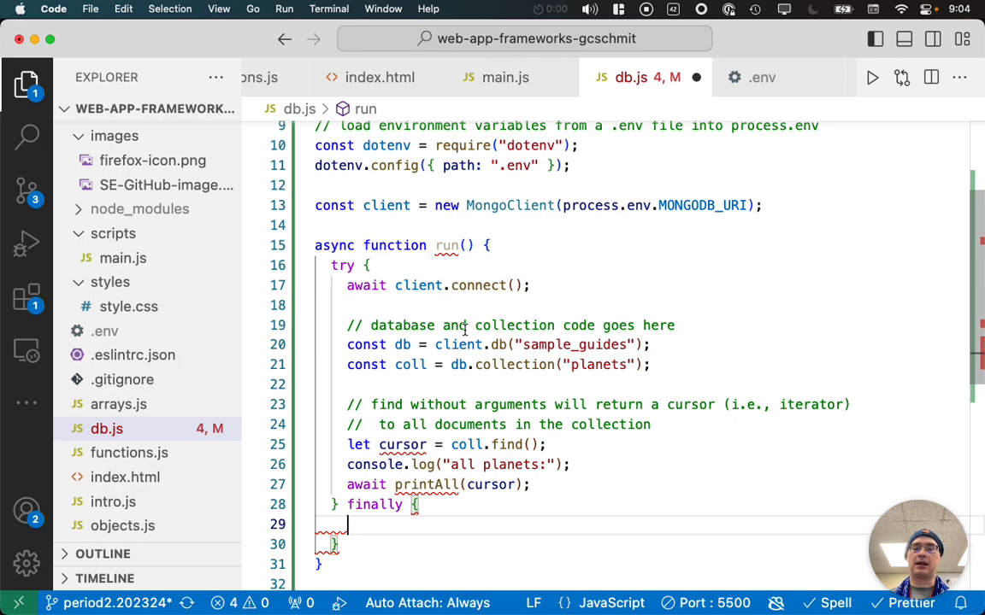
{"action": "type", "text": "// ensure"}
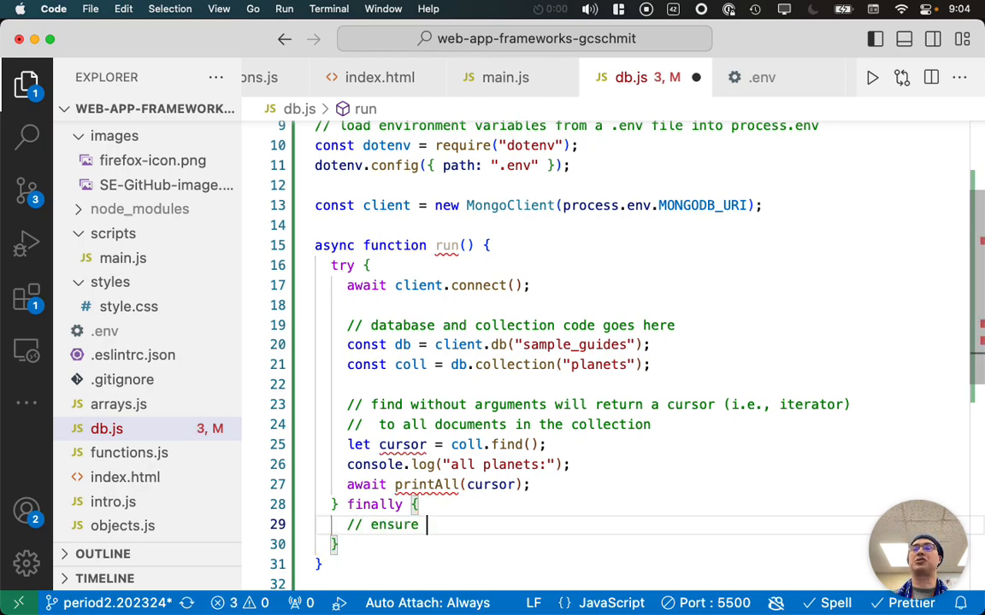
{"action": "type", "text": "that the client will close"}
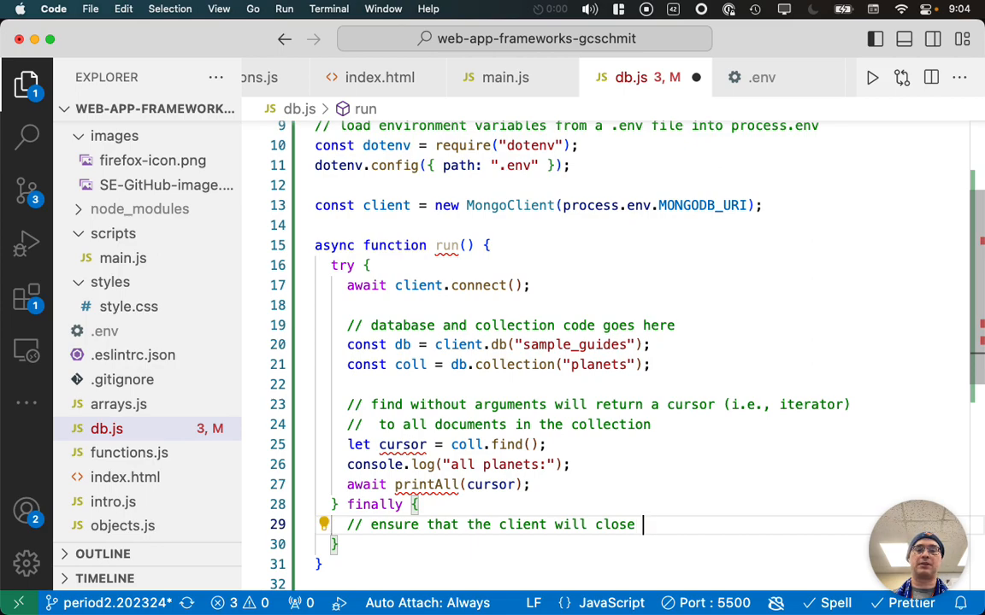
{"action": "type", "text": "when we finish"}
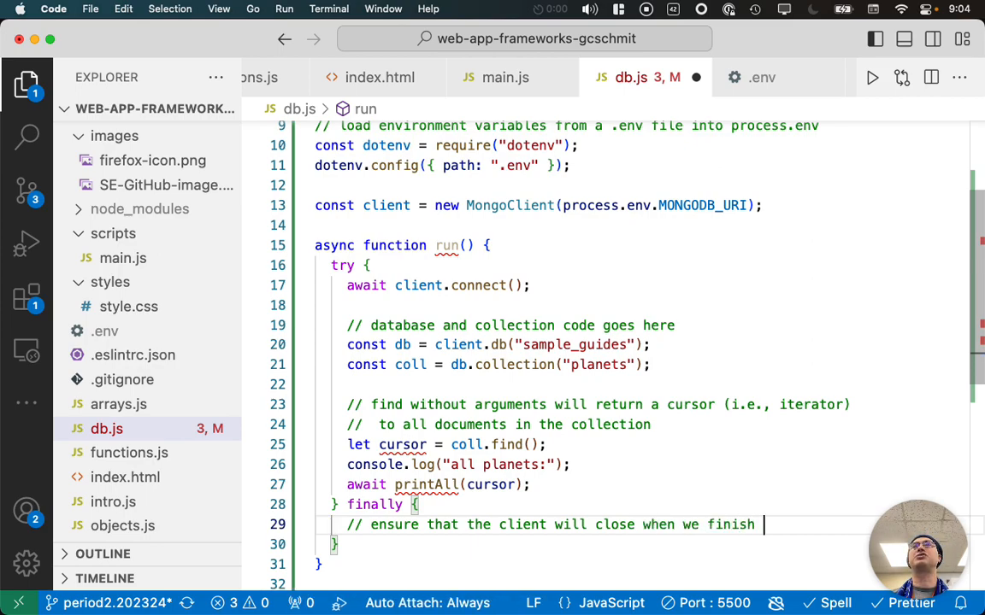
{"action": "type", "text": "or error"}
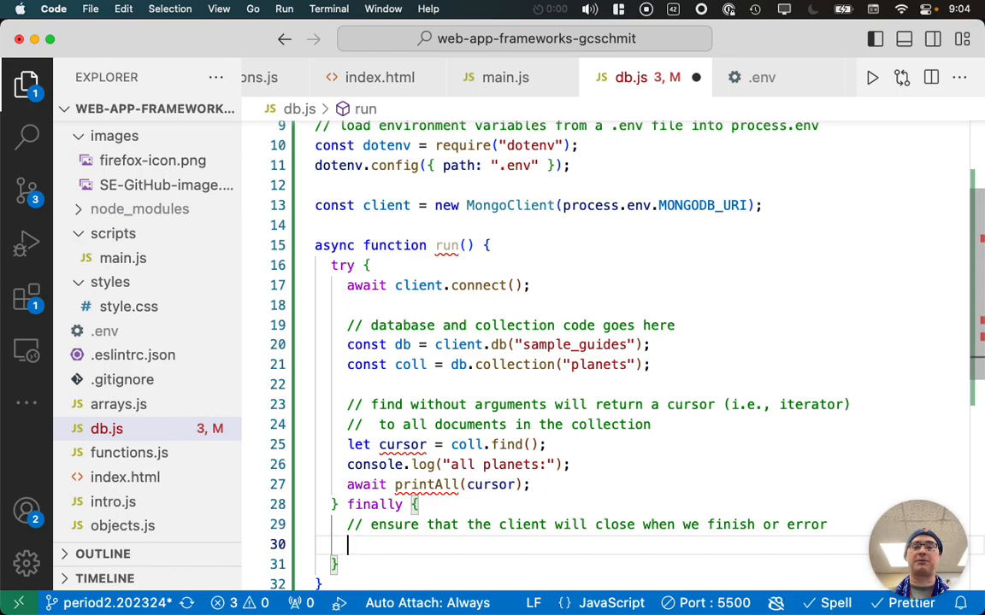
{"action": "type", "text": "await"}
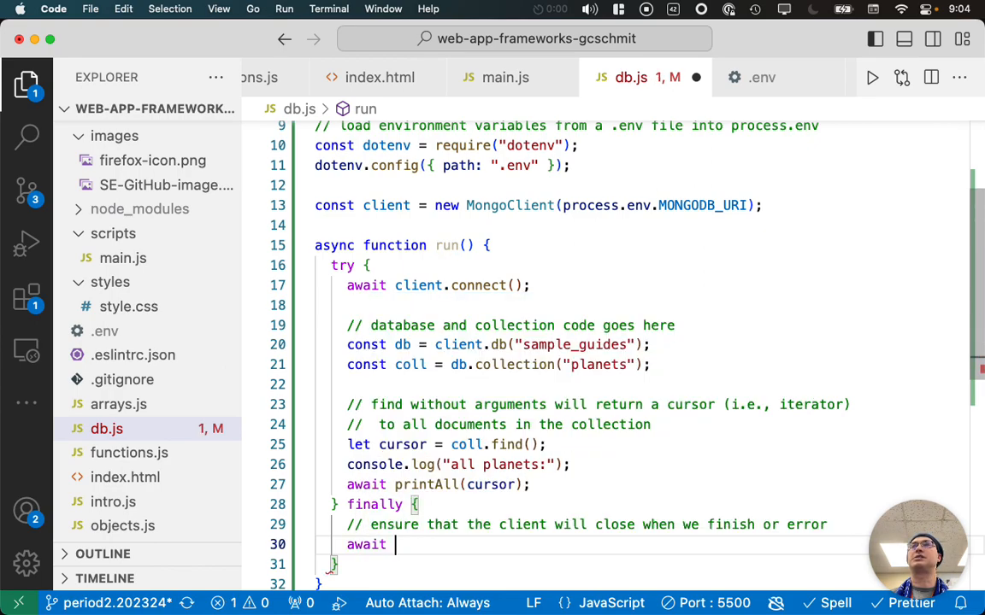
{"action": "type", "text": "client.close();"}
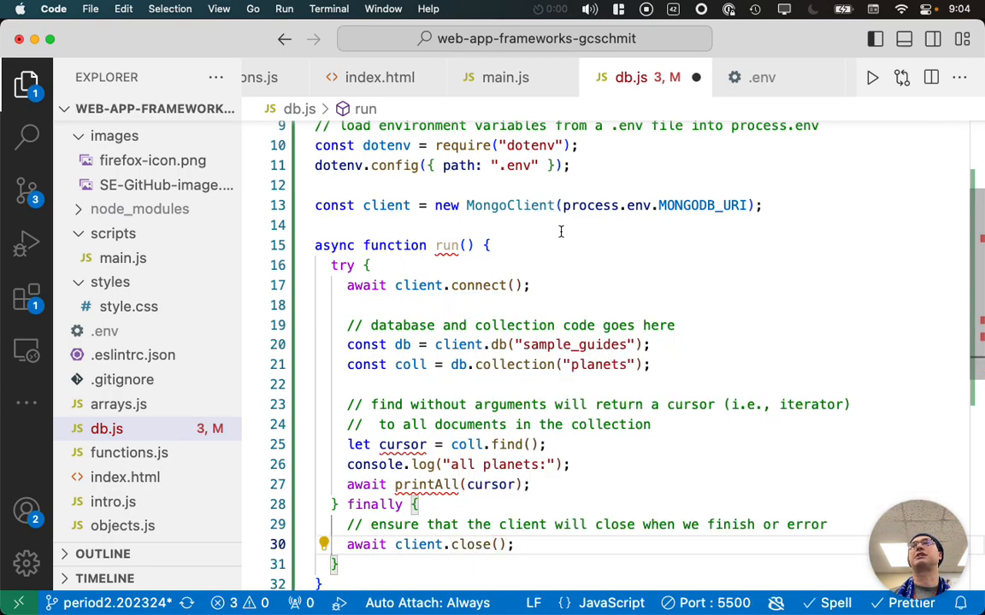
{"action": "scroll", "scroll_direction": "down", "scroll_amount": 3}
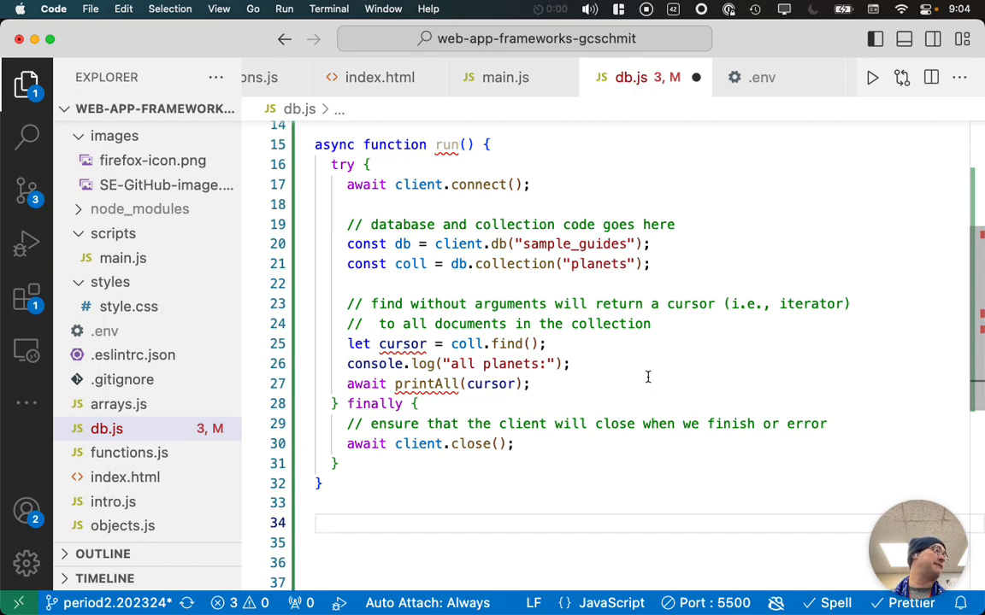
- Call run().catch(console.dir) at the bottom of db.js to log errors
{"action": "type", "text": "run()"}
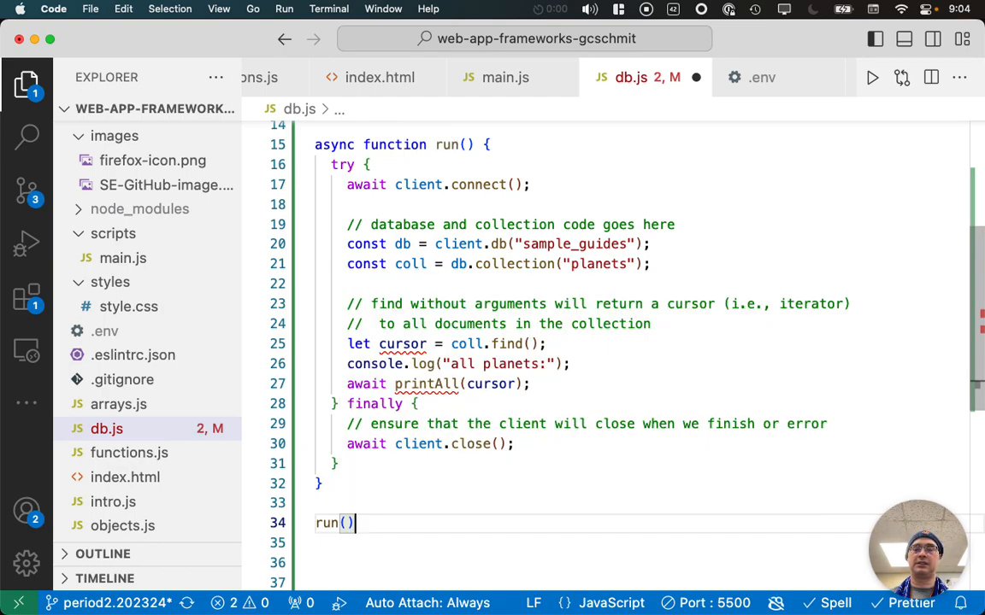
{"action": "type", "text": ".catch("}
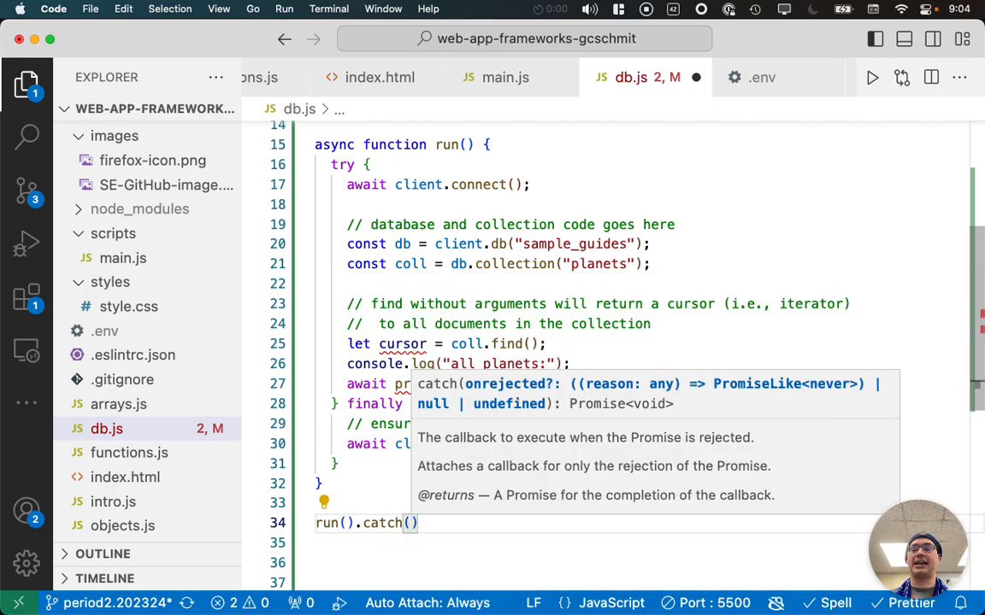
{"action": "type", "text": "console.dir"}
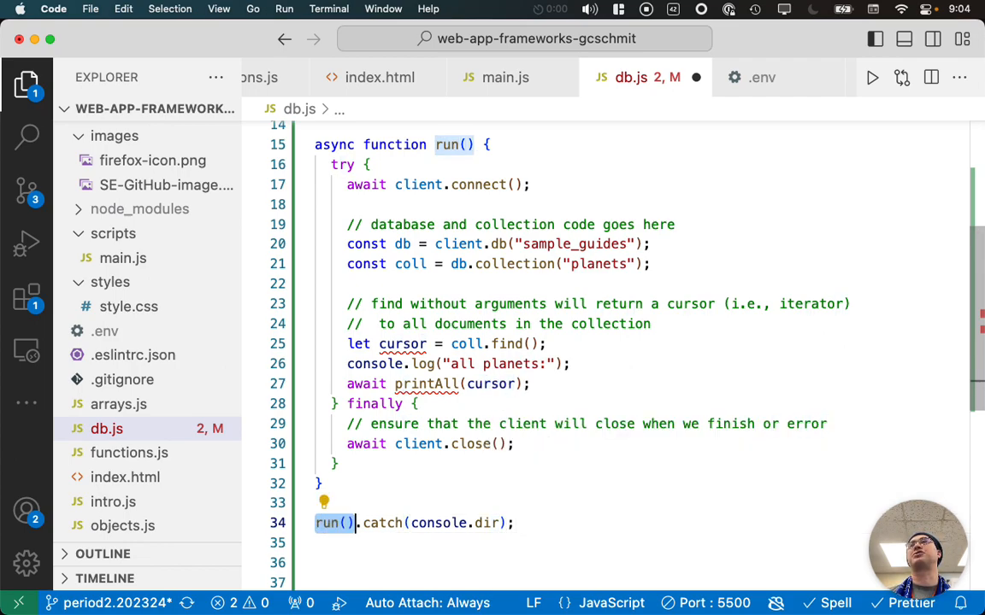
{"action": "double_click", "coordinate": [383, 523]}
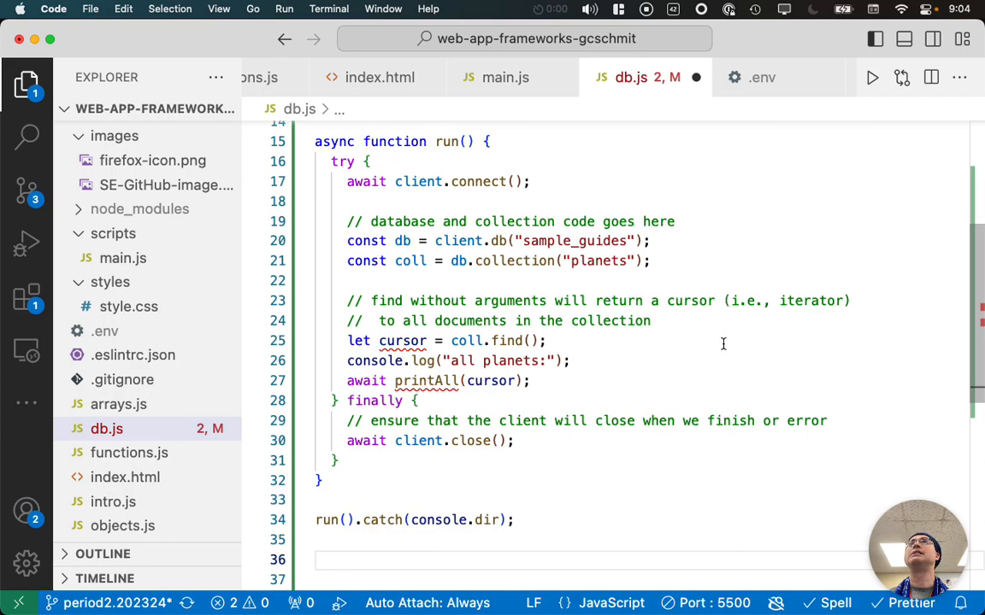
- Declare async function printAll(cursor) with a comment about cursor methods
{"action": "scroll", "scroll_direction": "down", "scroll_amount": 3}
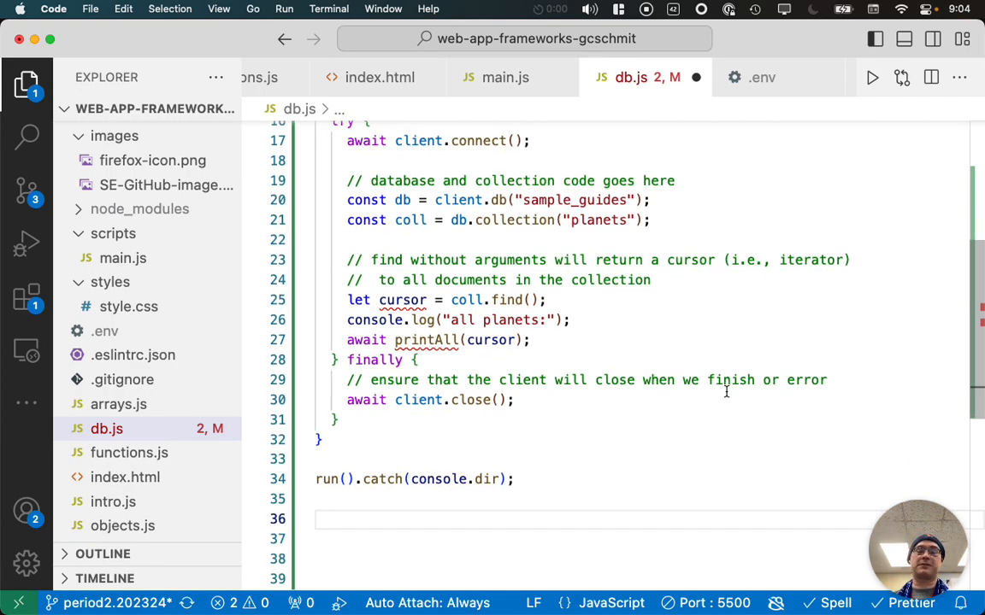
{"action": "type", "text": "async"}
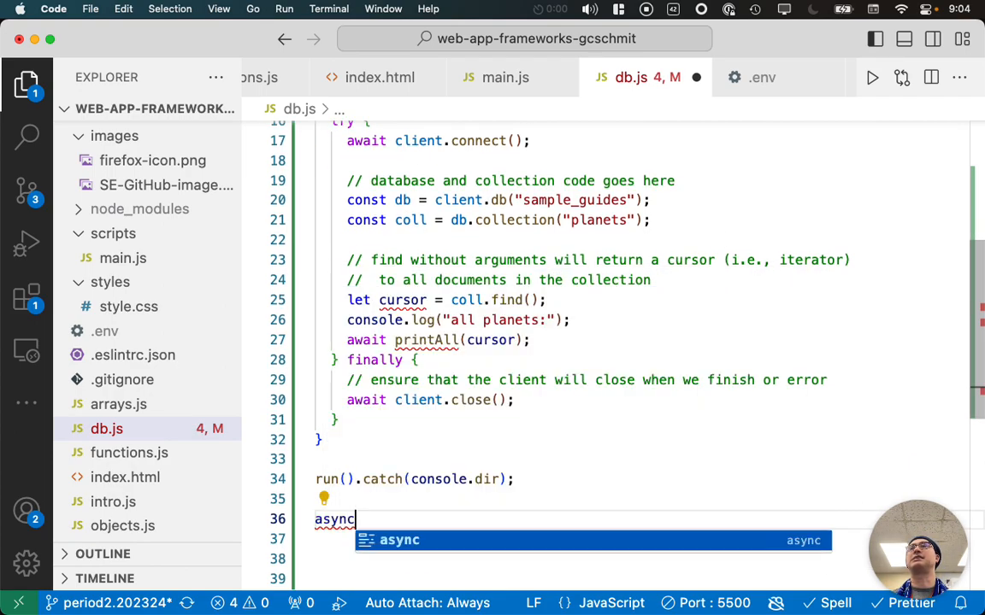
{"action": "type", "text": "function printAll("}
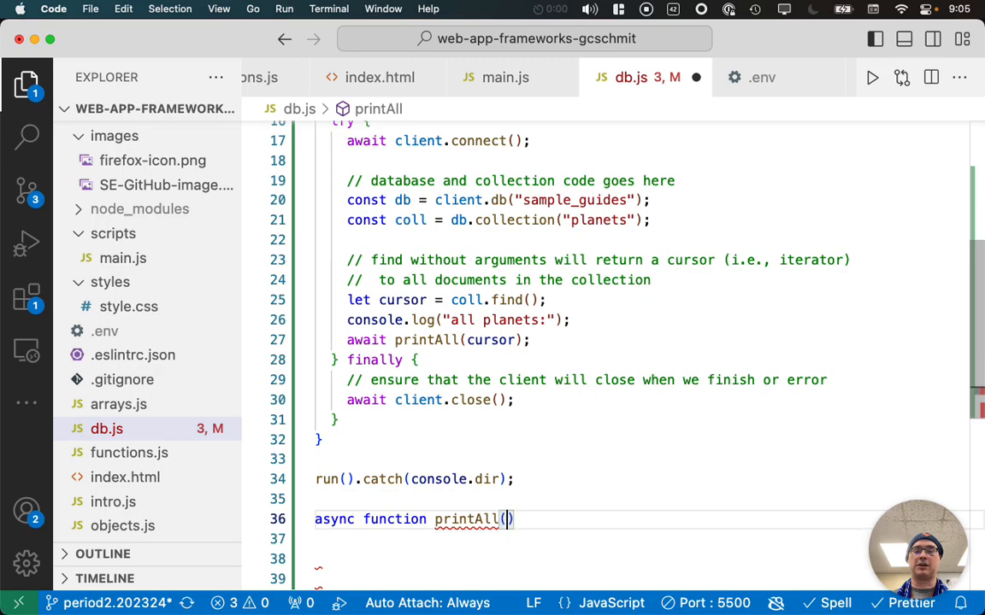
{"action": "type", "text": "cursor"}
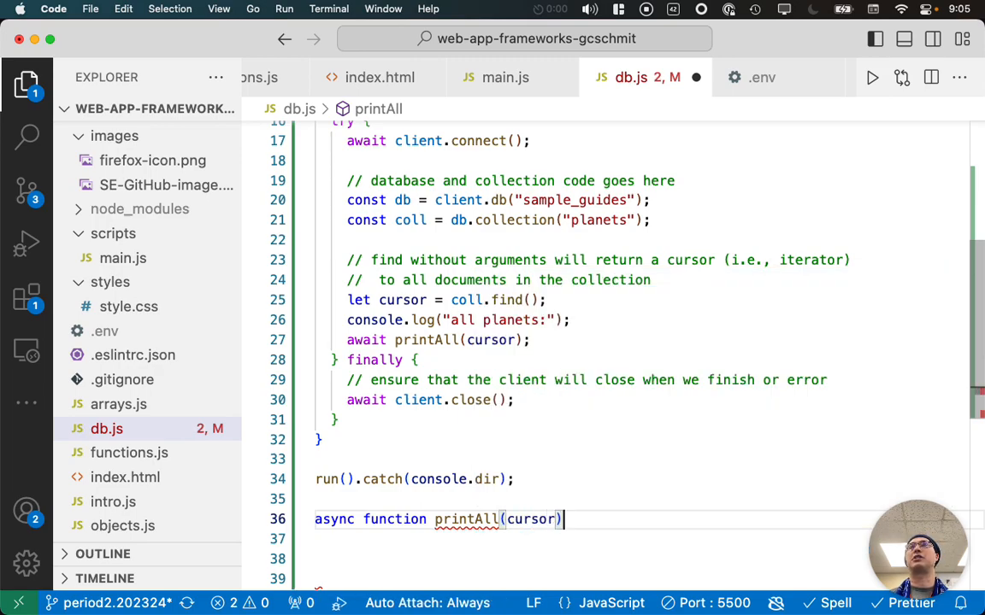
{"action": "type", "text": "{"}
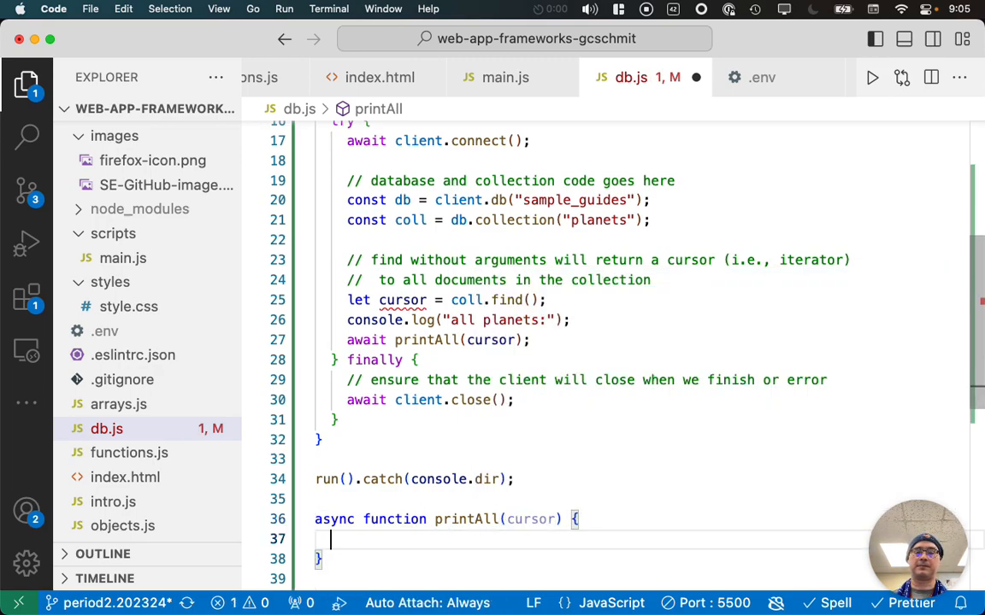
{"action": "type", "text": "// the methods"}
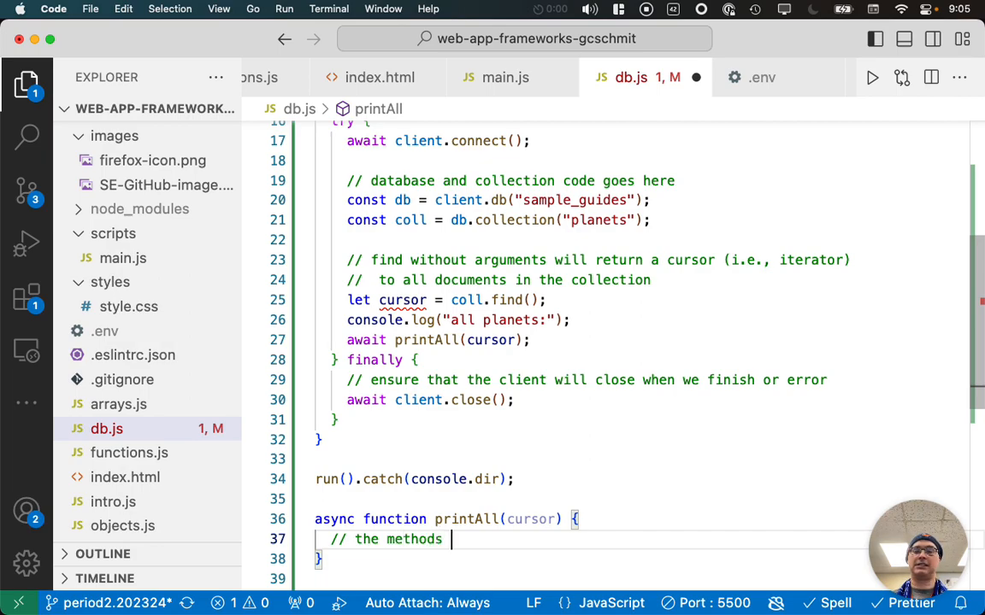
{"action": "type", "text": "on a cursor are sim"}
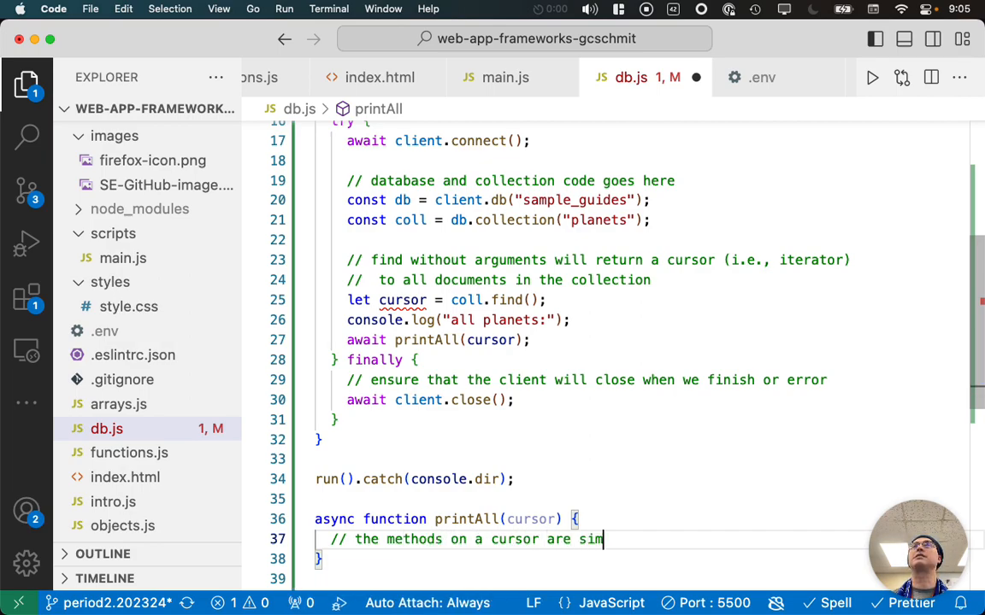
{"action": "type", "text": "ilar to th"}
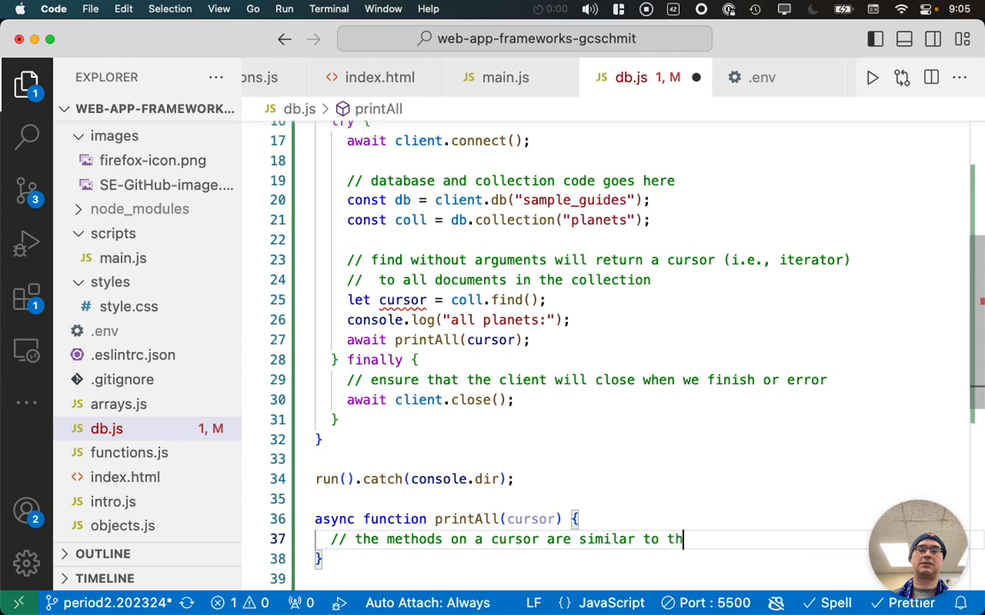
{"action": "type", "text": "oseon Java ite"}
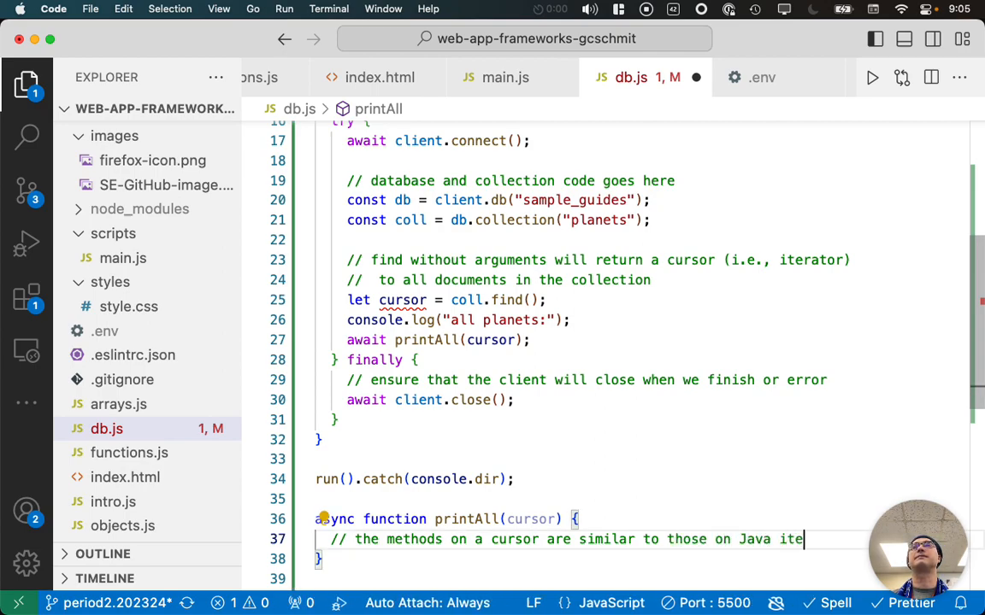
- Write a while(await cursor.hasNext()) loop logging await cursor.next()
{"action": "type", "text": "while(await"}
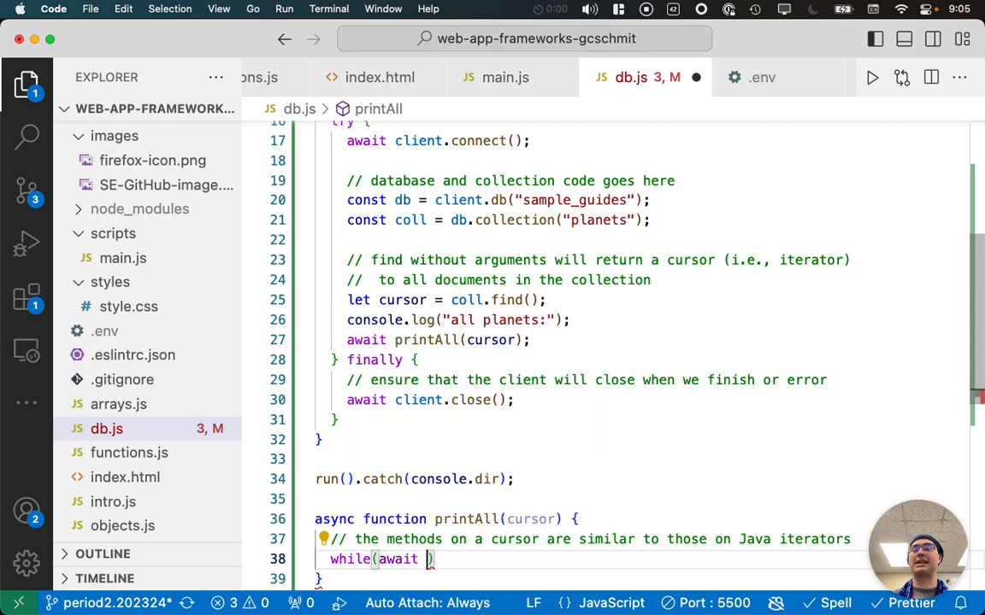
{"action": "type", "text": "cursot"}
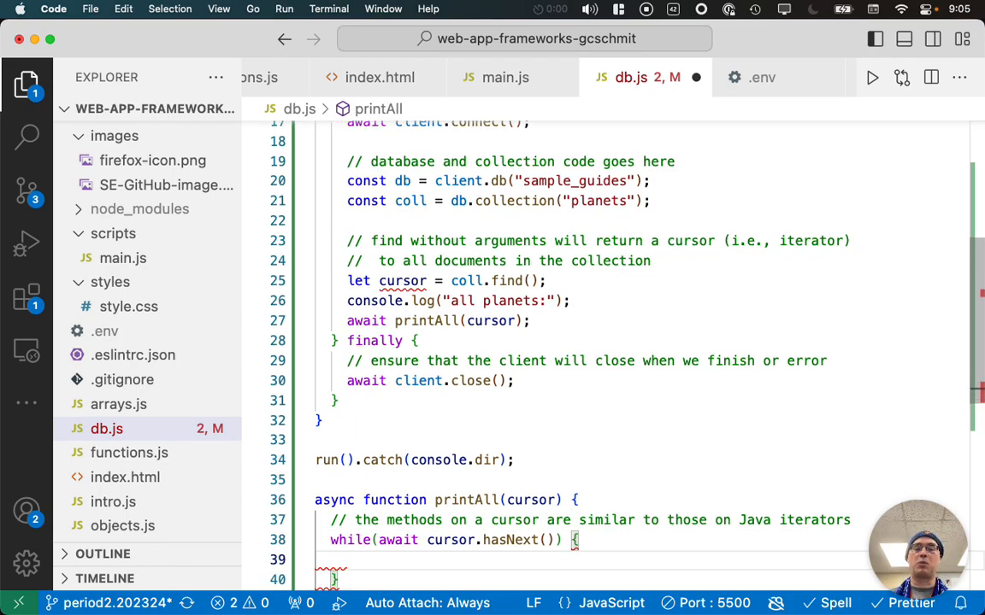
{"action": "type", "text": "console."}
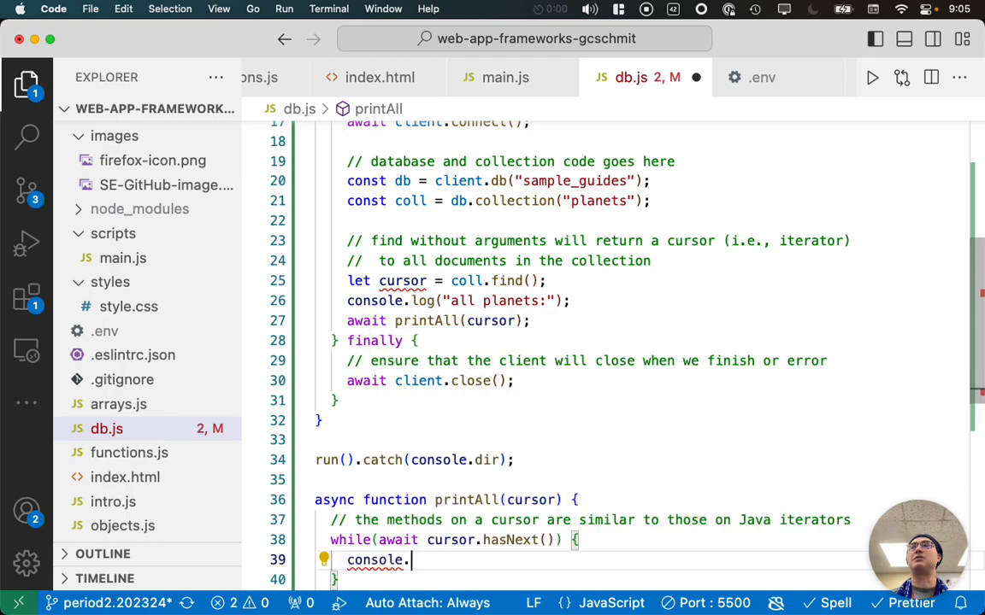
{"action": "type", "text": "log(aw"}
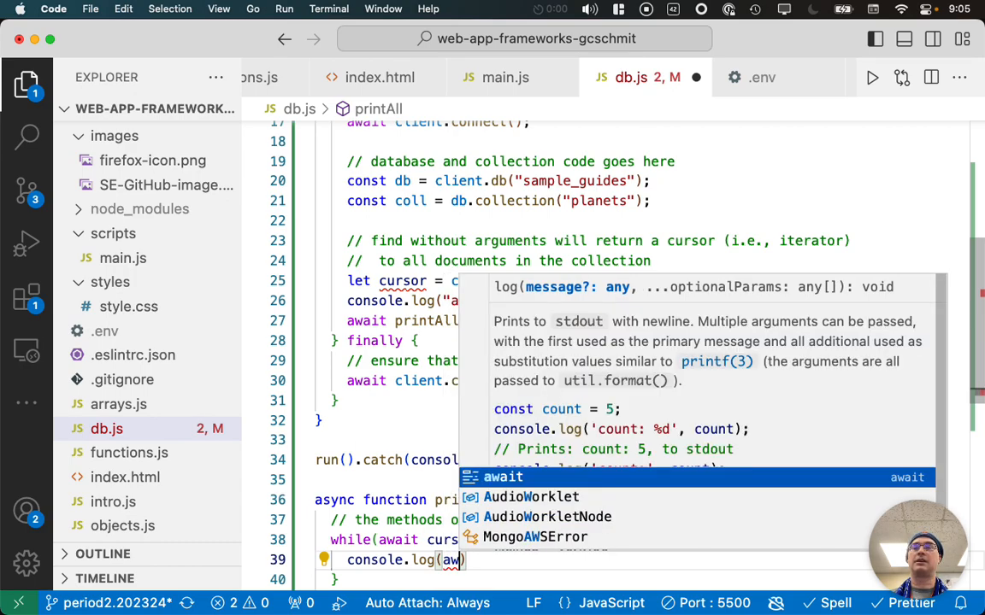
{"action": "type", "text": "c"}
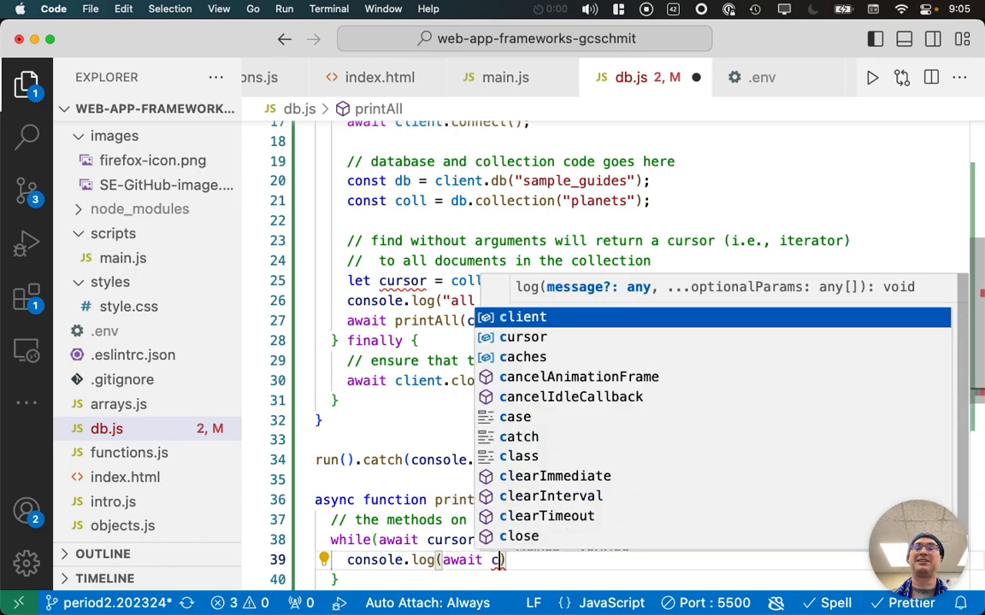
{"action": "type", "text": "ursor.next("}
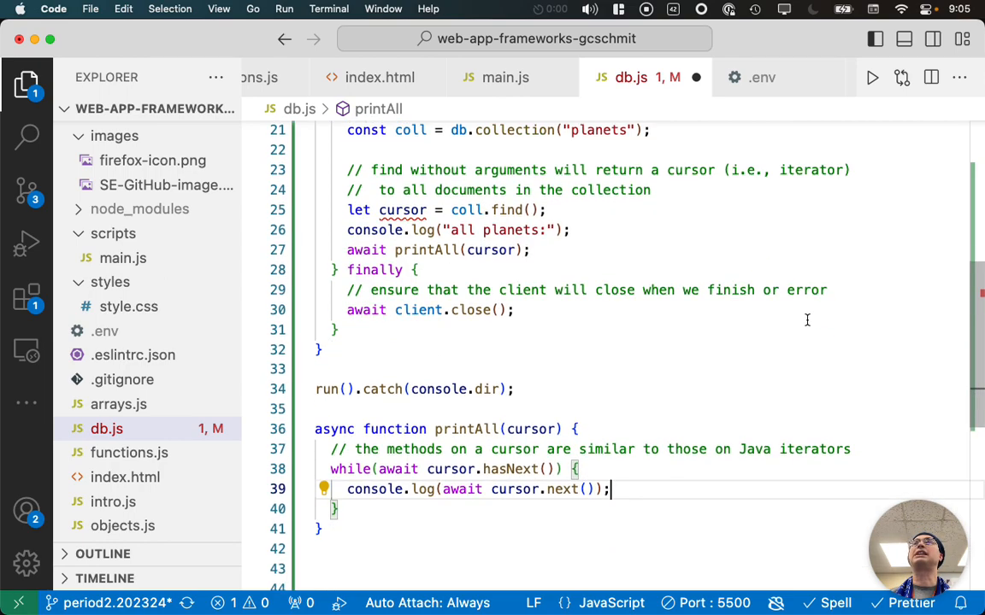
{"action": "double_click", "coordinate": [461, 489]}
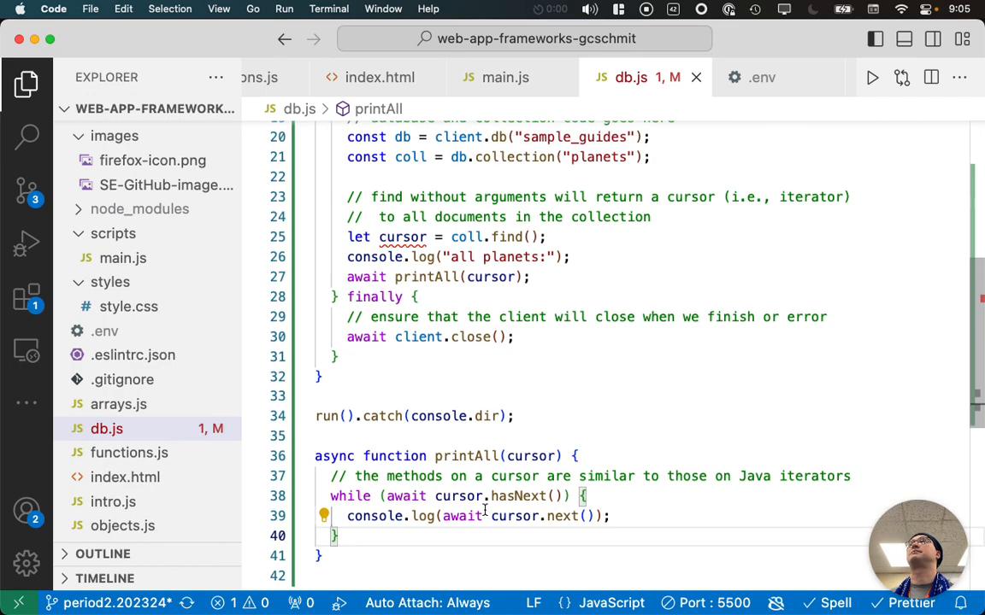
{"action": "scroll", "scroll_direction": "up", "scroll_amount": 3}
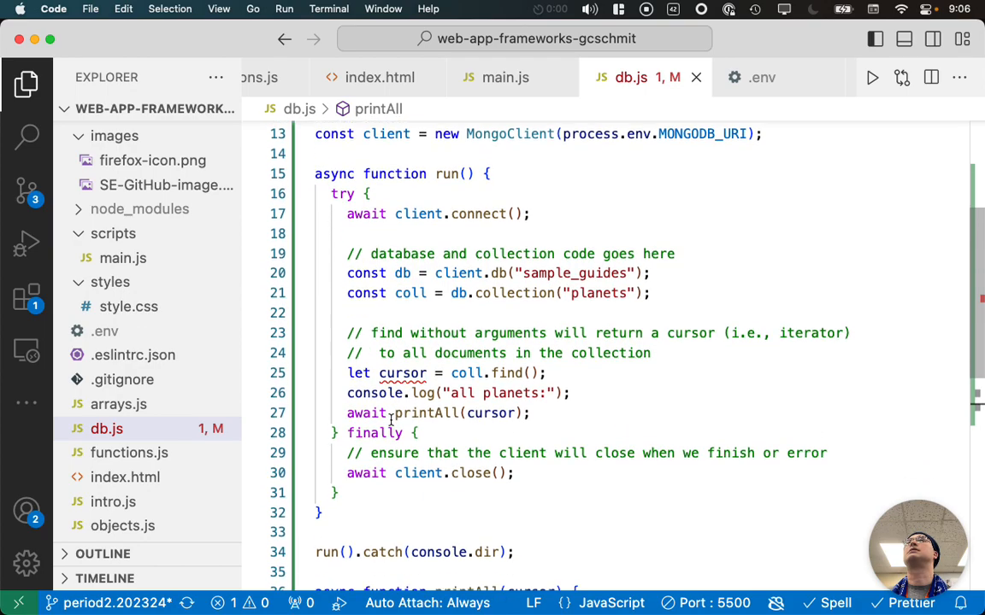
{"action": "scroll", "scroll_direction": "down", "scroll_amount": 3}
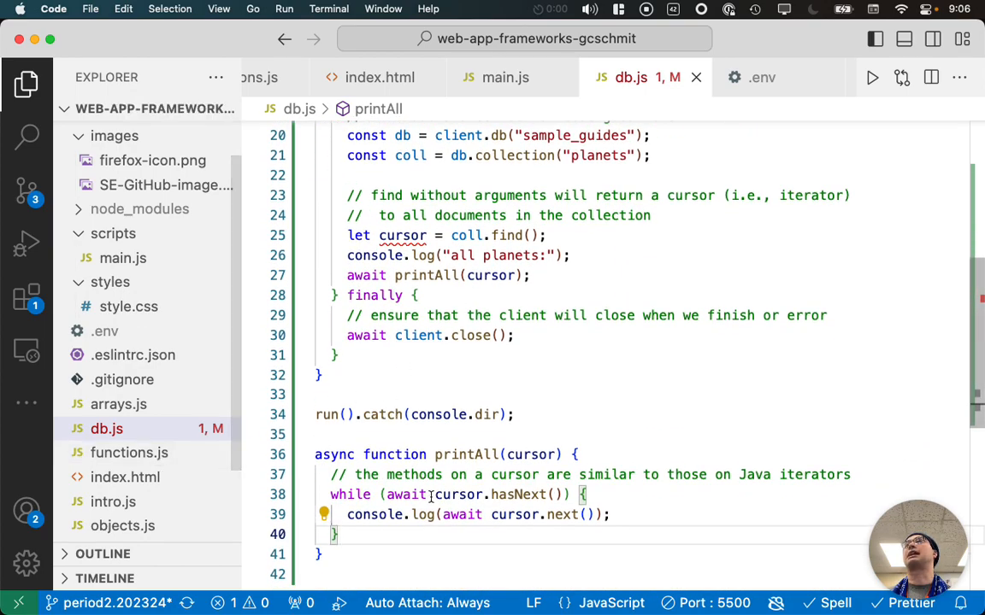
- Run db.js via Run Code and locate the TypeError reading 'startsWith' of undefined in Output
{"action": "right_click", "coordinate": [106, 427]}
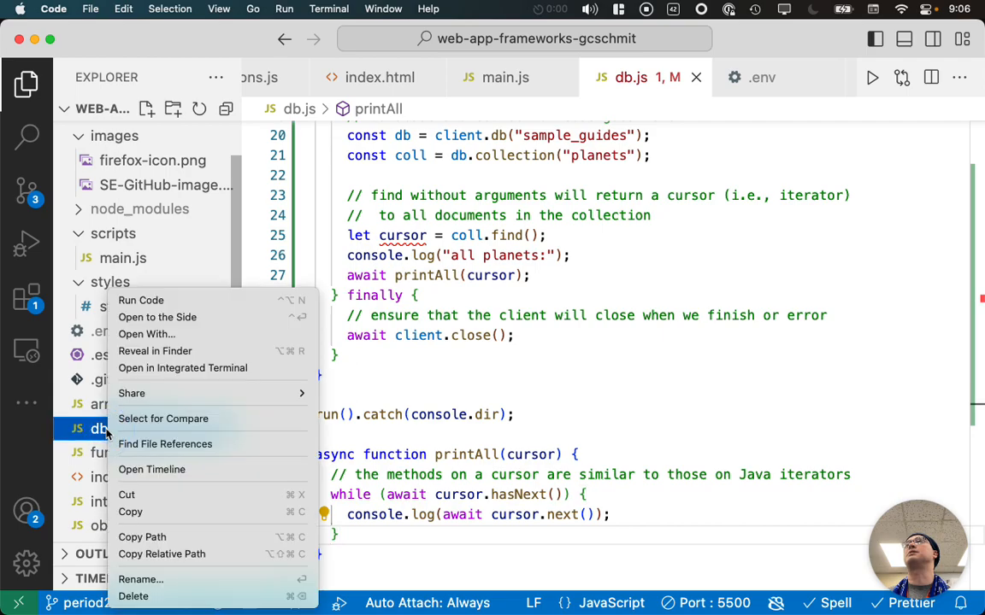
{"action": "left_click", "coordinate": [140, 300]}
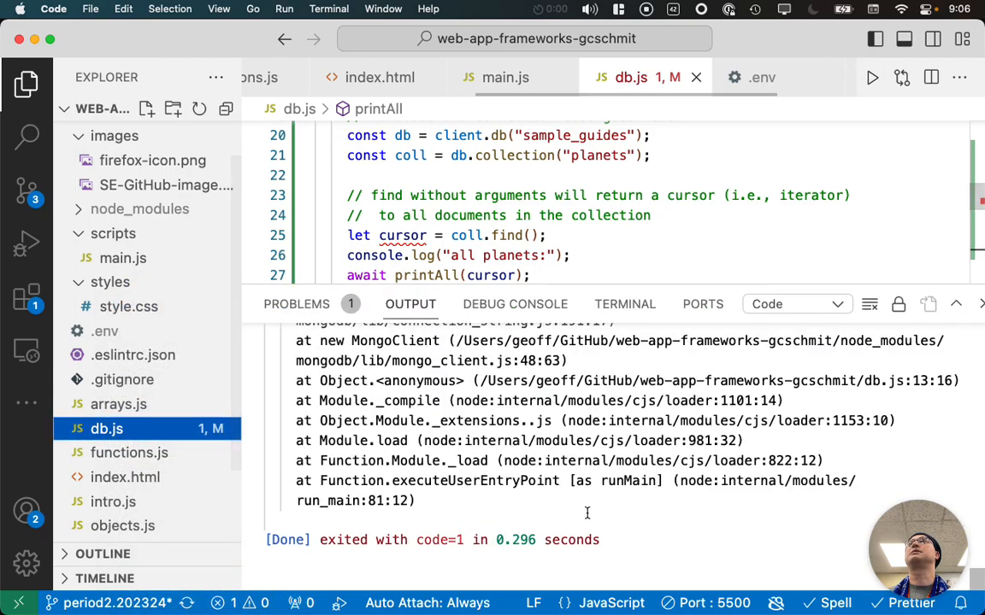
{"action": "scroll", "scroll_direction": "up", "scroll_amount": 3}
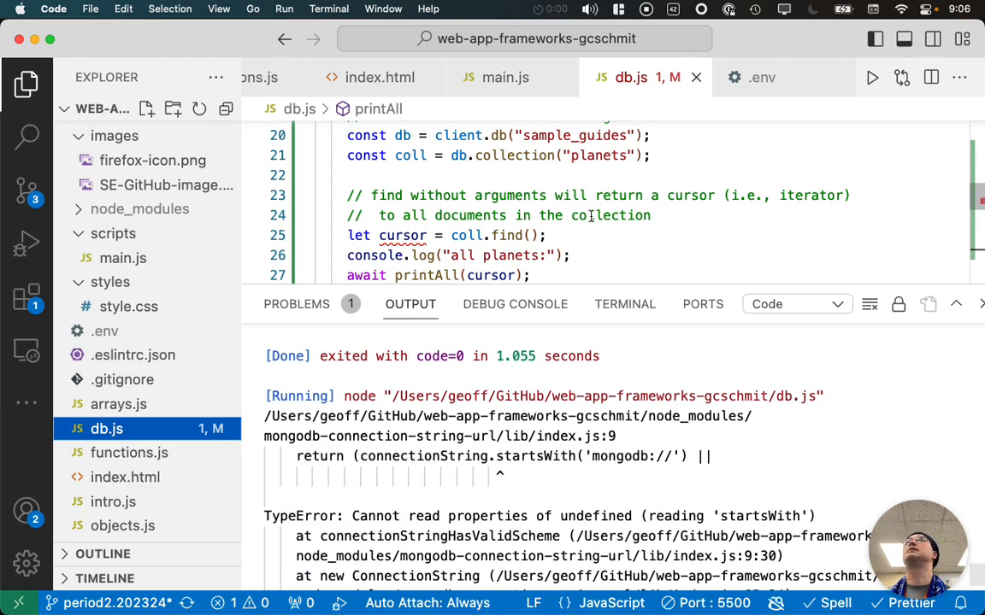
{"action": "scroll", "scroll_direction": "up", "scroll_amount": 3}
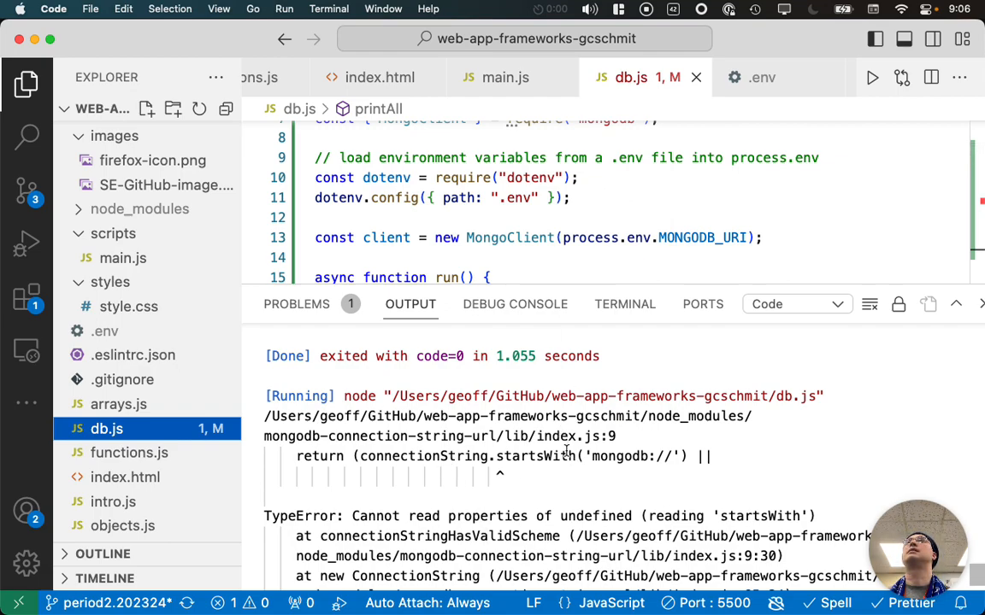
{"action": "mouse_move", "coordinate": [492, 453]}
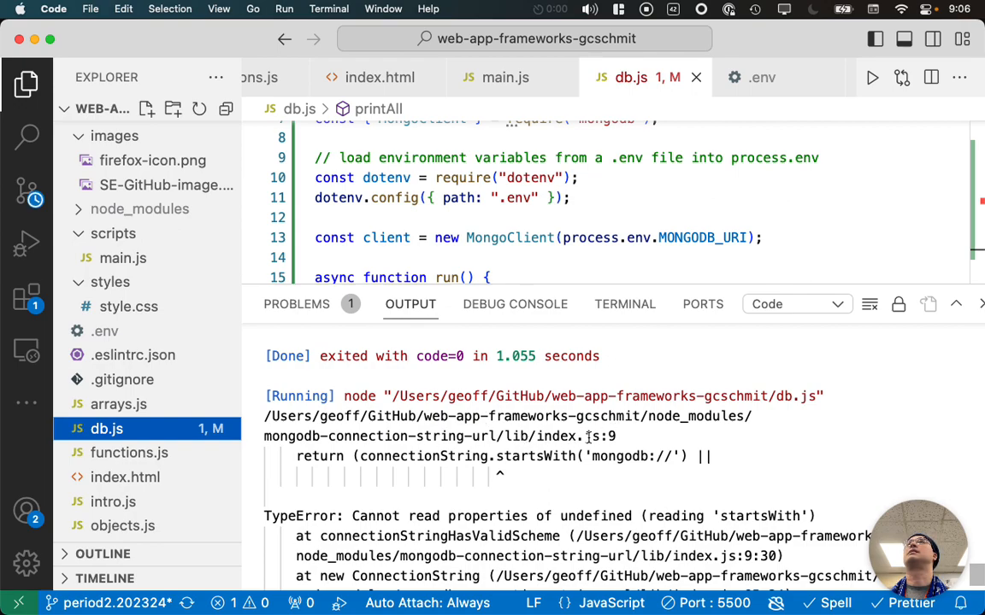
{"action": "double_click", "coordinate": [559, 436]}
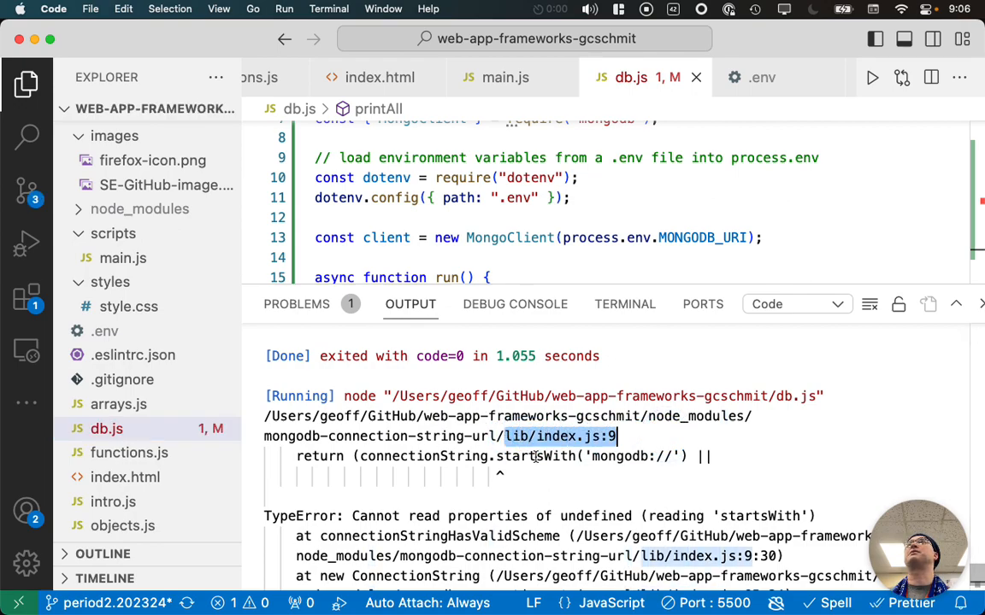
{"action": "mouse_move", "coordinate": [616, 216]}
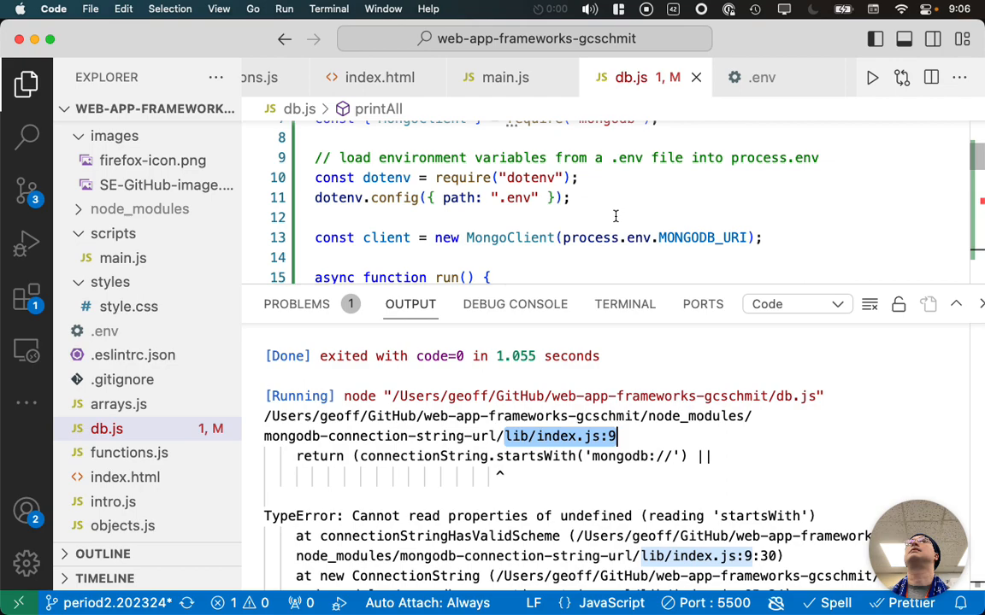